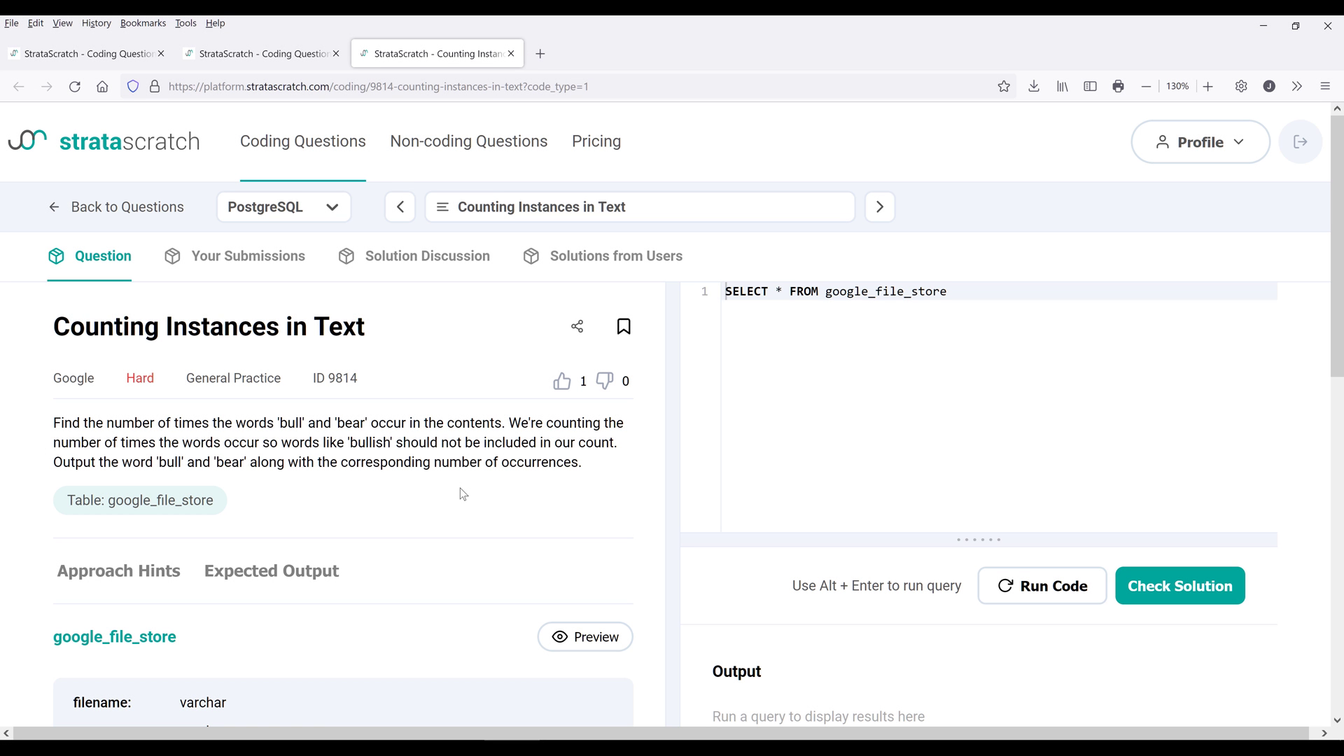
pyautogui.moveTo(220, 415)
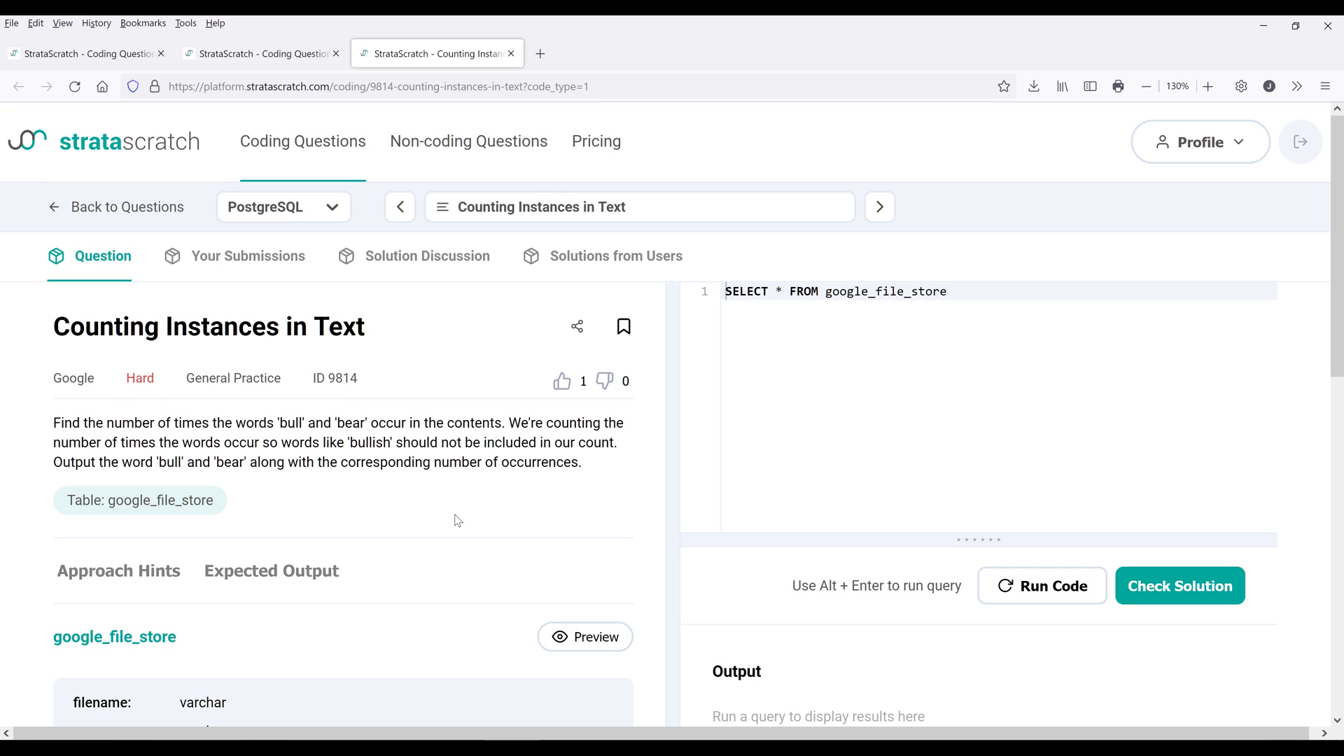
pyautogui.moveTo(51, 445)
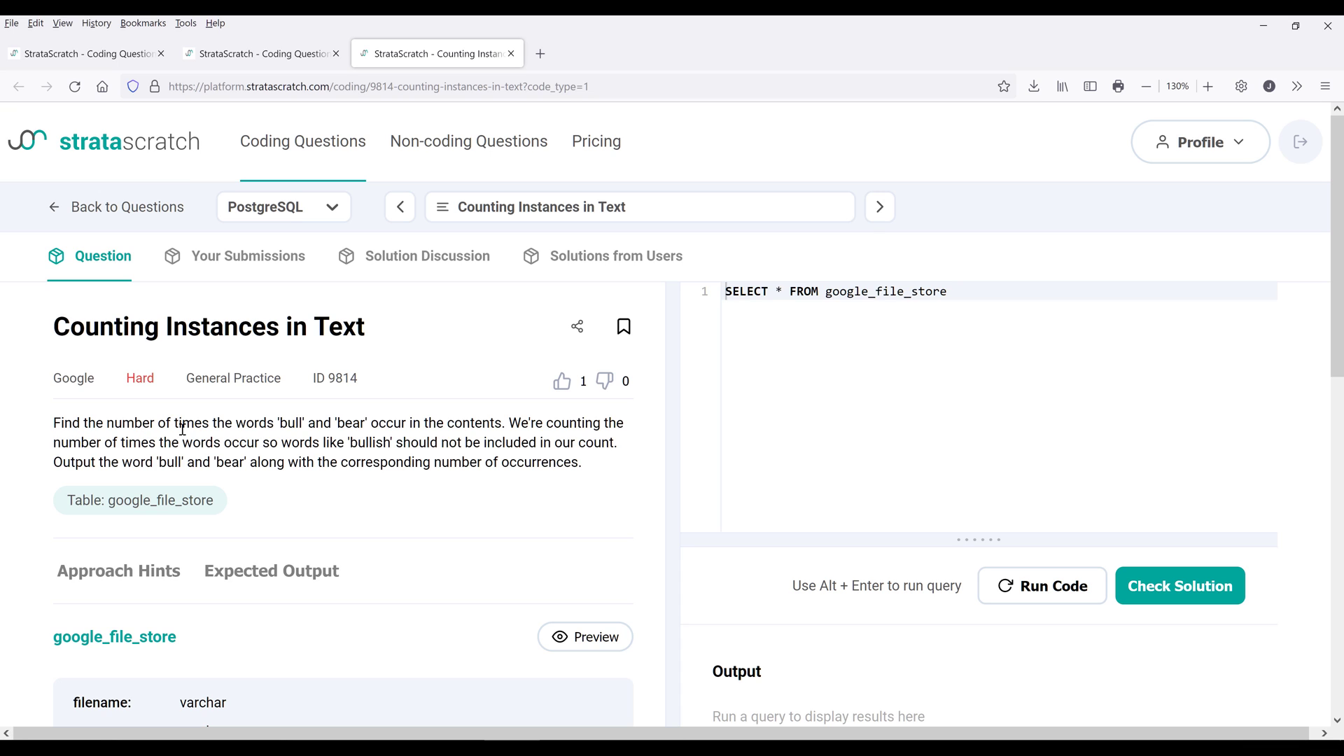
pyautogui.moveTo(386, 428)
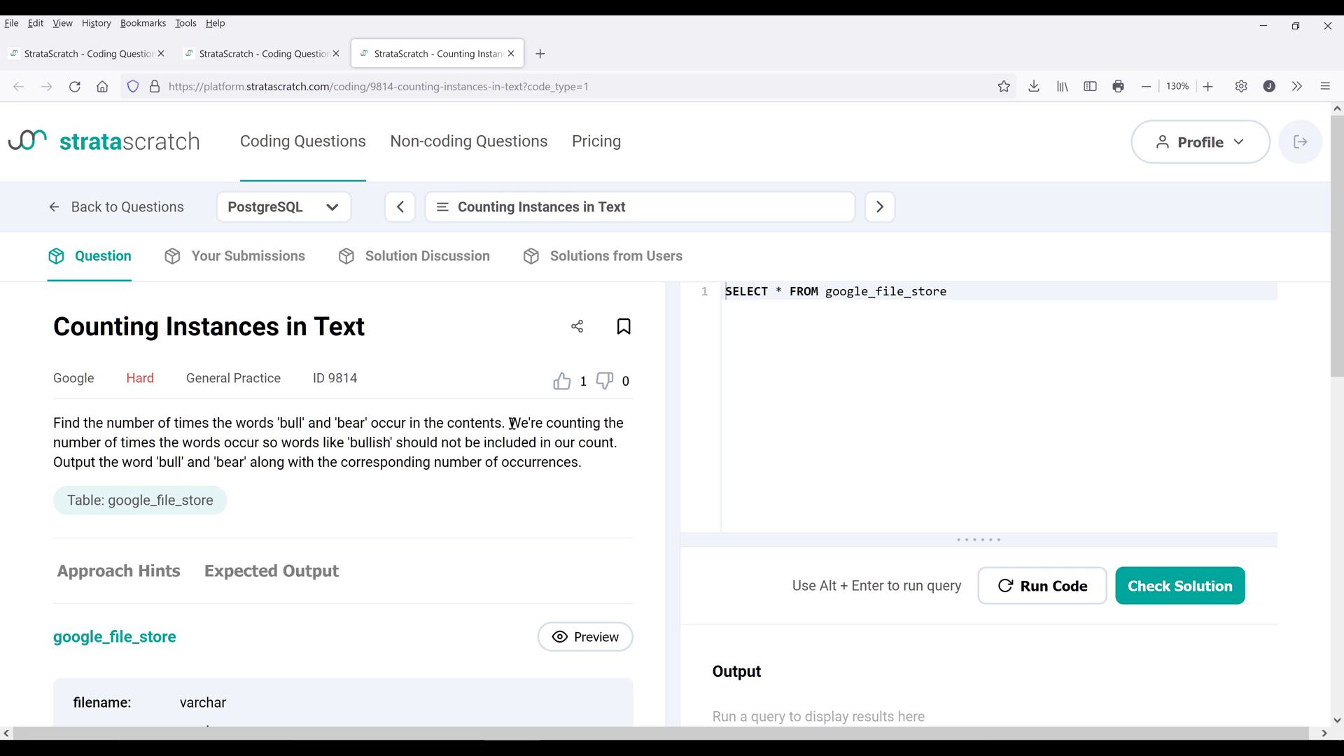
pyautogui.moveTo(209, 445)
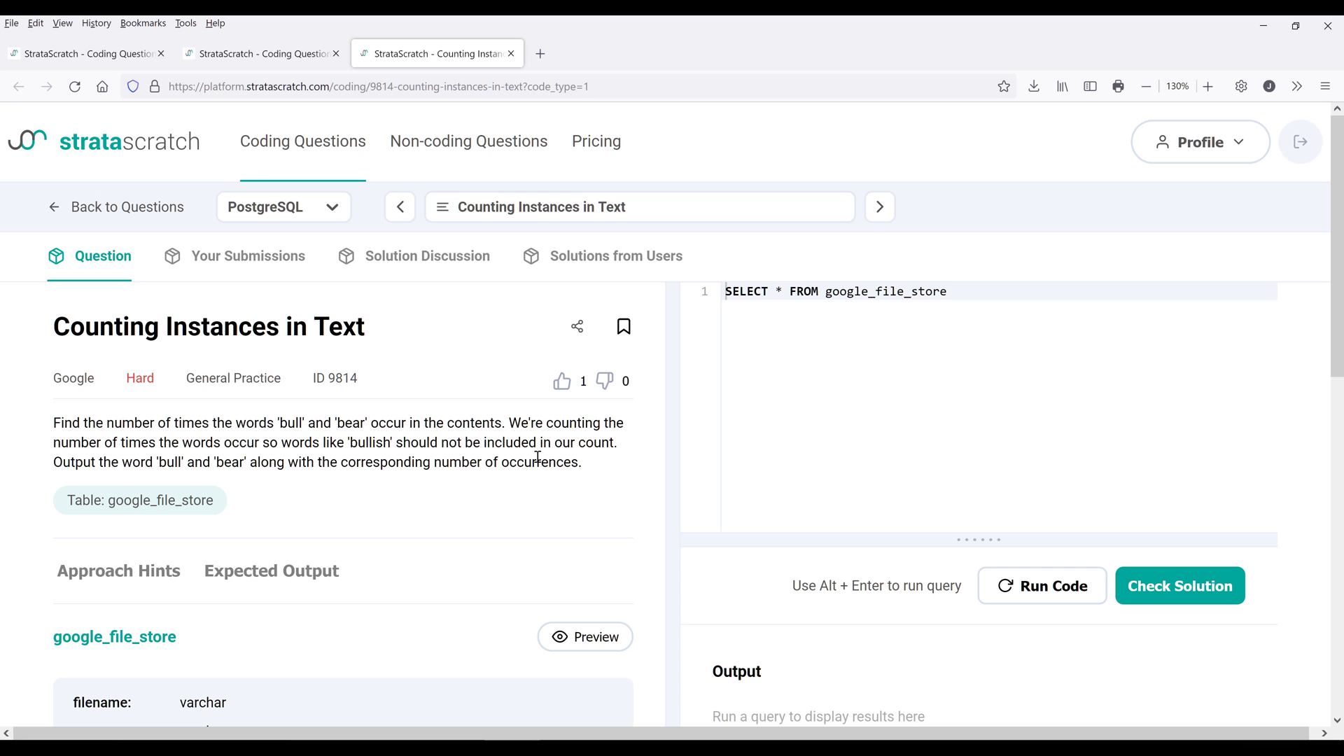
pyautogui.moveTo(53, 469)
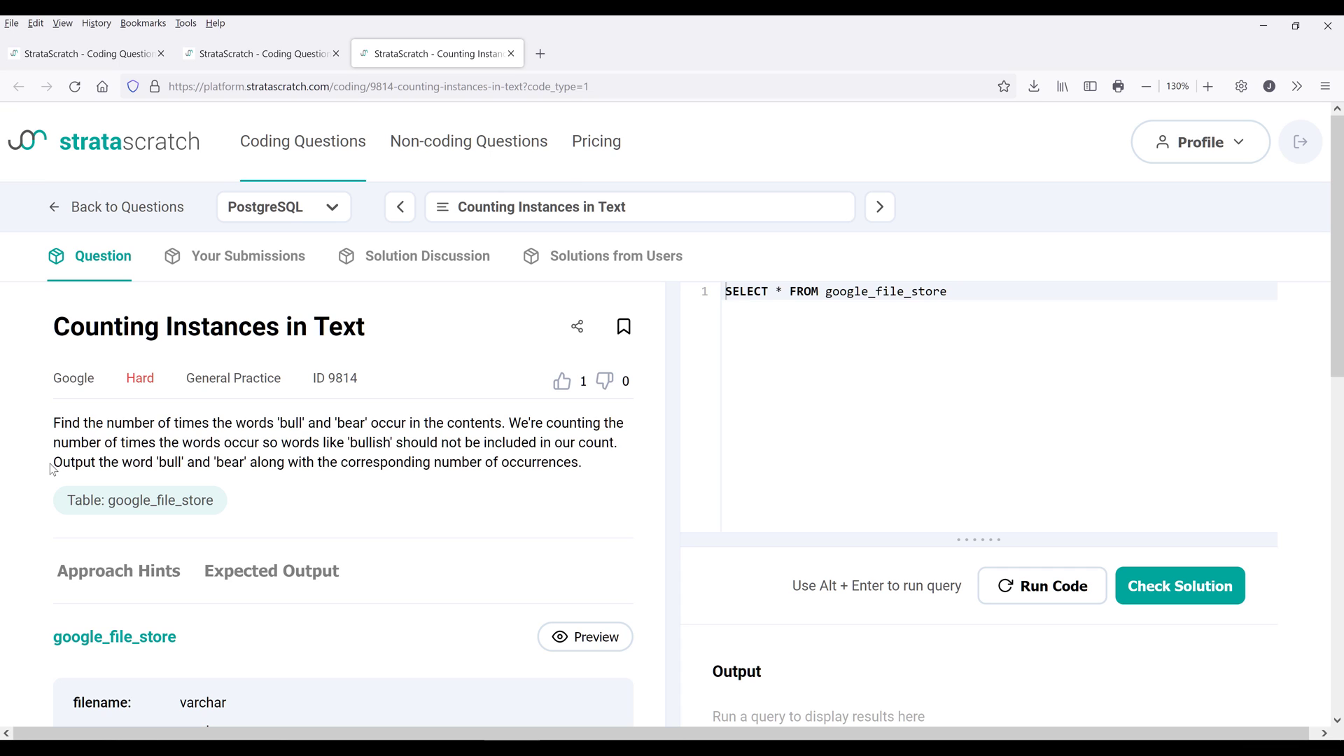
pyautogui.moveTo(163, 464)
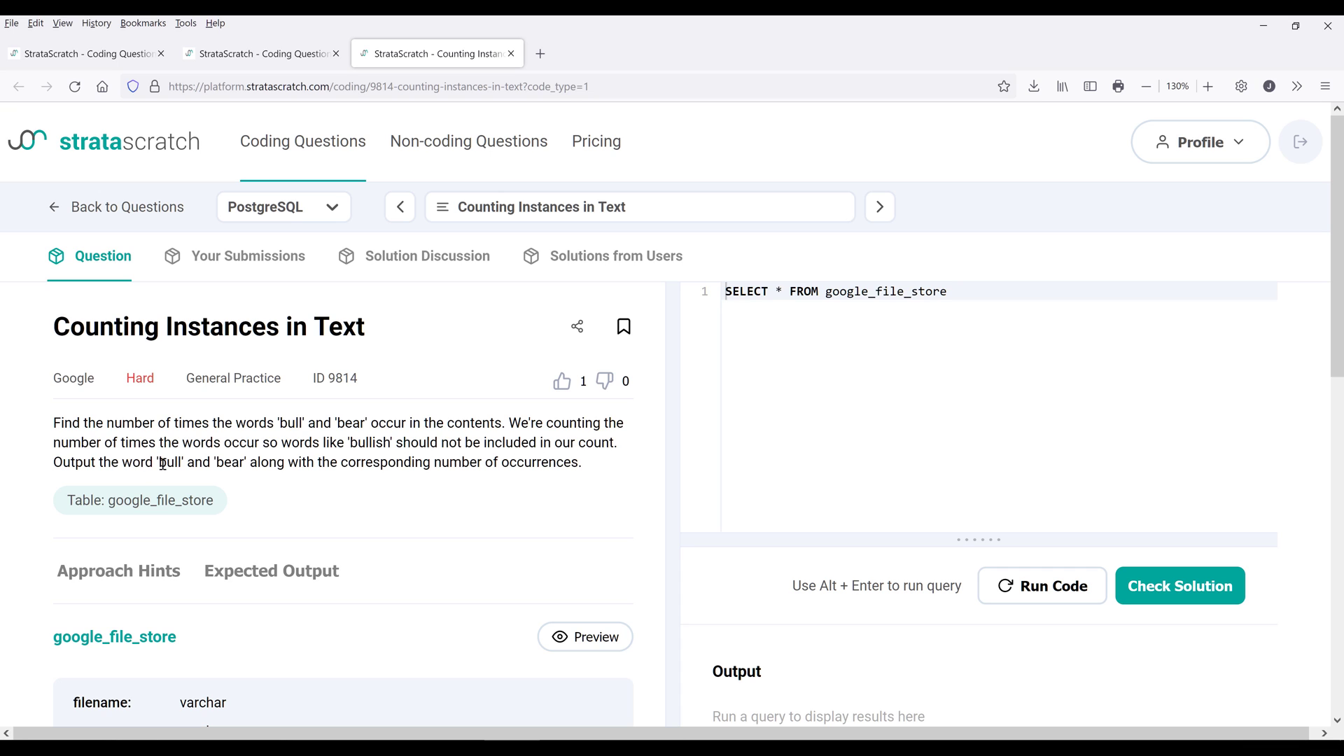
pyautogui.moveTo(437, 480)
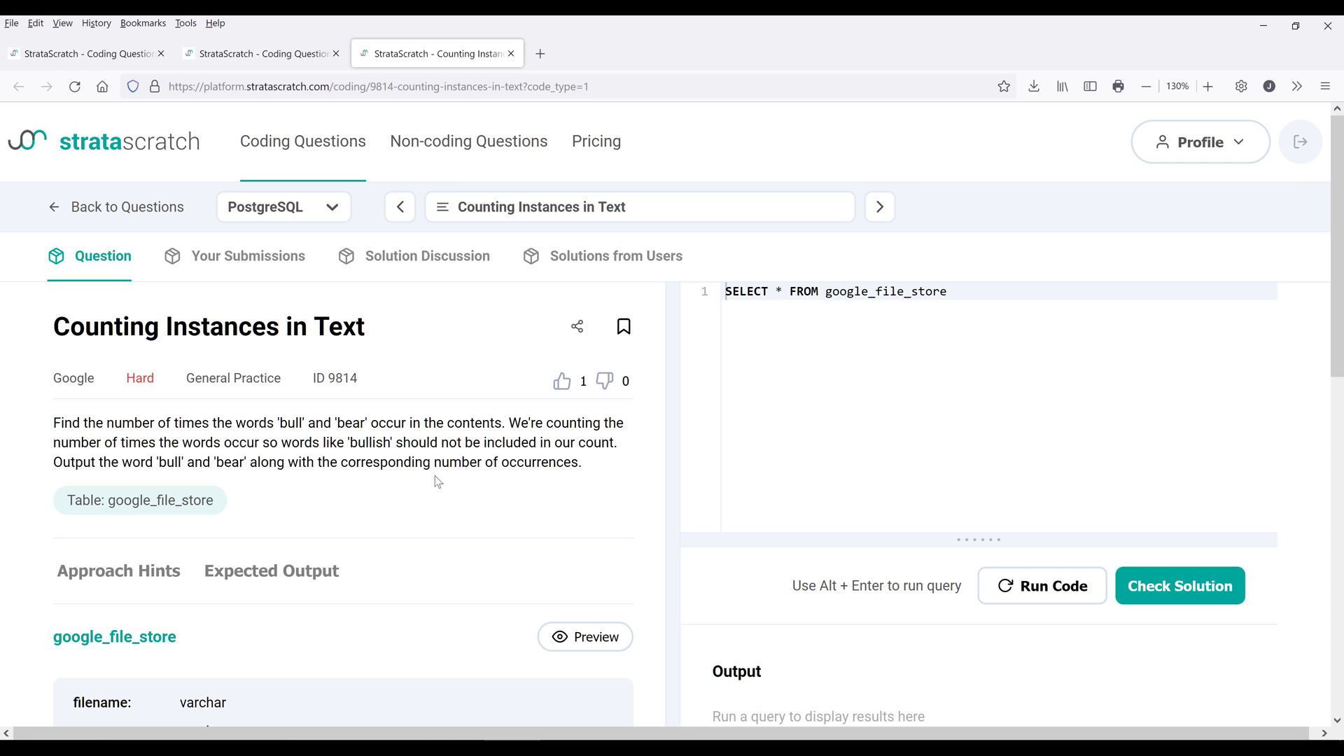
# - Run the starter query and inspect the three-file output (draft1.txt, draft2.txt, final.txt)
pyautogui.scroll(-3)
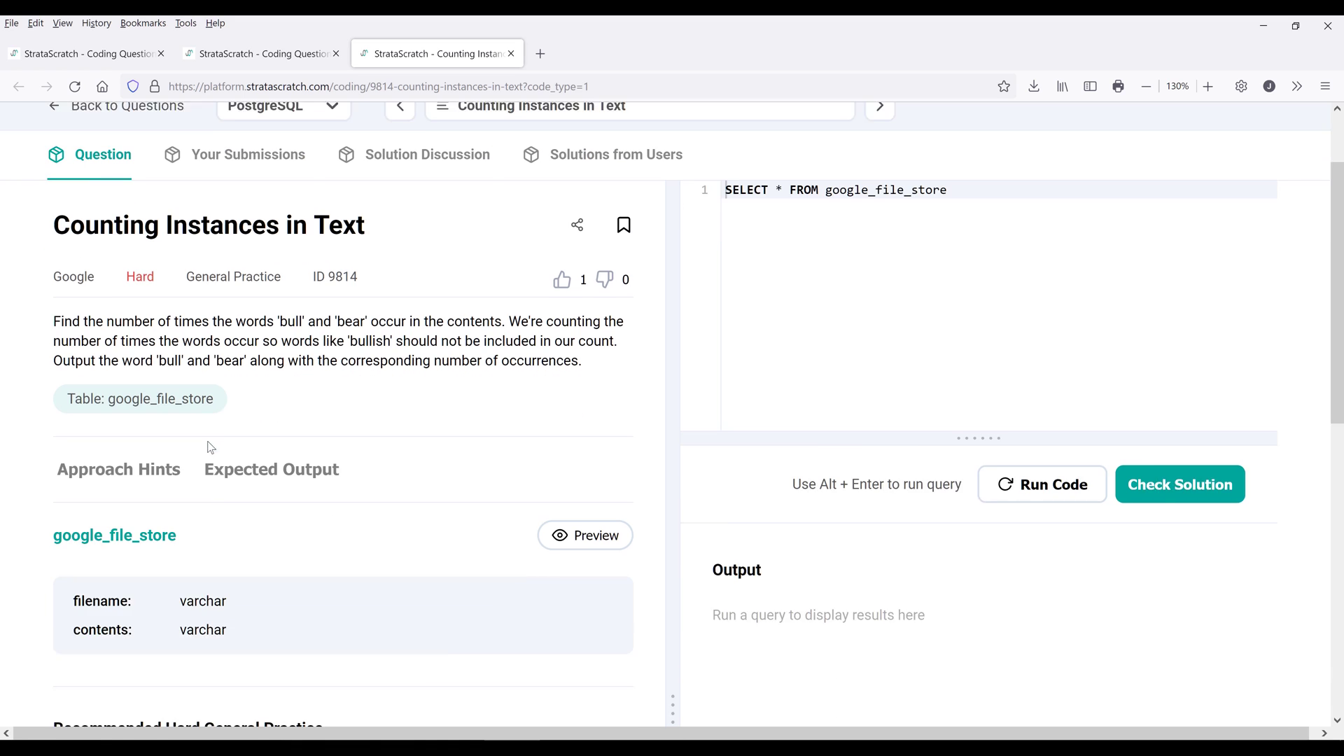
pyautogui.scroll(-3)
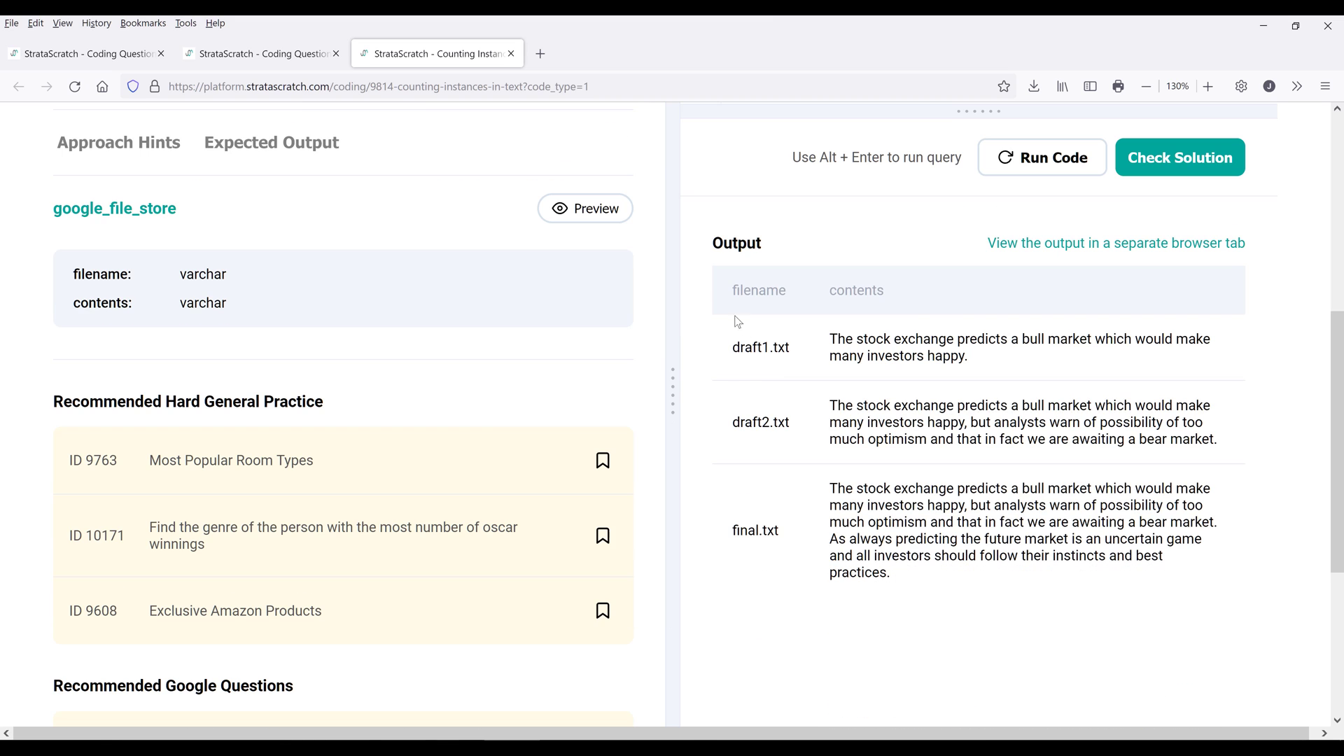
pyautogui.moveTo(732, 290); pyautogui.dragTo(952, 421)
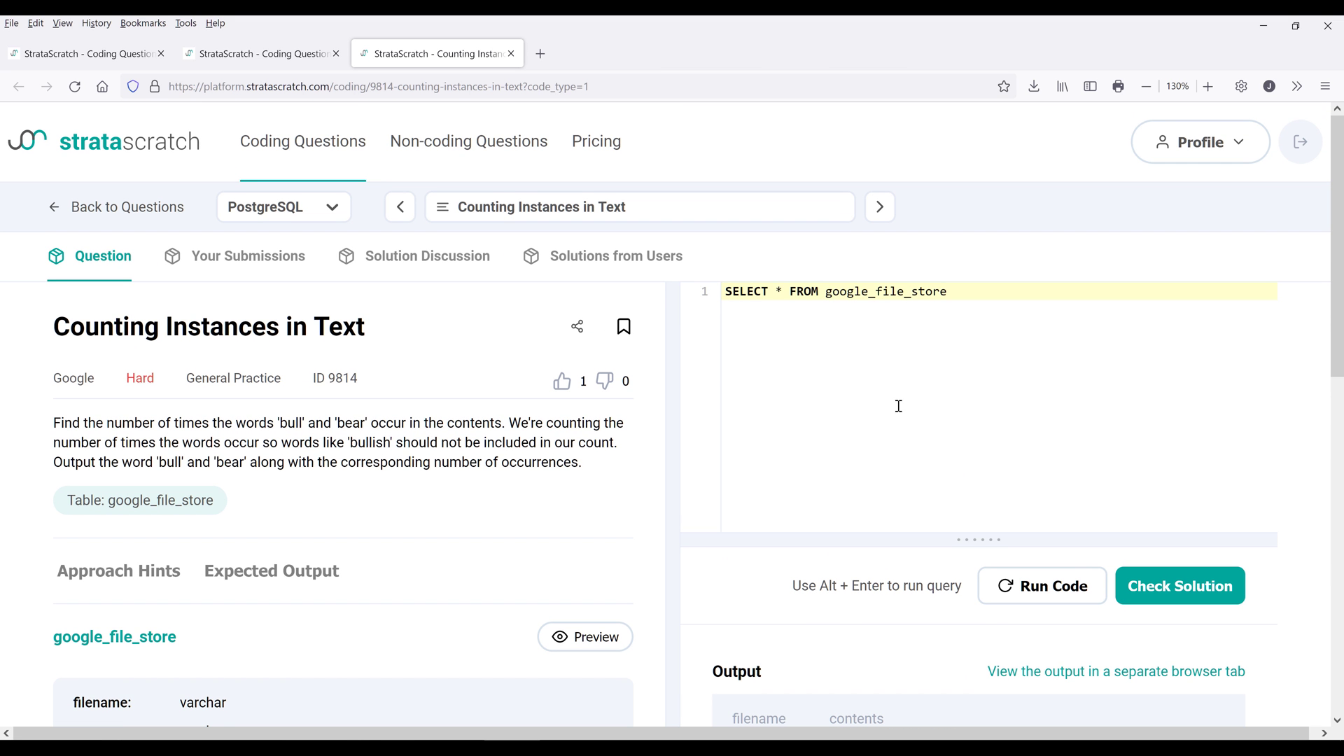
# - Add a WHERE contents LIKE '% bull %' filter on its own line below the SELECT
pyautogui.click(818, 291)
pyautogui.write('WHERE')
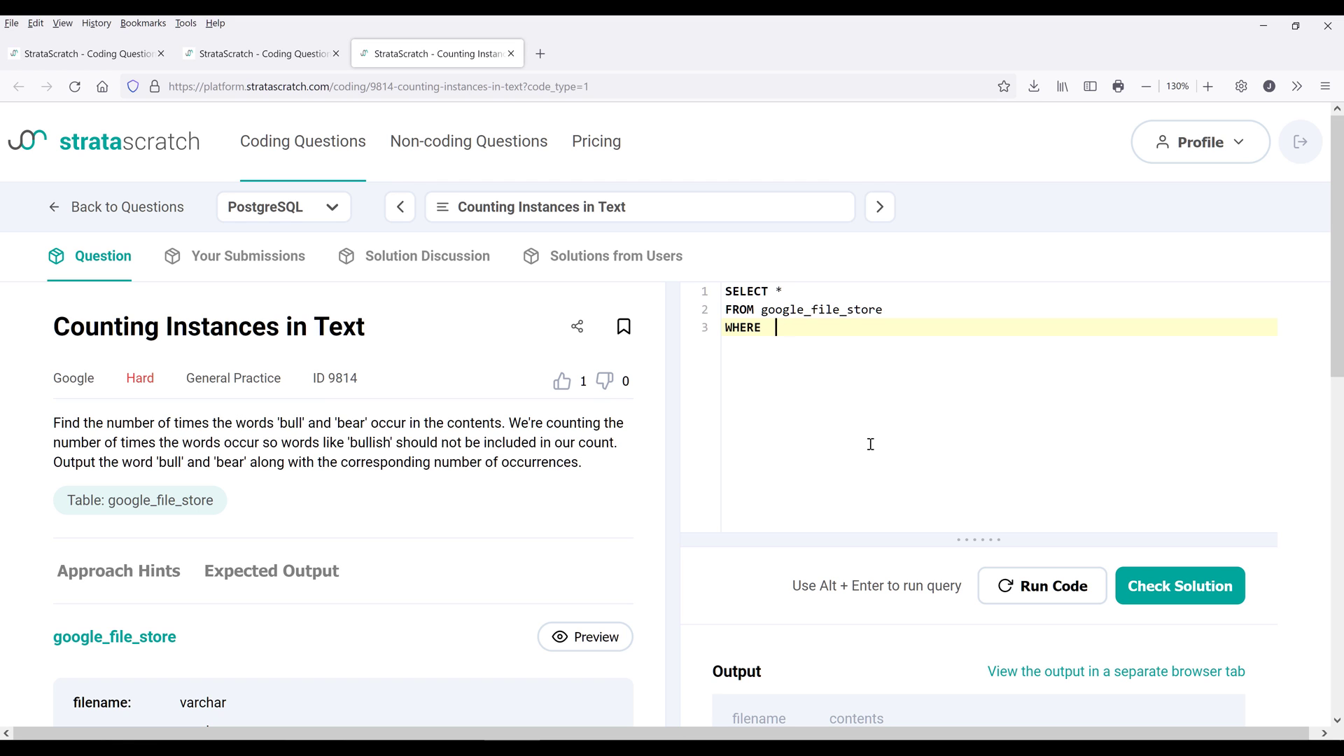
pyautogui.scroll(-3)
pyautogui.write('con')
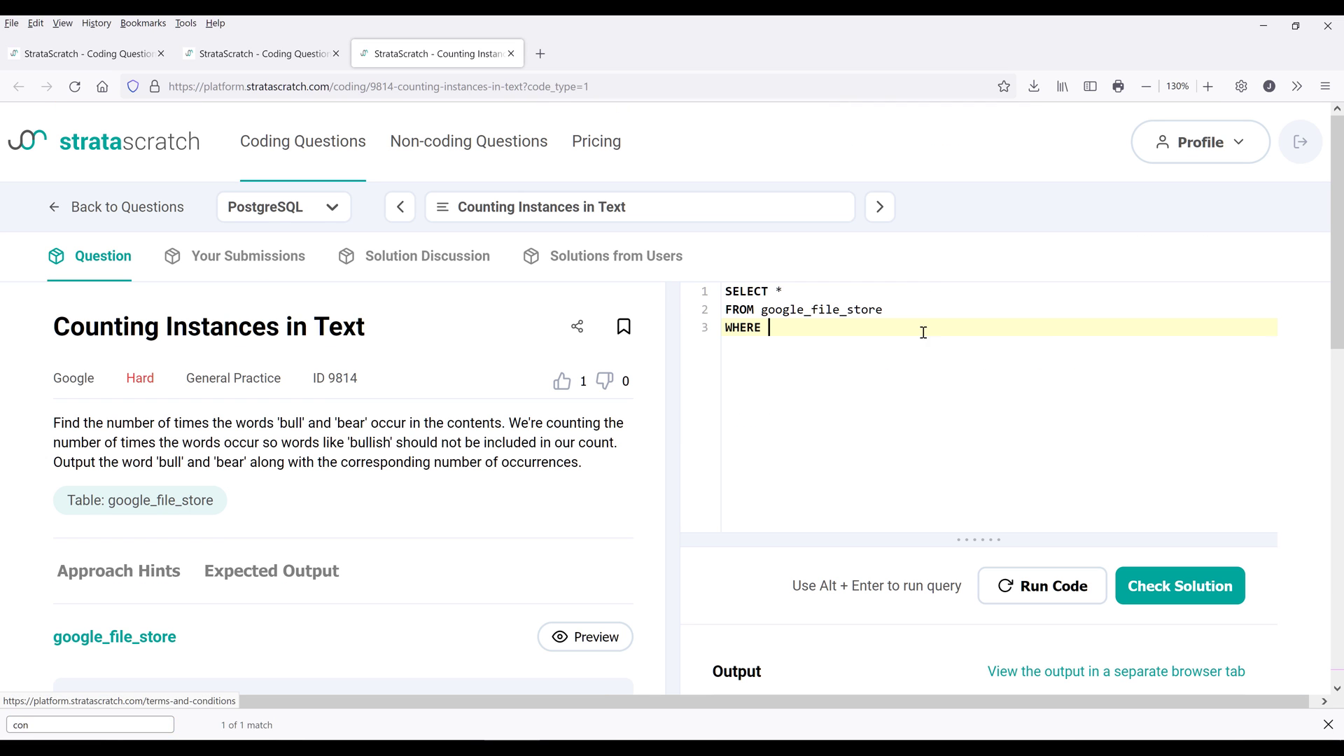
pyautogui.write("'")
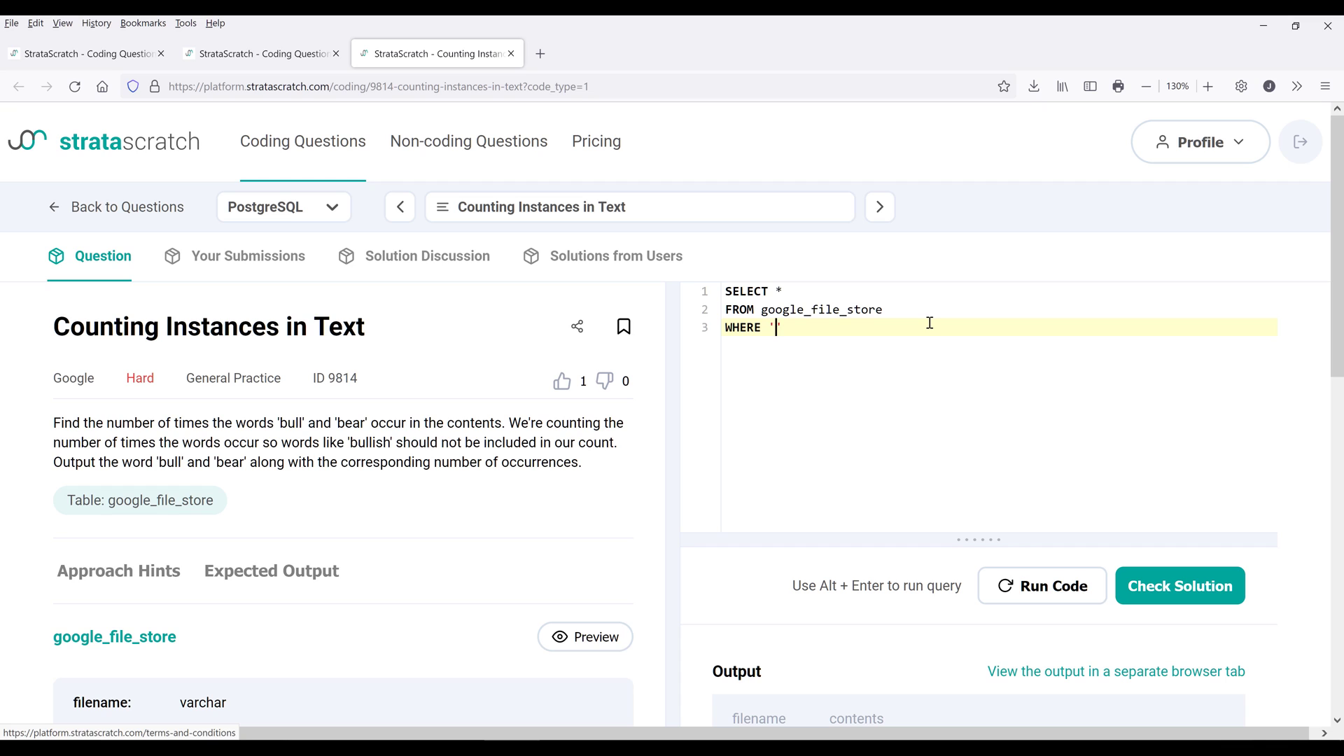
pyautogui.write('&')
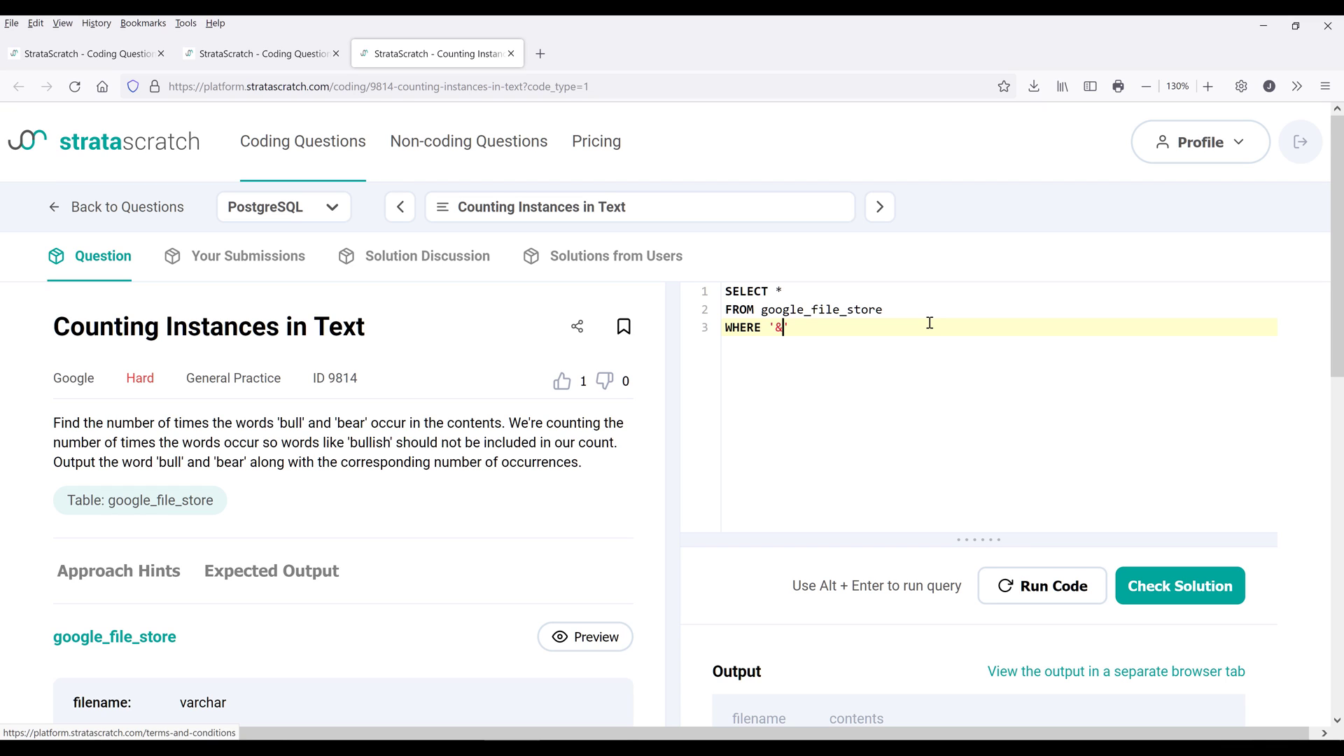
pyautogui.write('%')
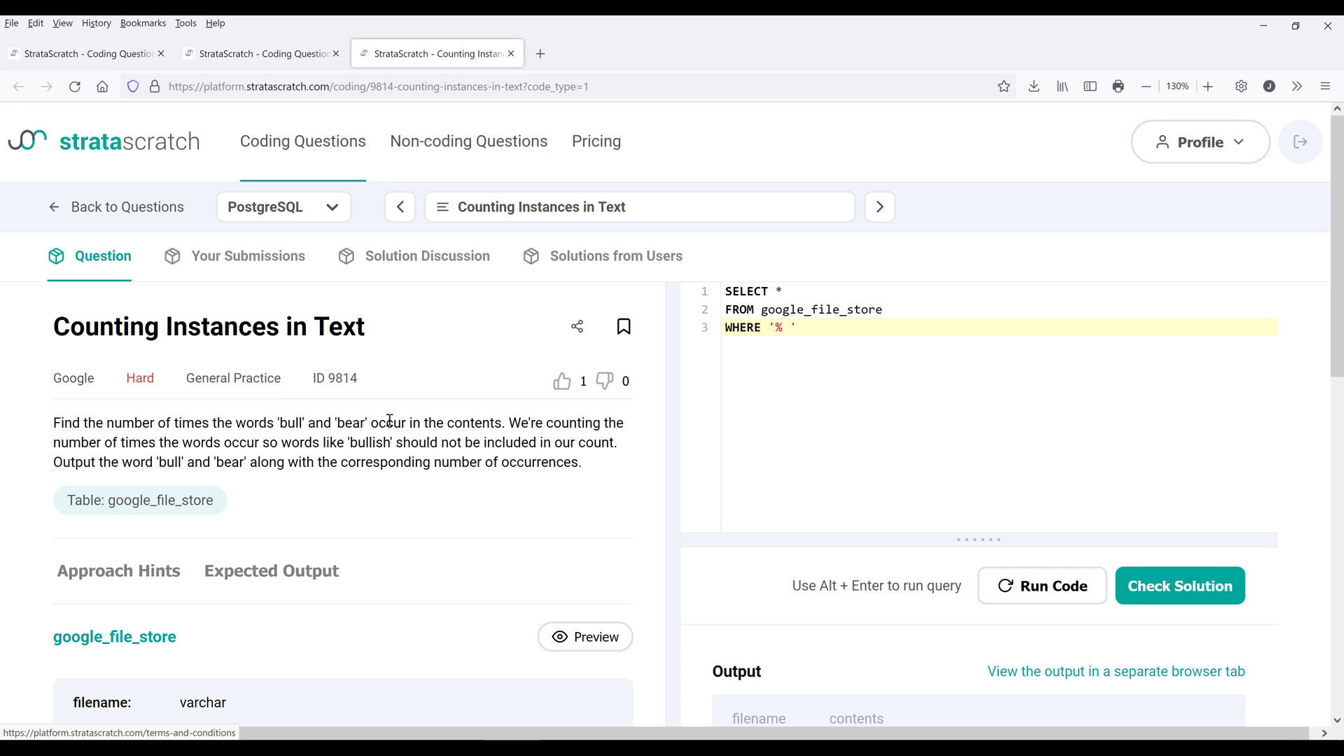
pyautogui.moveTo(937, 367)
pyautogui.write('bull %')
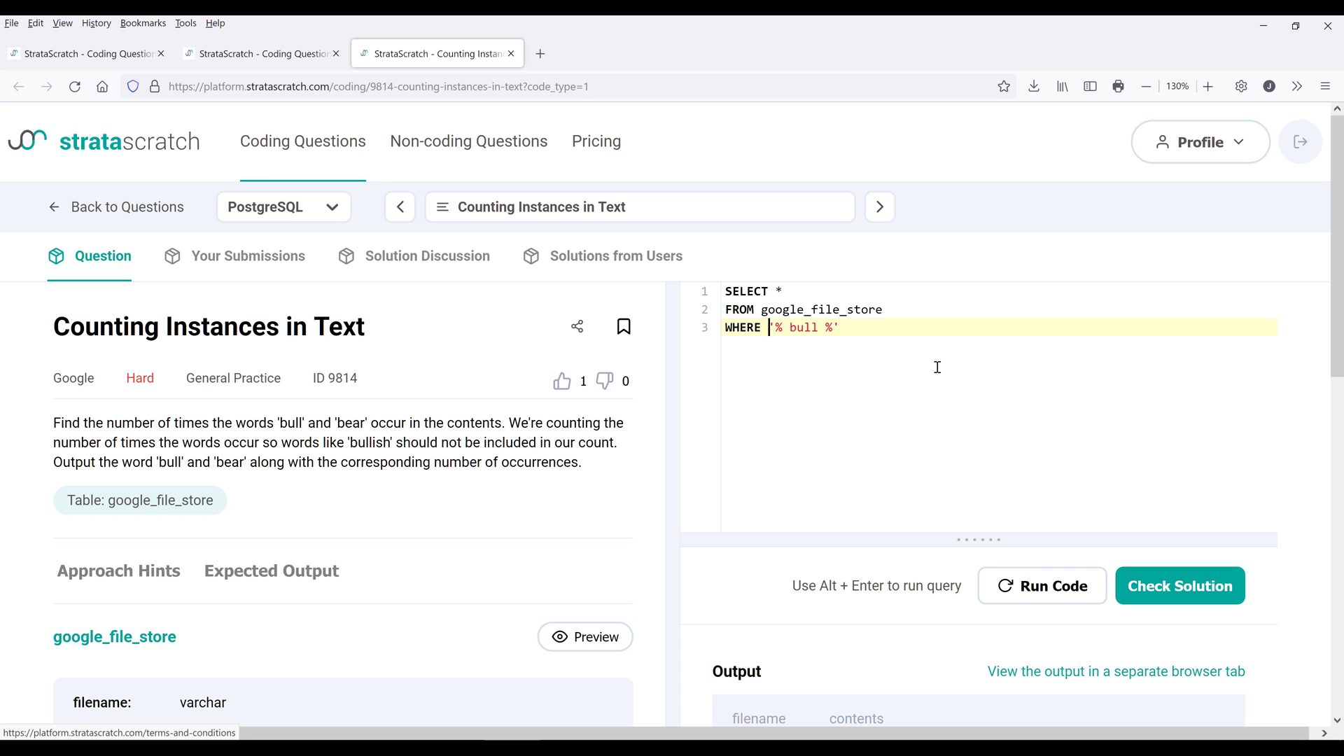
pyautogui.write('LIKE')
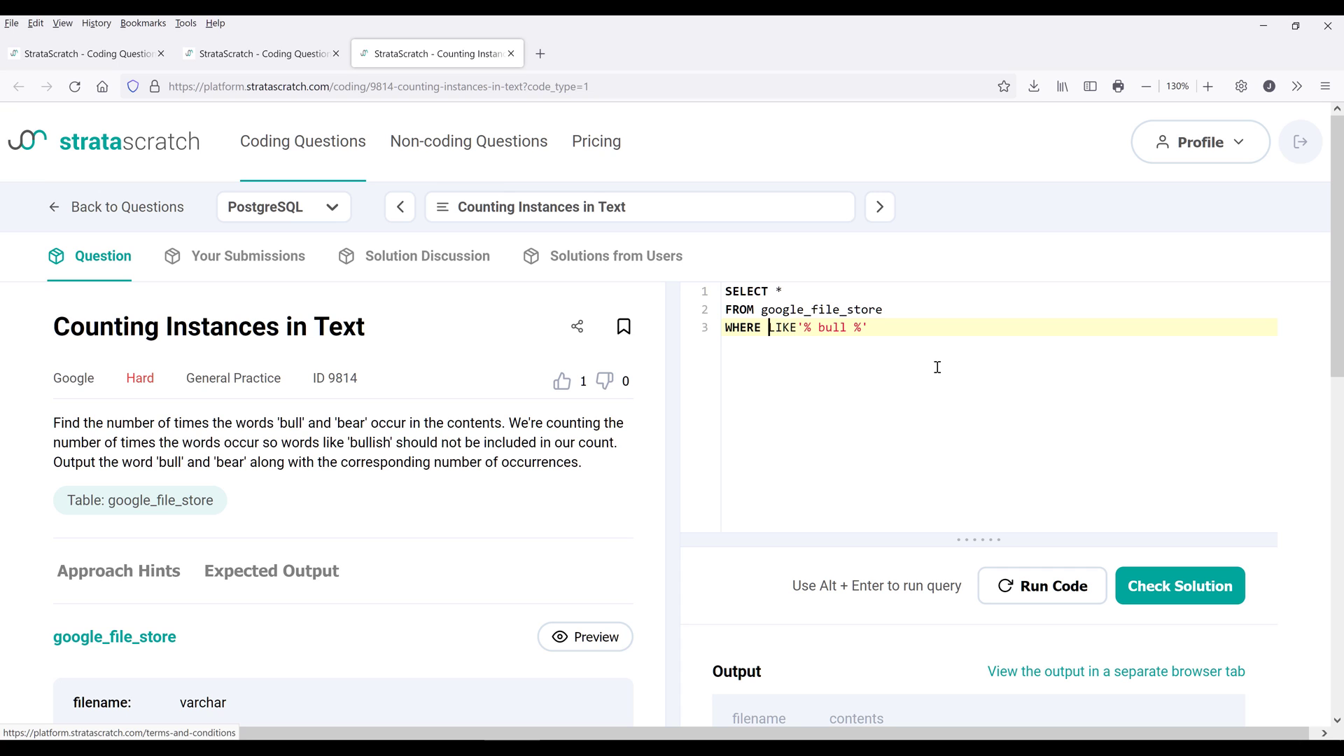
pyautogui.write('contents')
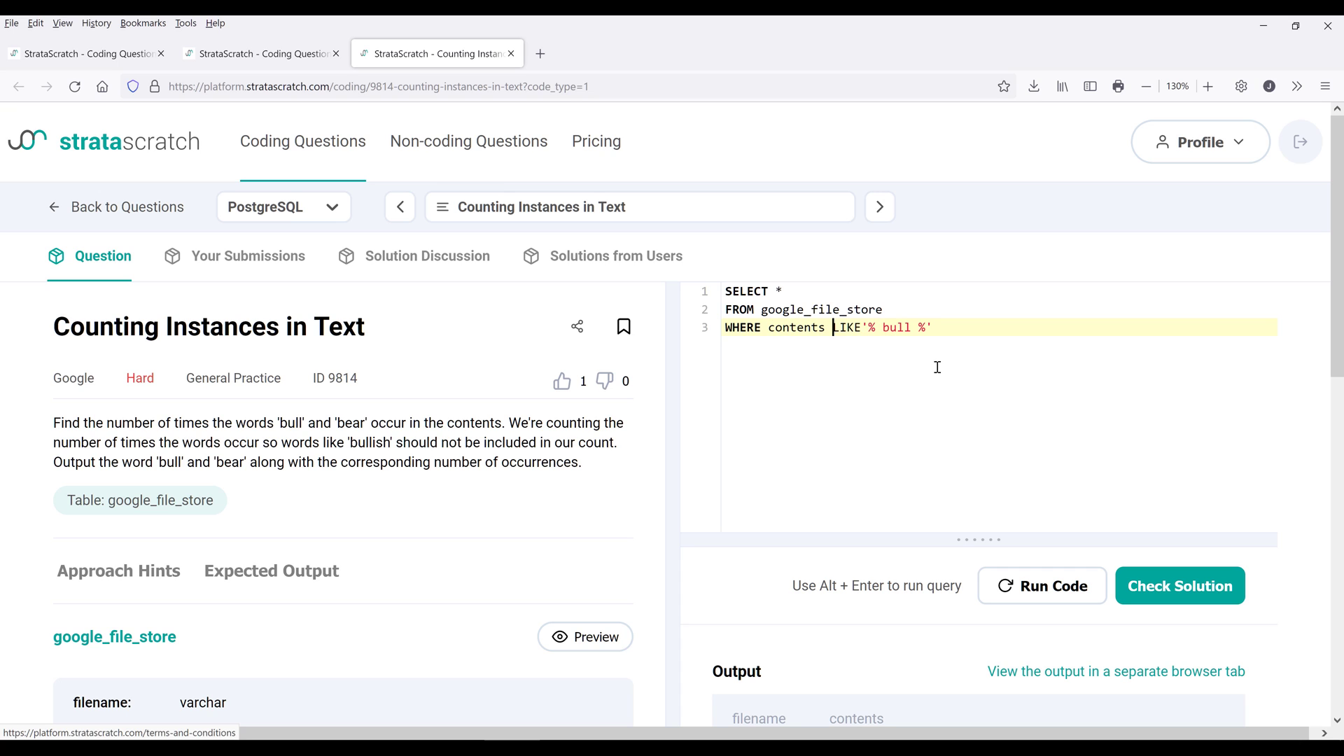
pyautogui.moveTo(866, 328); pyautogui.dragTo(921, 328)
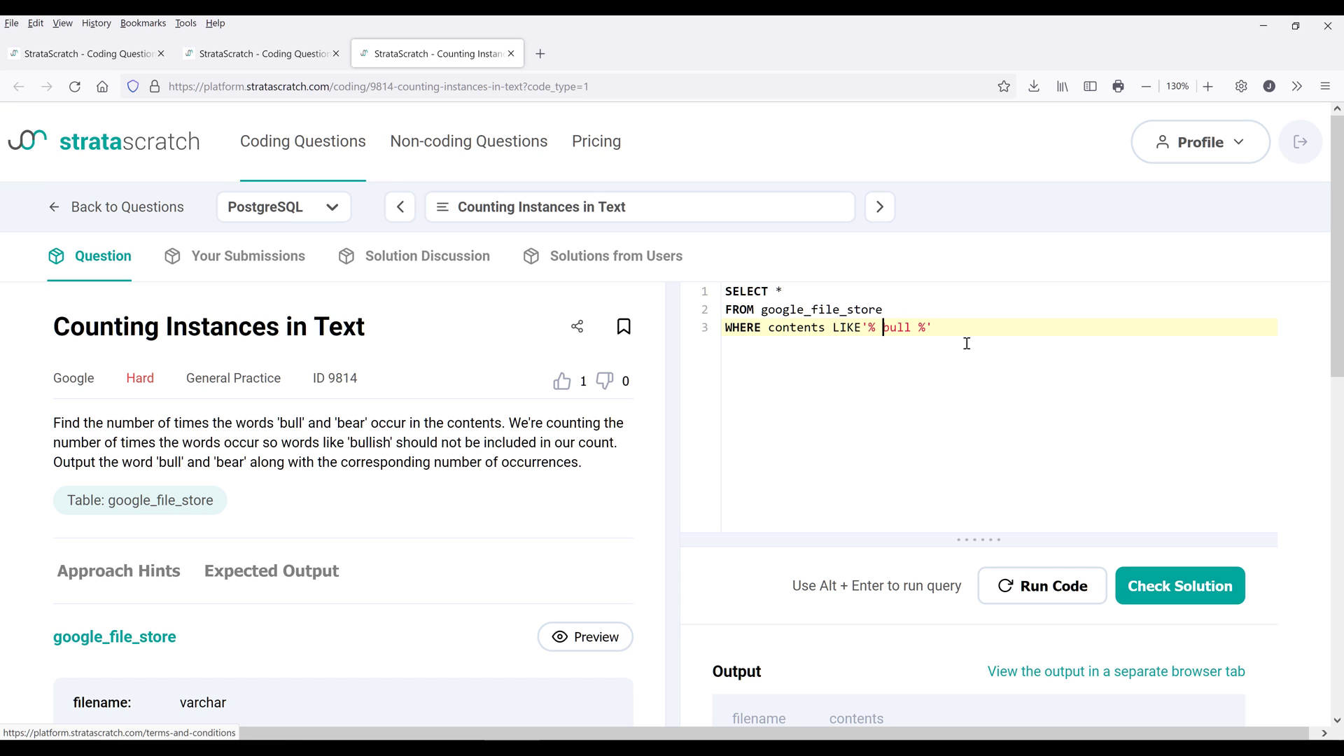
# - Swap the pattern to '% bear %' and run it so only draft2.txt is returned
pyautogui.doubleClick(896, 328)
pyautogui.write('ear')
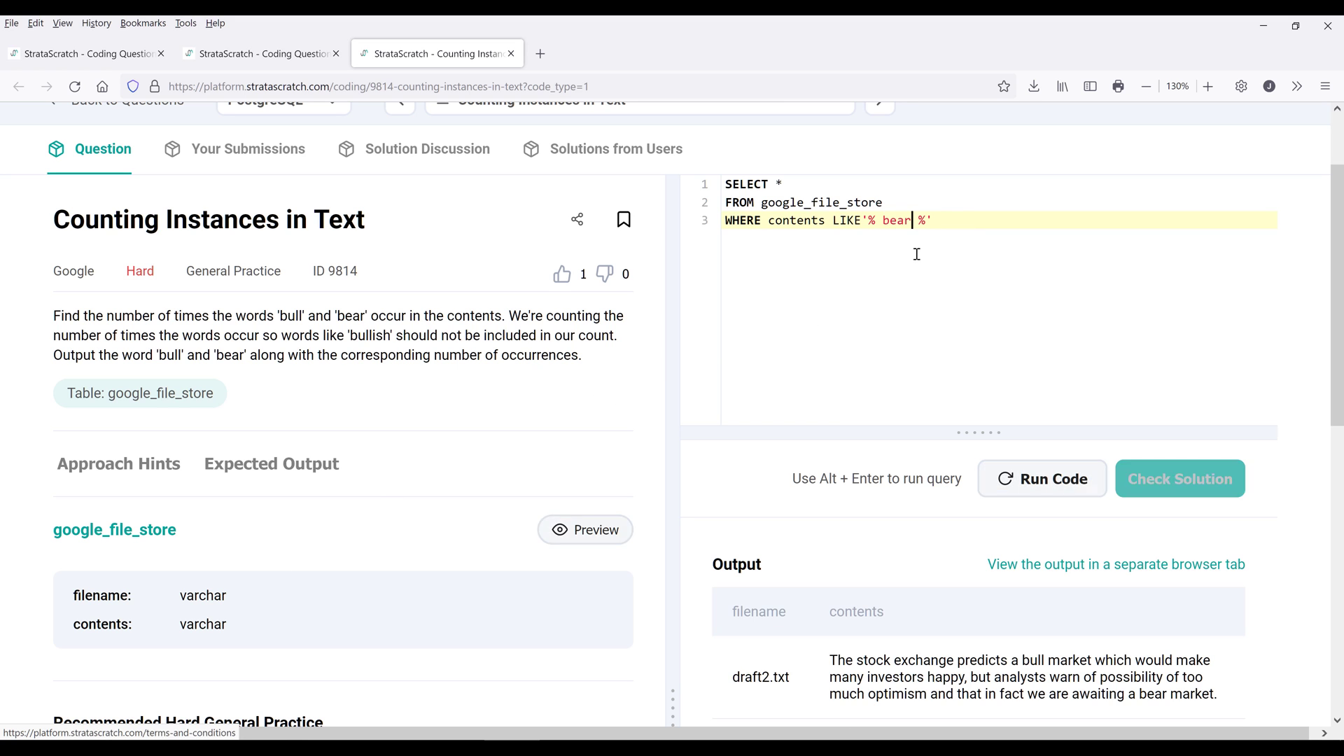
pyautogui.scroll(-3)
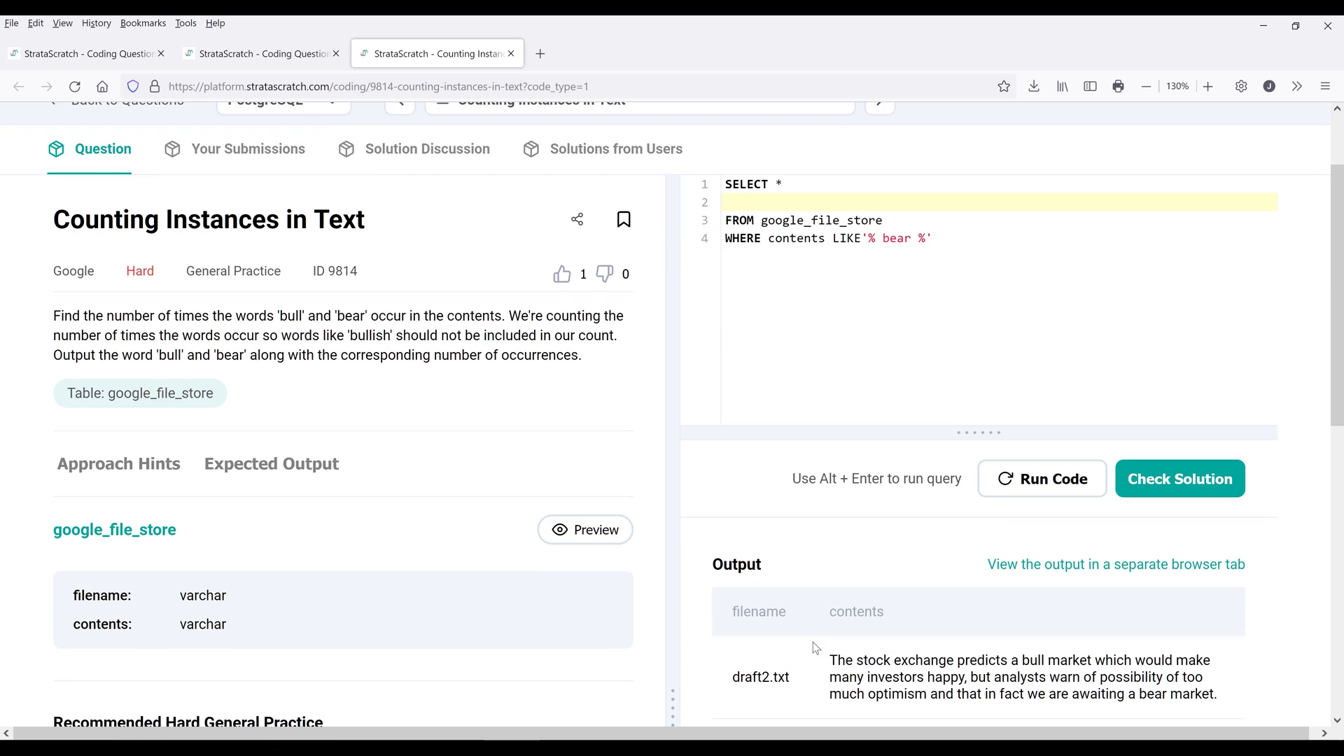
# - Replace the asterisk with 'bear' AS word, LENGTH(contents) in the SELECT list
pyautogui.write('word')
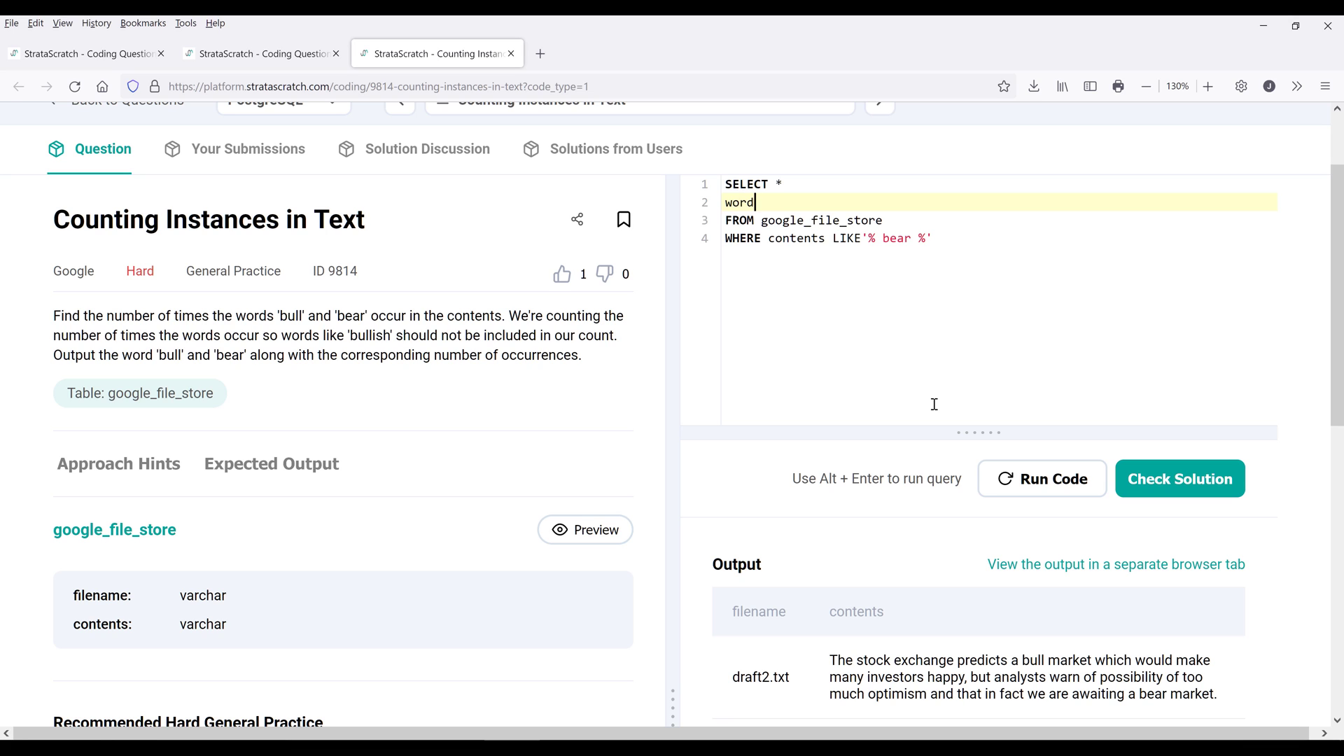
pyautogui.write("'bear")
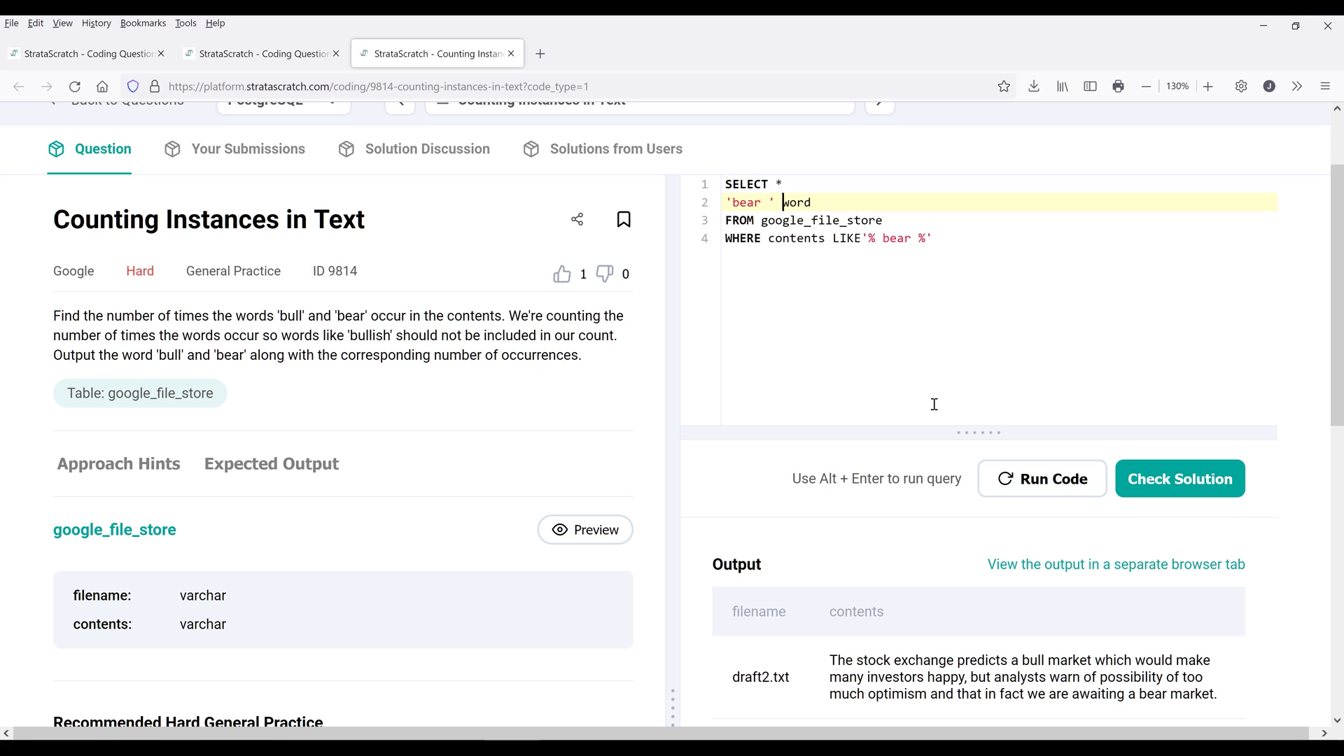
pyautogui.write('as')
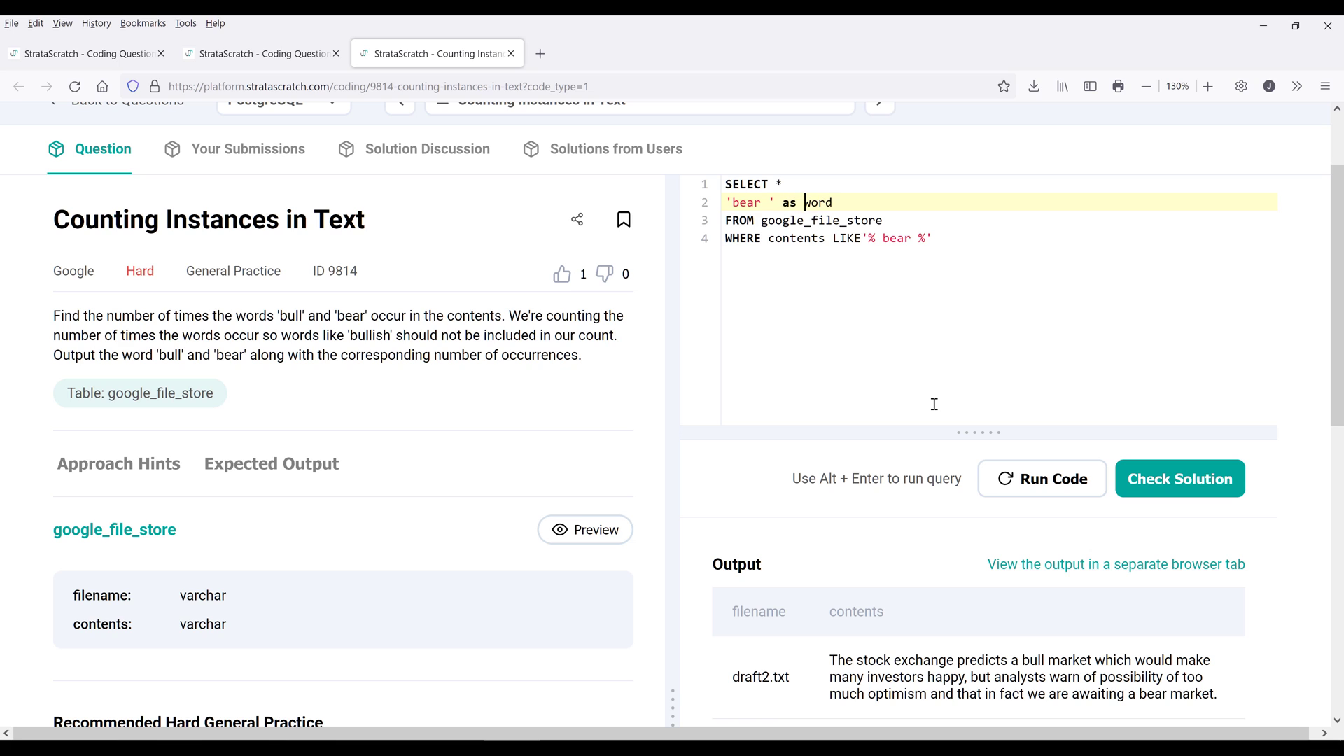
pyautogui.write(',')
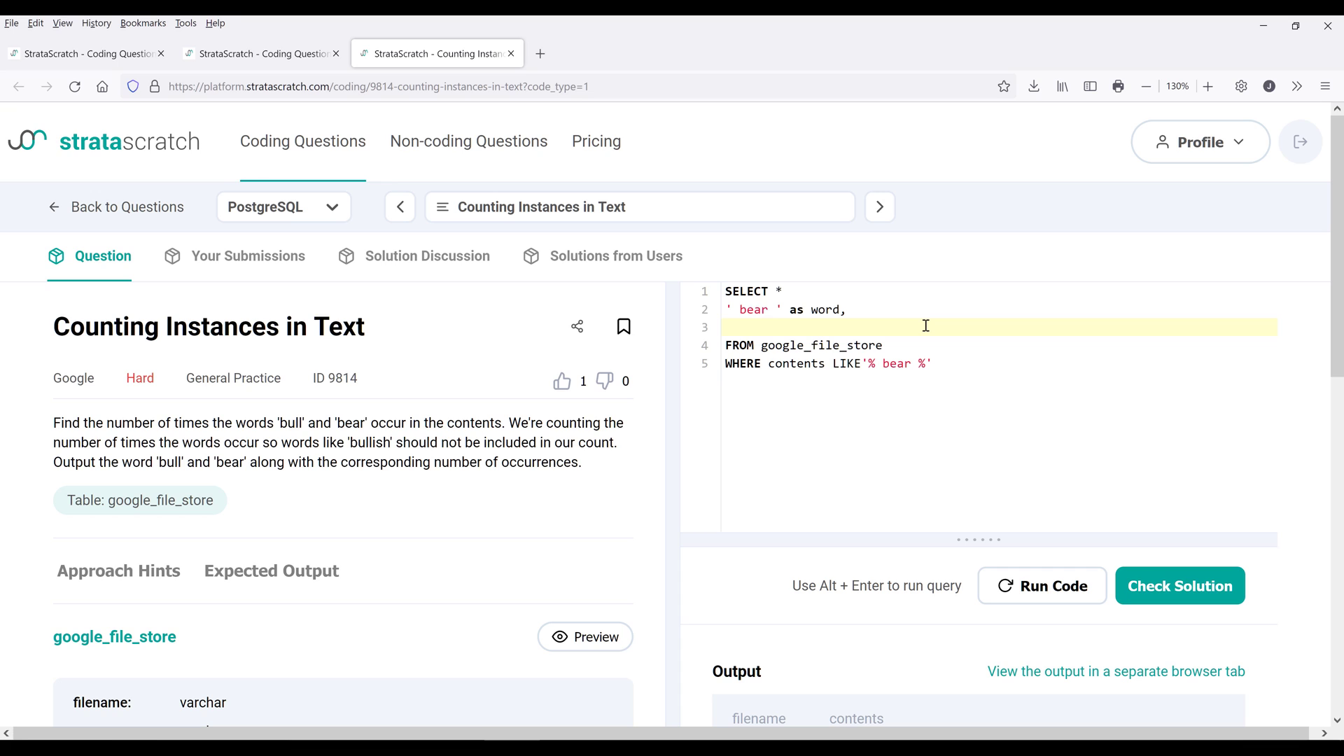
pyautogui.write('LEN')
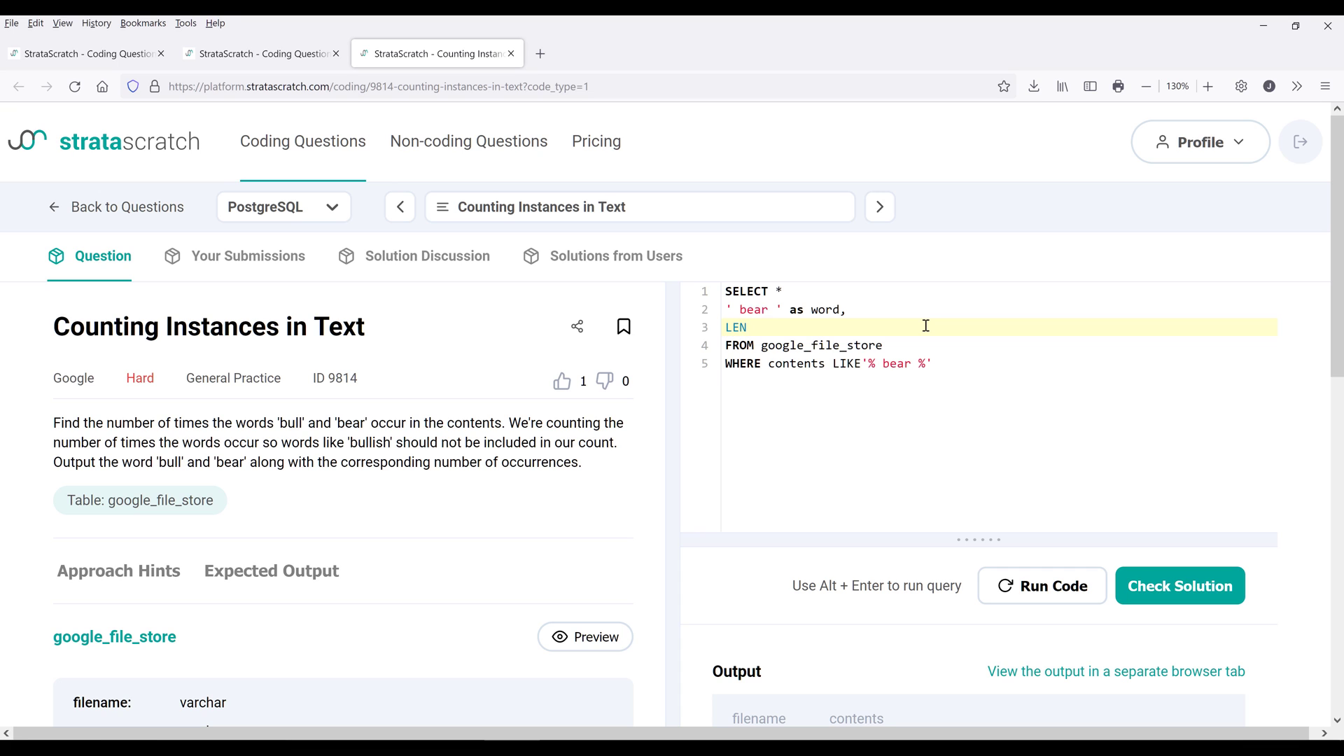
pyautogui.write('GTH(w')
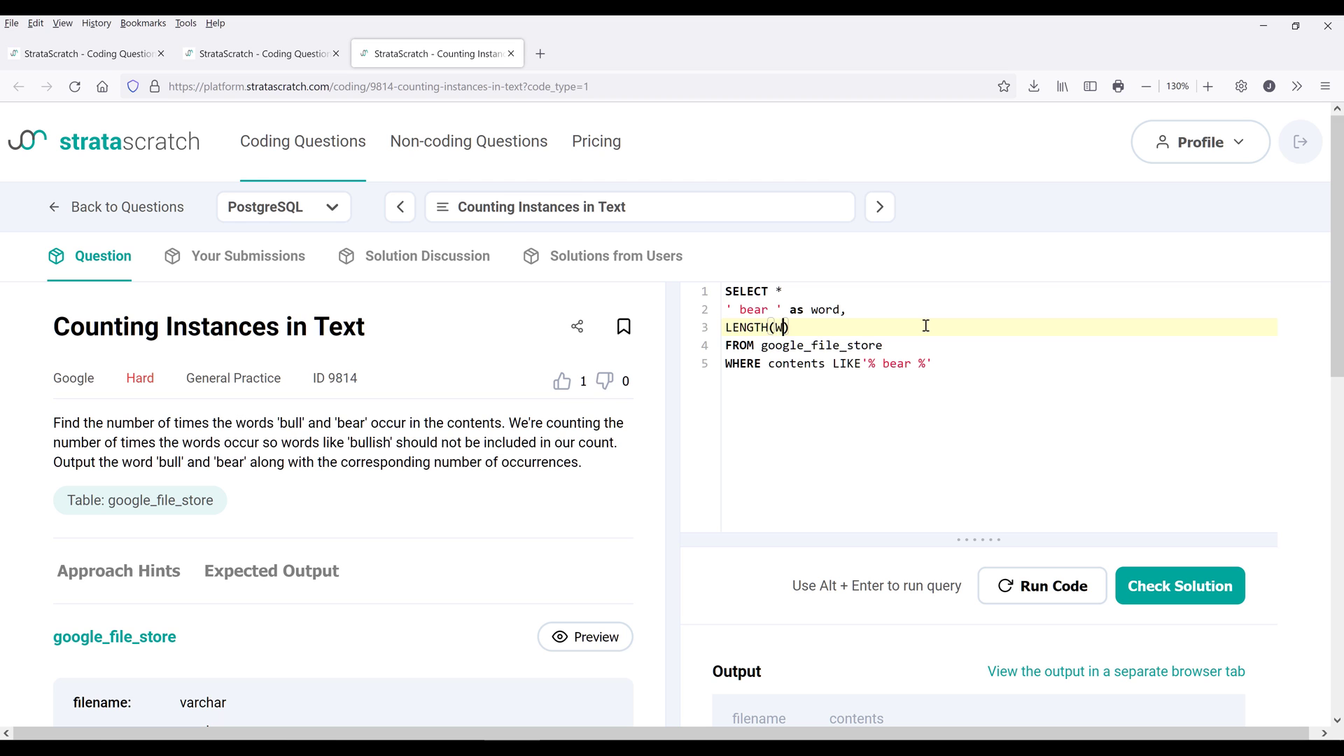
pyautogui.write('ontents')
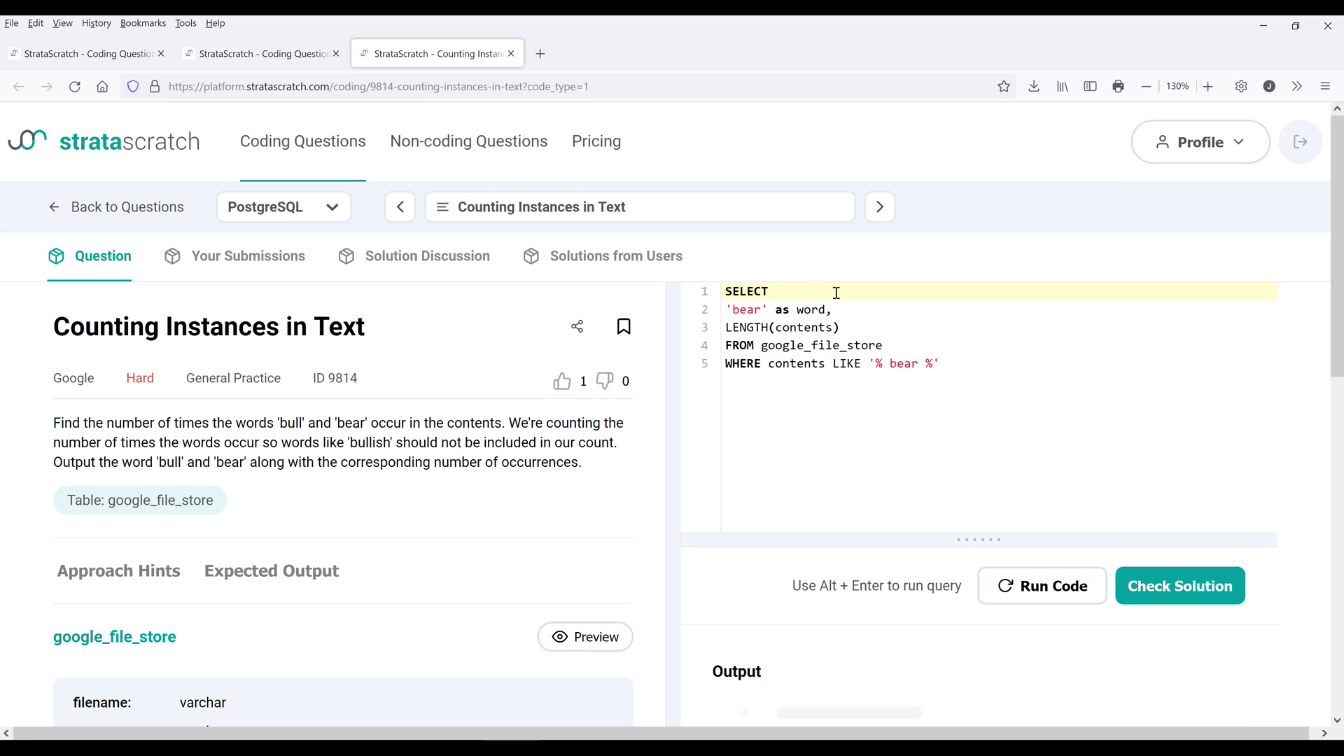
# - Run the query and check the two bear rows with lengths 182 and 310
pyautogui.click(1042, 586)
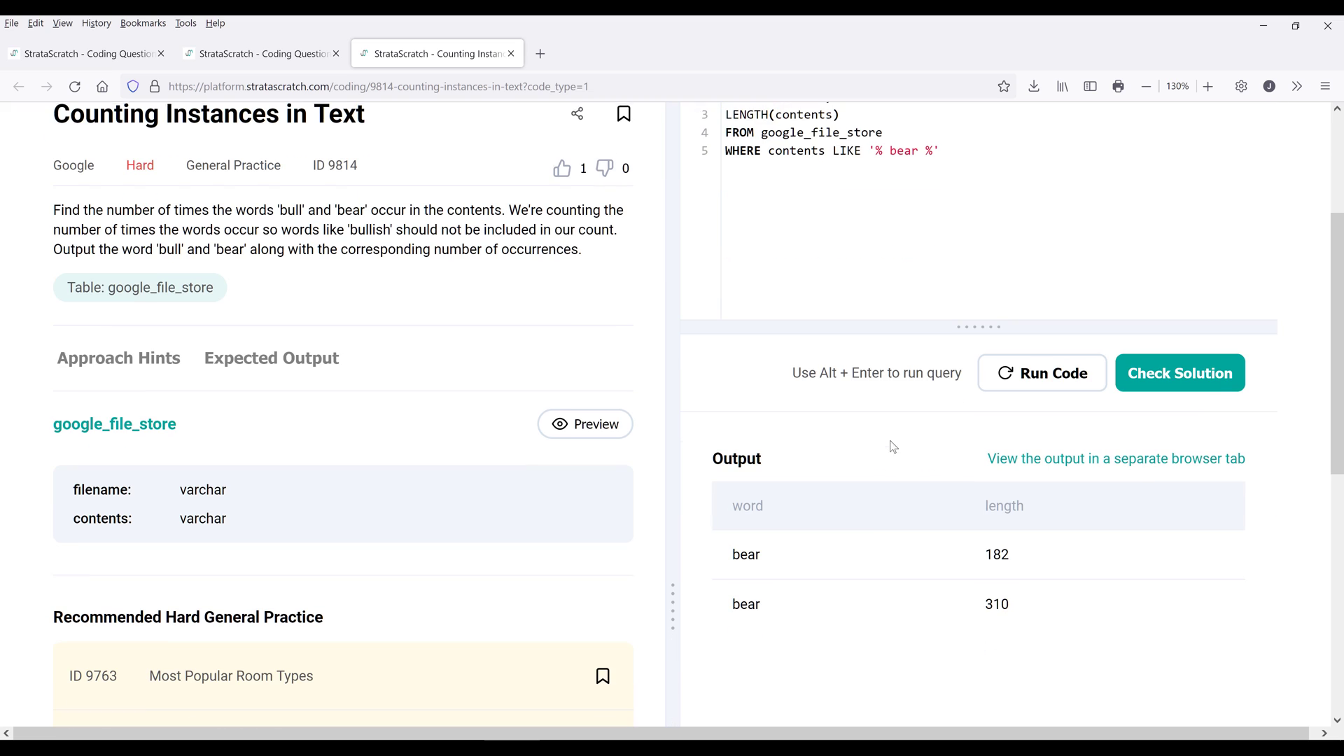
pyautogui.scroll(-3)
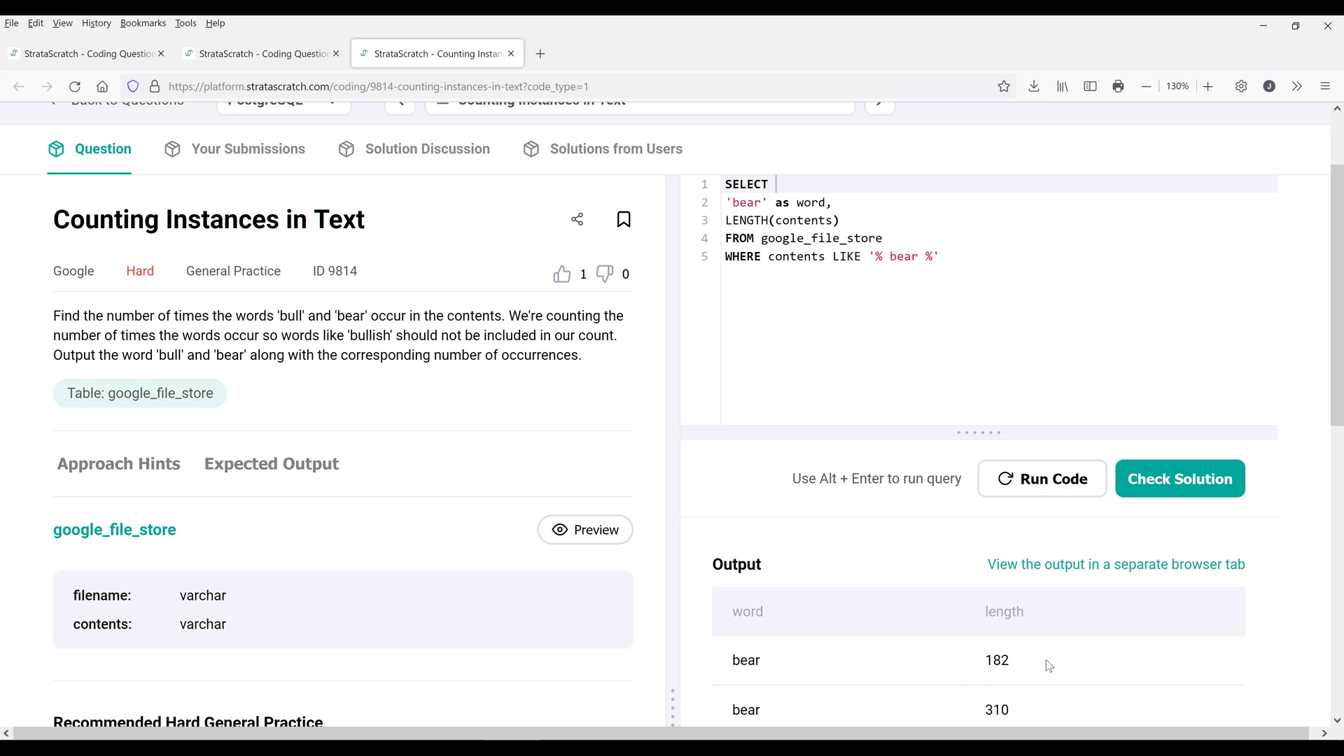
pyautogui.moveTo(895, 259)
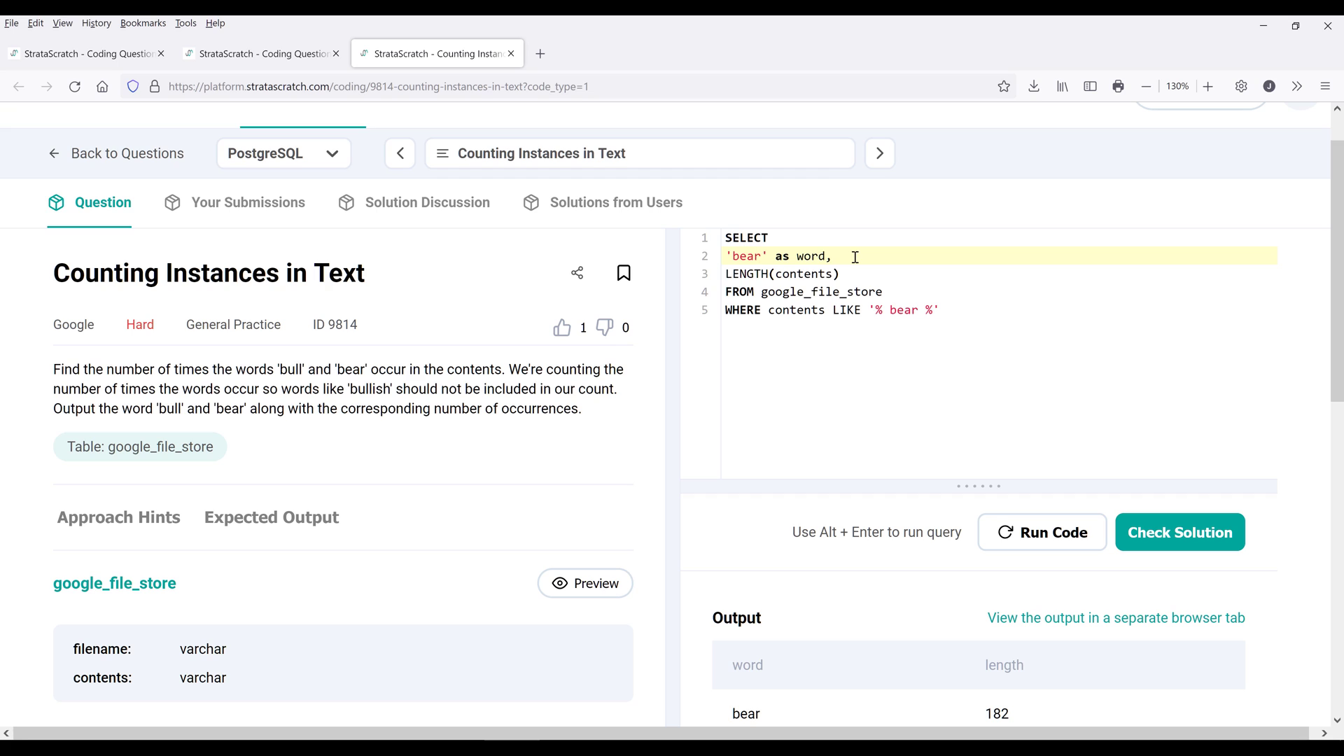
# - Subtract REPLACE(content, 'bear', '') from LENGTH(contents) on line 3
pyautogui.click(780, 273)
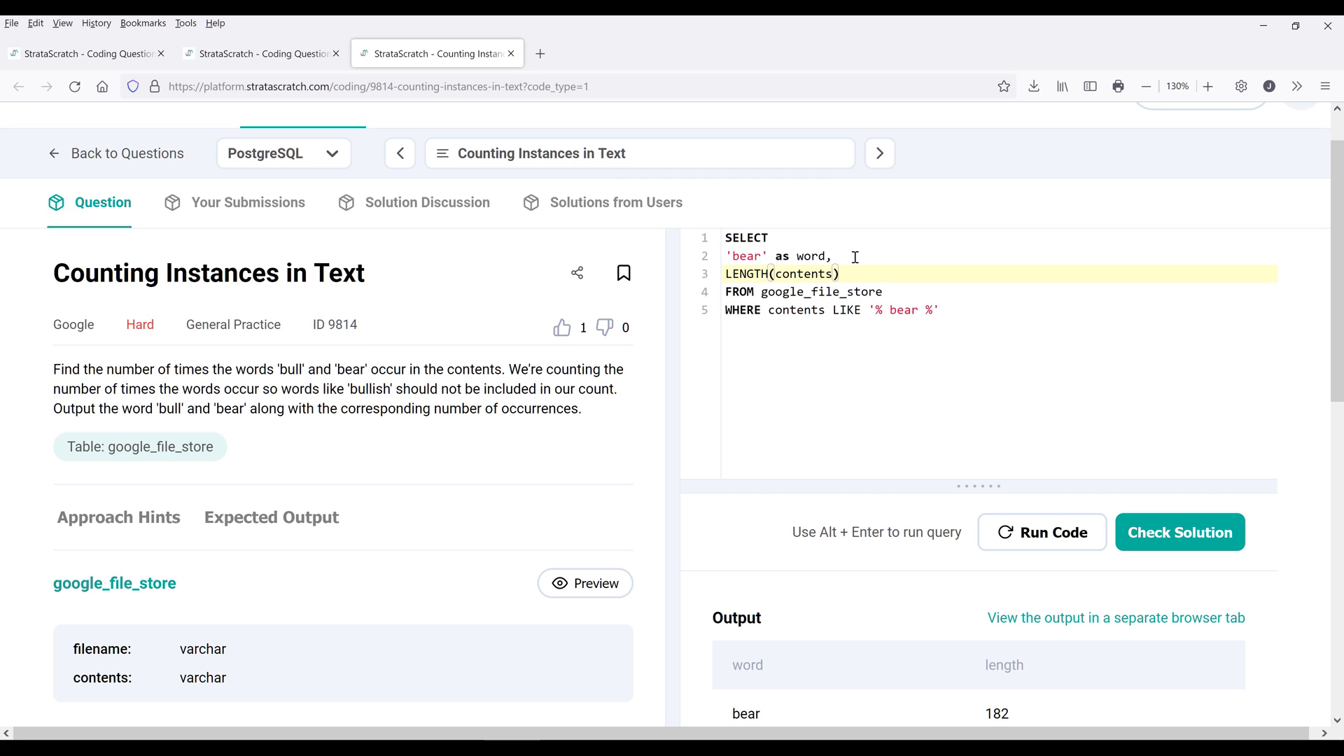
pyautogui.click(848, 273)
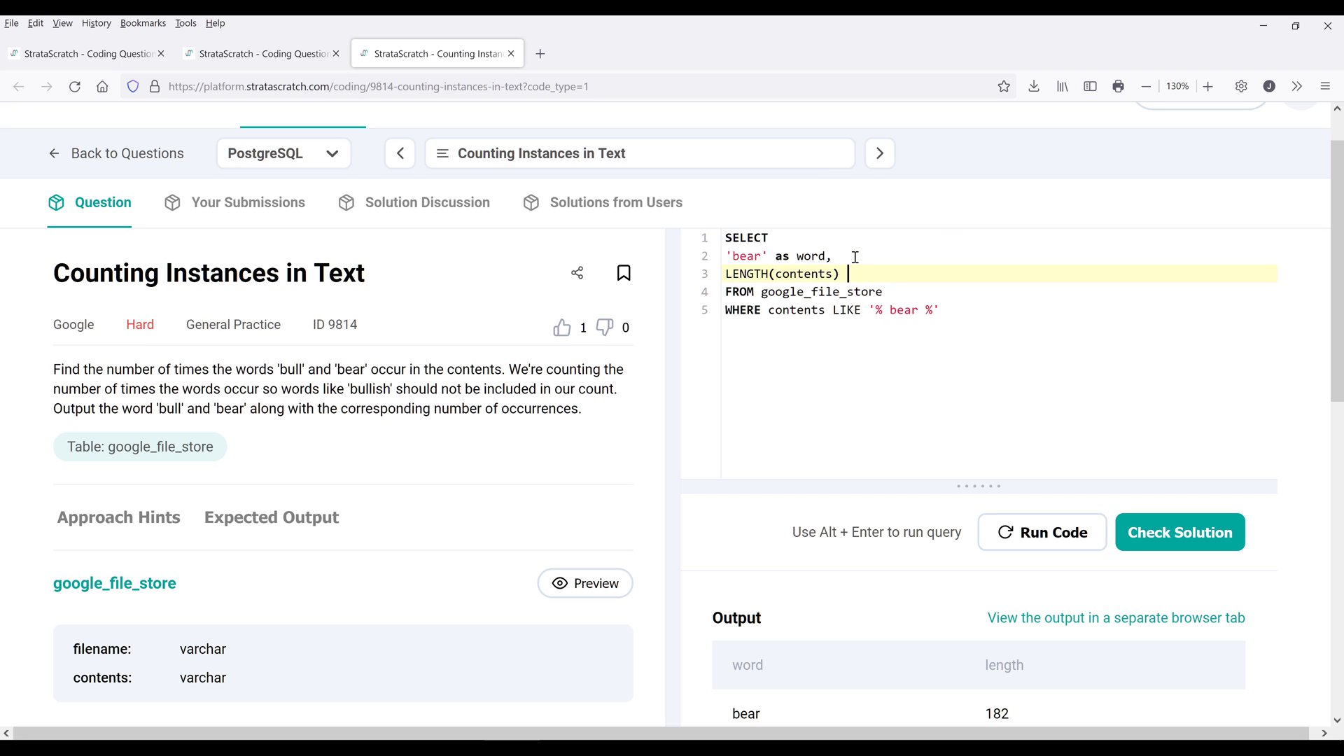
pyautogui.write('-')
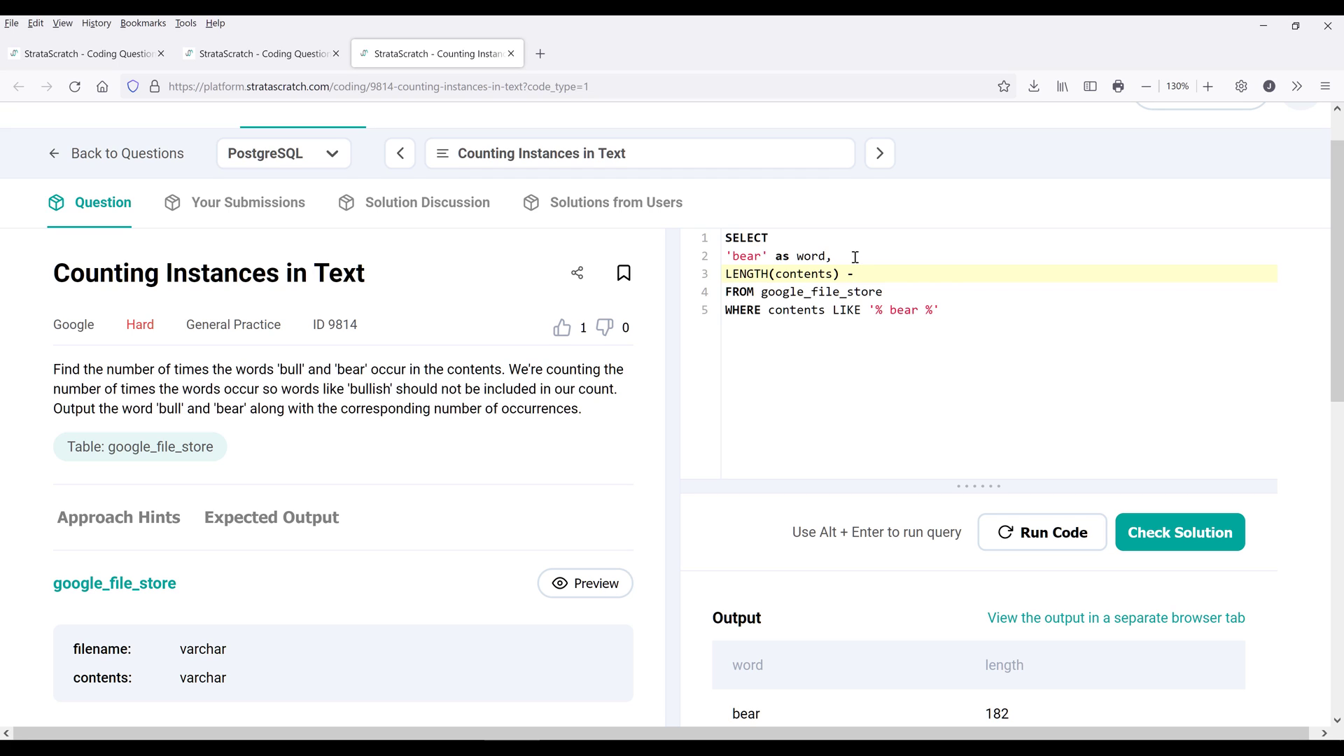
pyautogui.write('REPLACE')
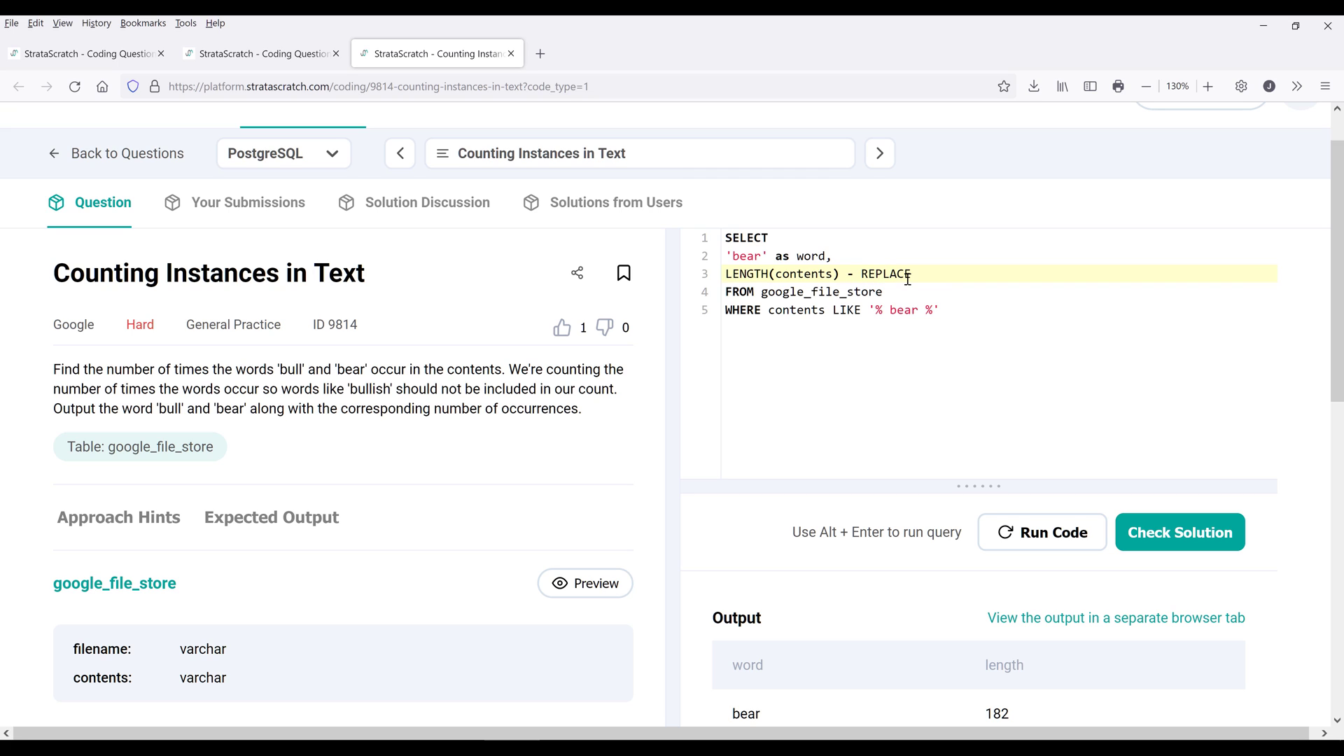
pyautogui.write('()')
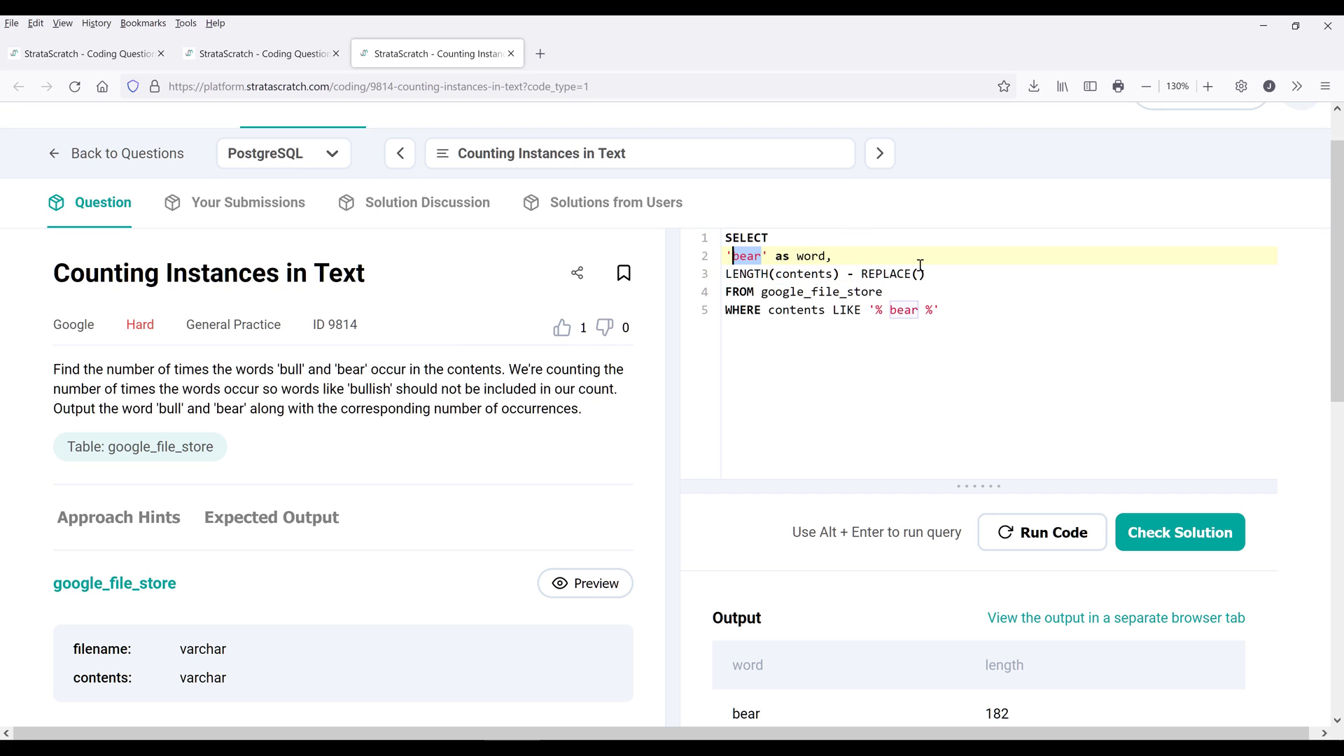
pyautogui.write('content,')
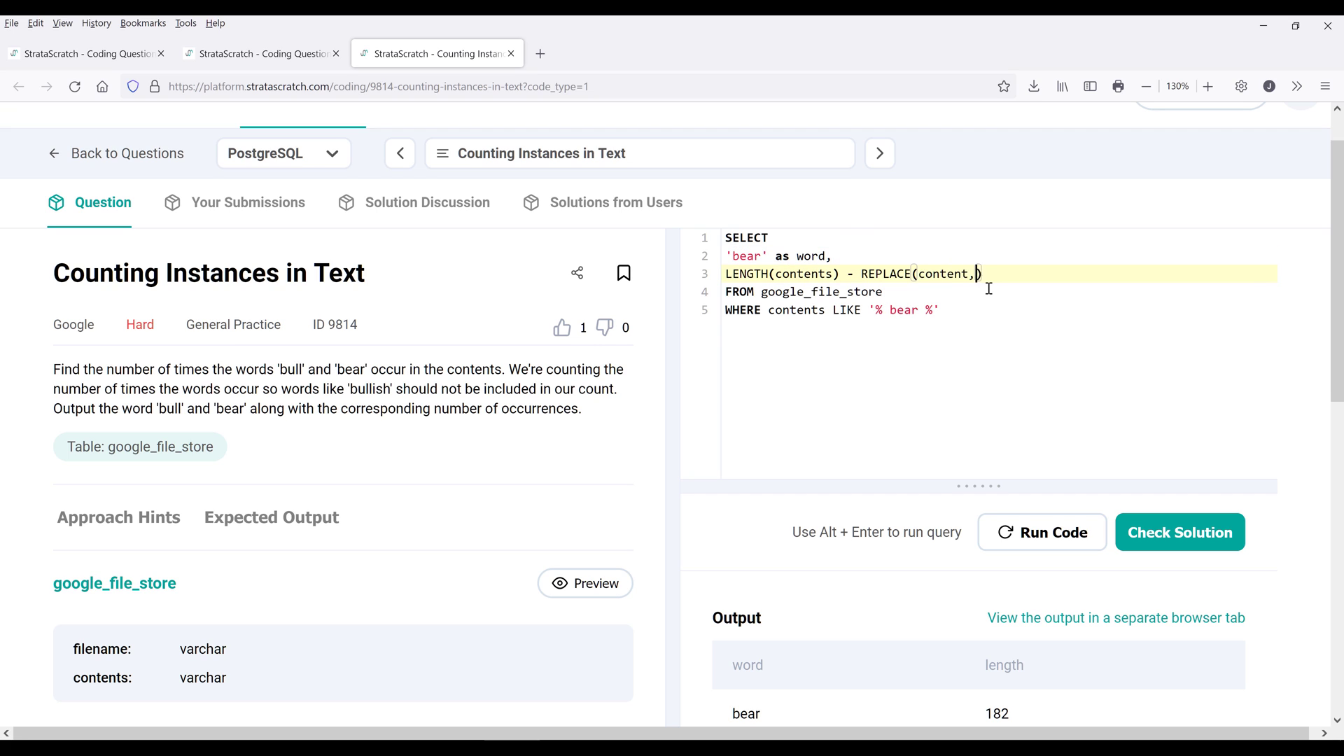
pyautogui.write("'bea'")
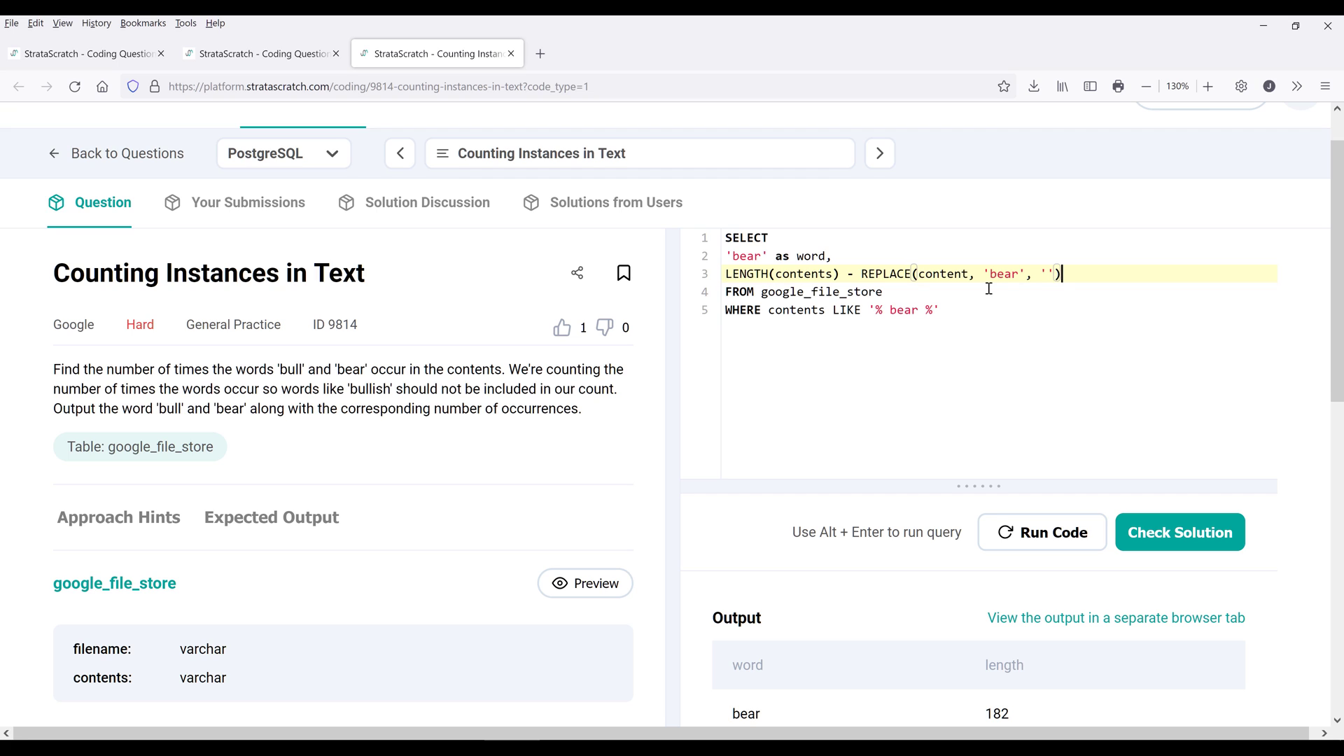
pyautogui.click(913, 273)
pyautogui.write('LENGTH(')
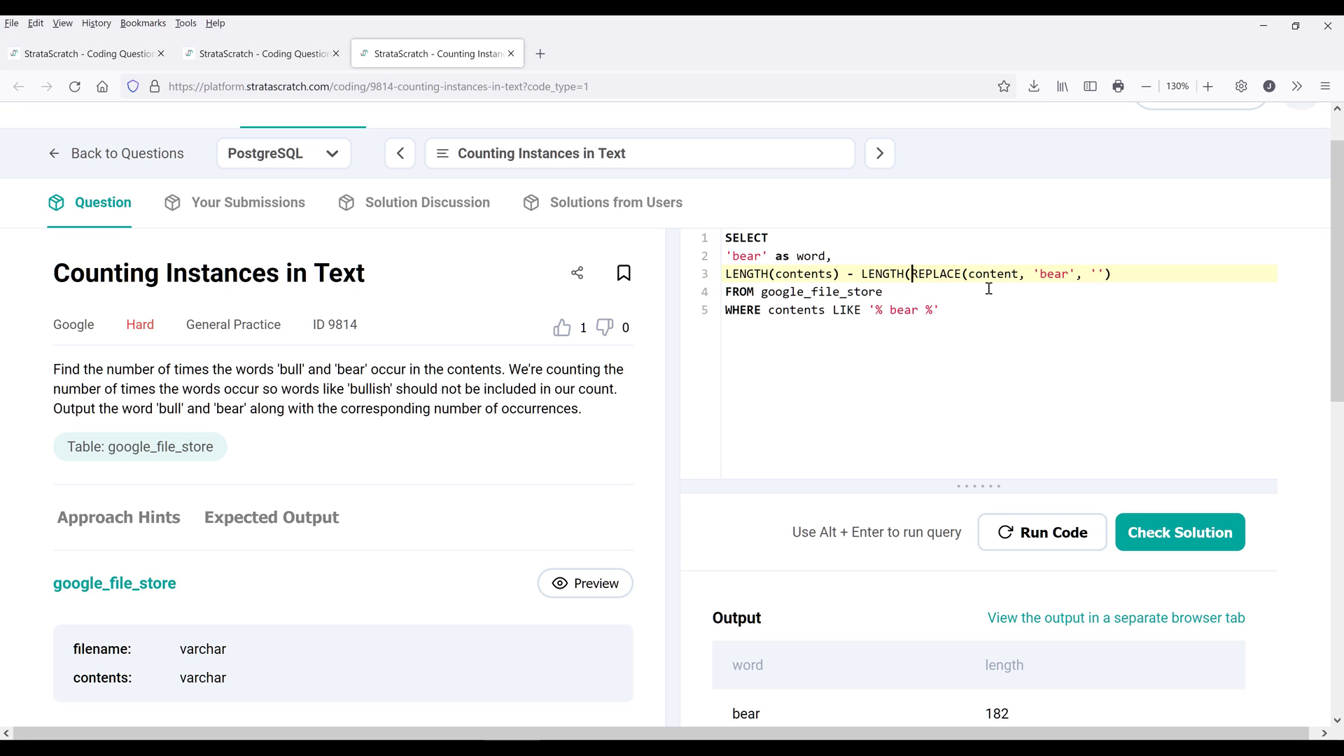
# - Wrap REPLACE in LENGTH(), correct content to contents, run for 4s, and begin CAST(
pyautogui.write(')')
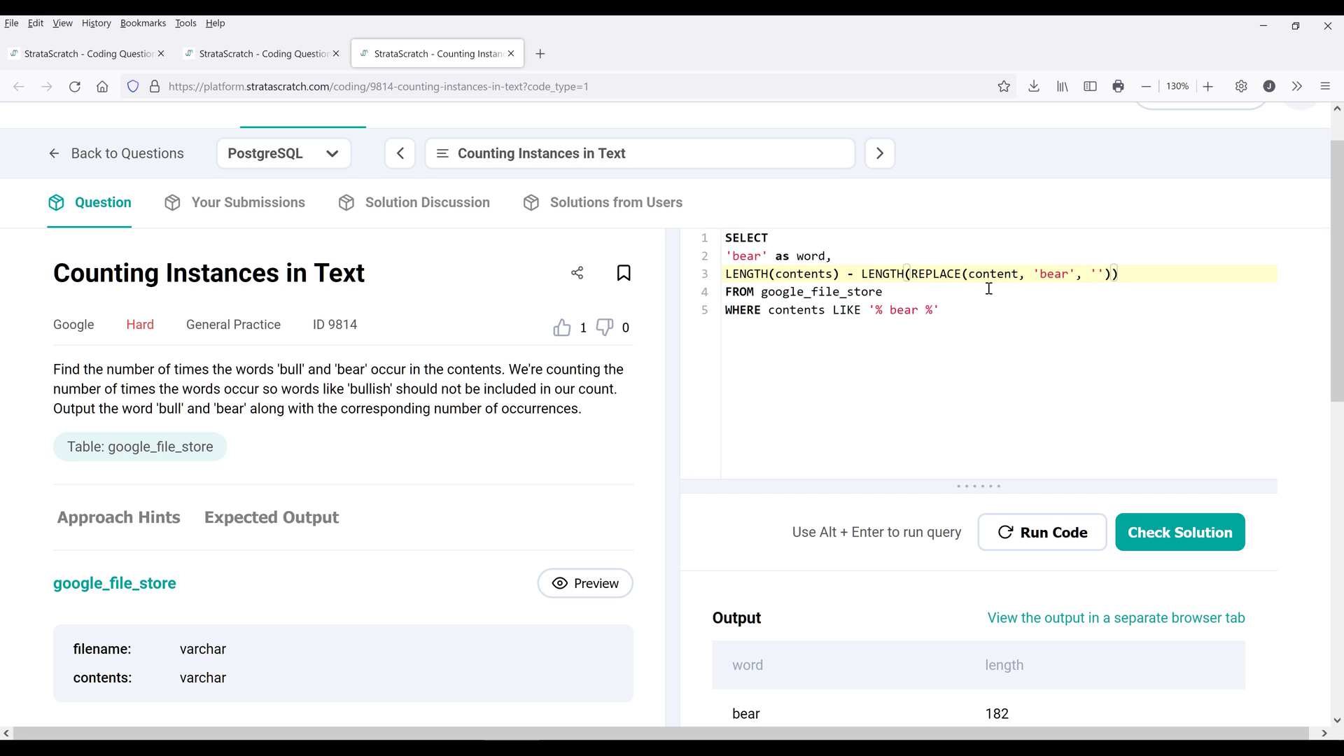
pyautogui.click(1040, 532)
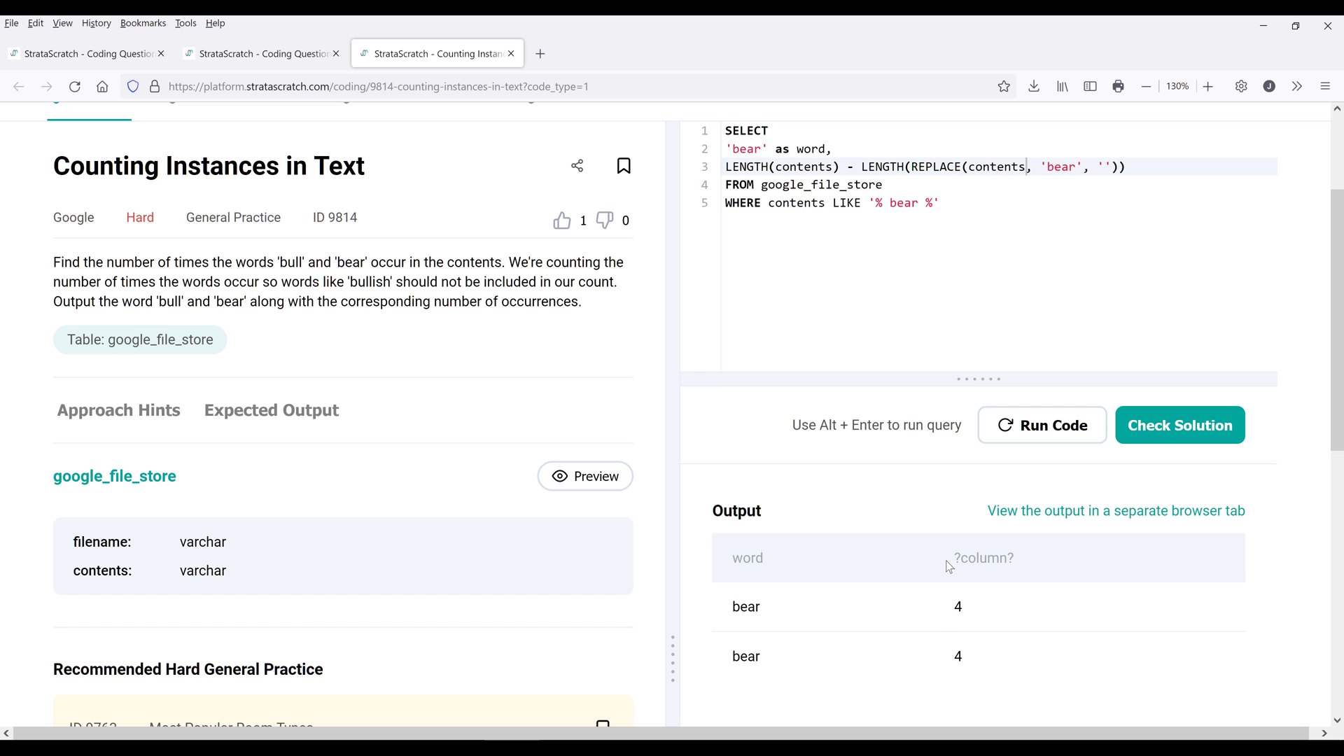
pyautogui.moveTo(963, 606)
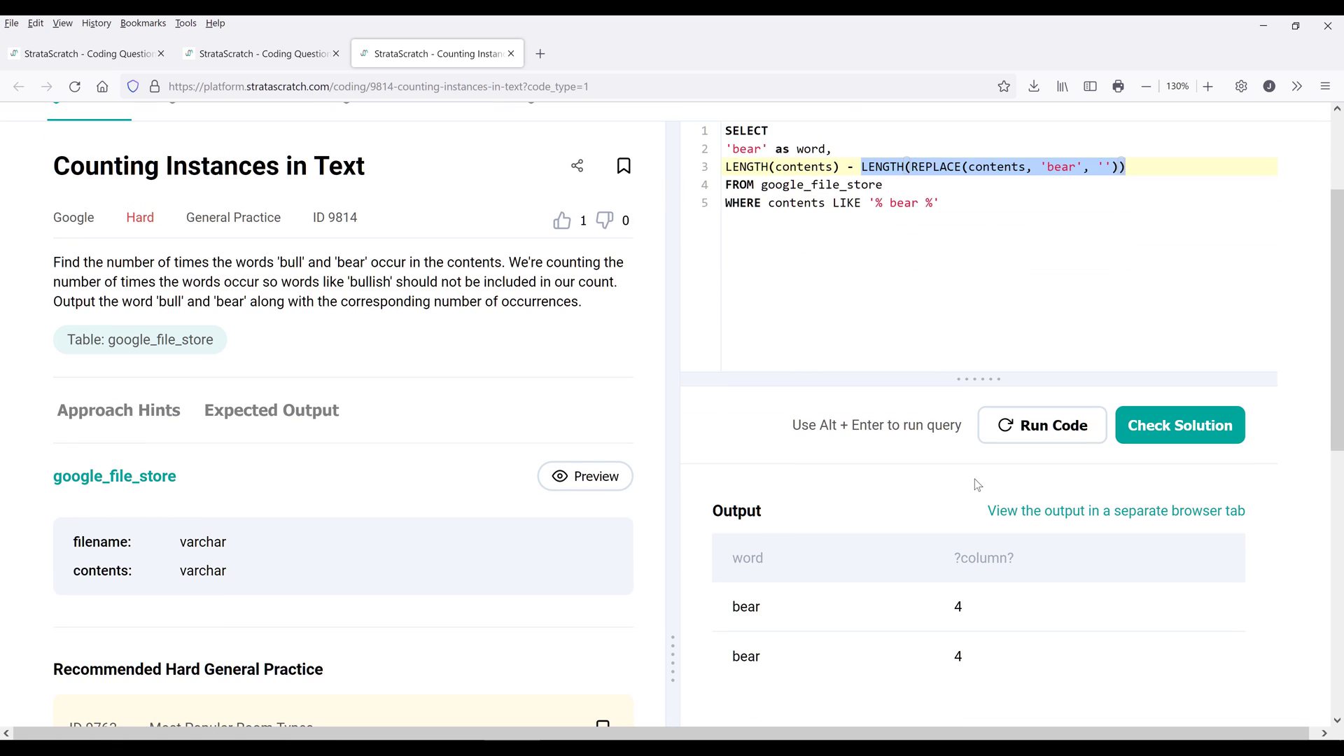
pyautogui.click(1132, 167)
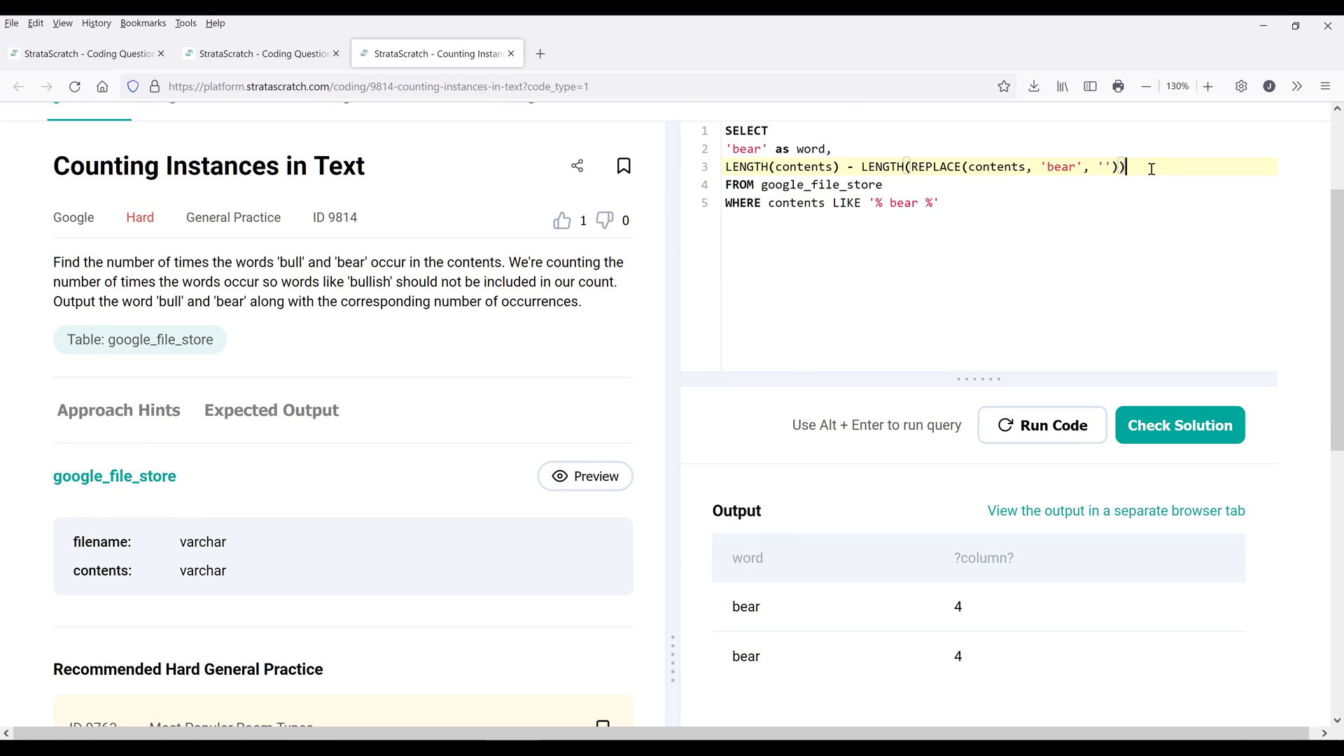
pyautogui.write('CAST(')
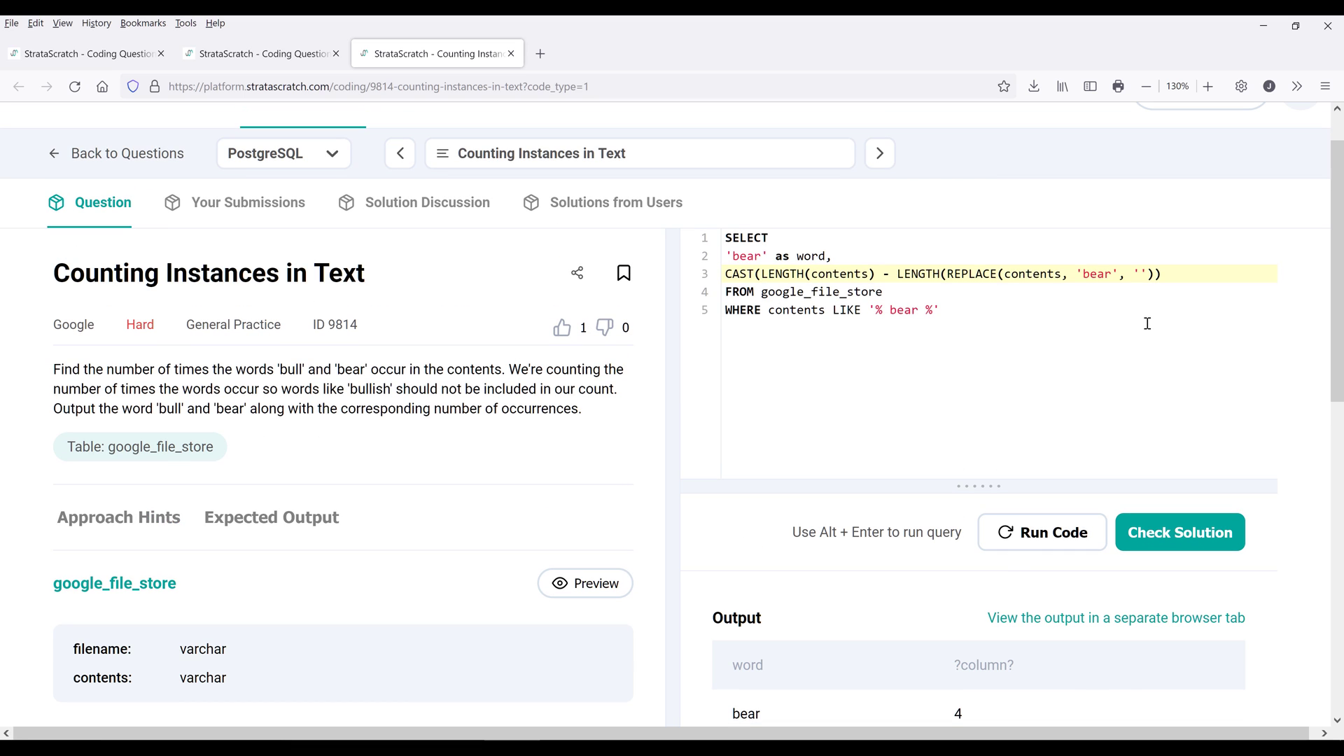
# - Cast the length difference AS INT, divide by 6 with ' bear ' stripped, and run for 1 per row
pyautogui.write('as INT')
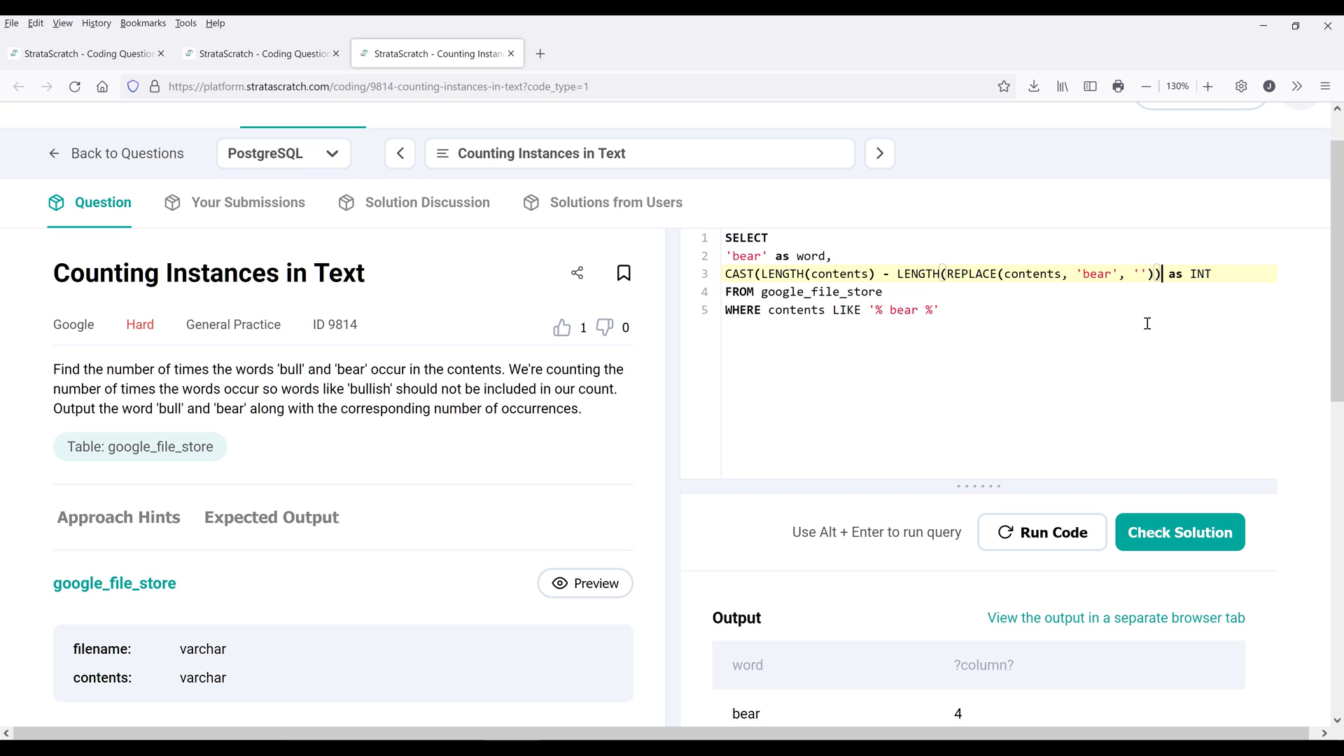
pyautogui.click(1179, 532)
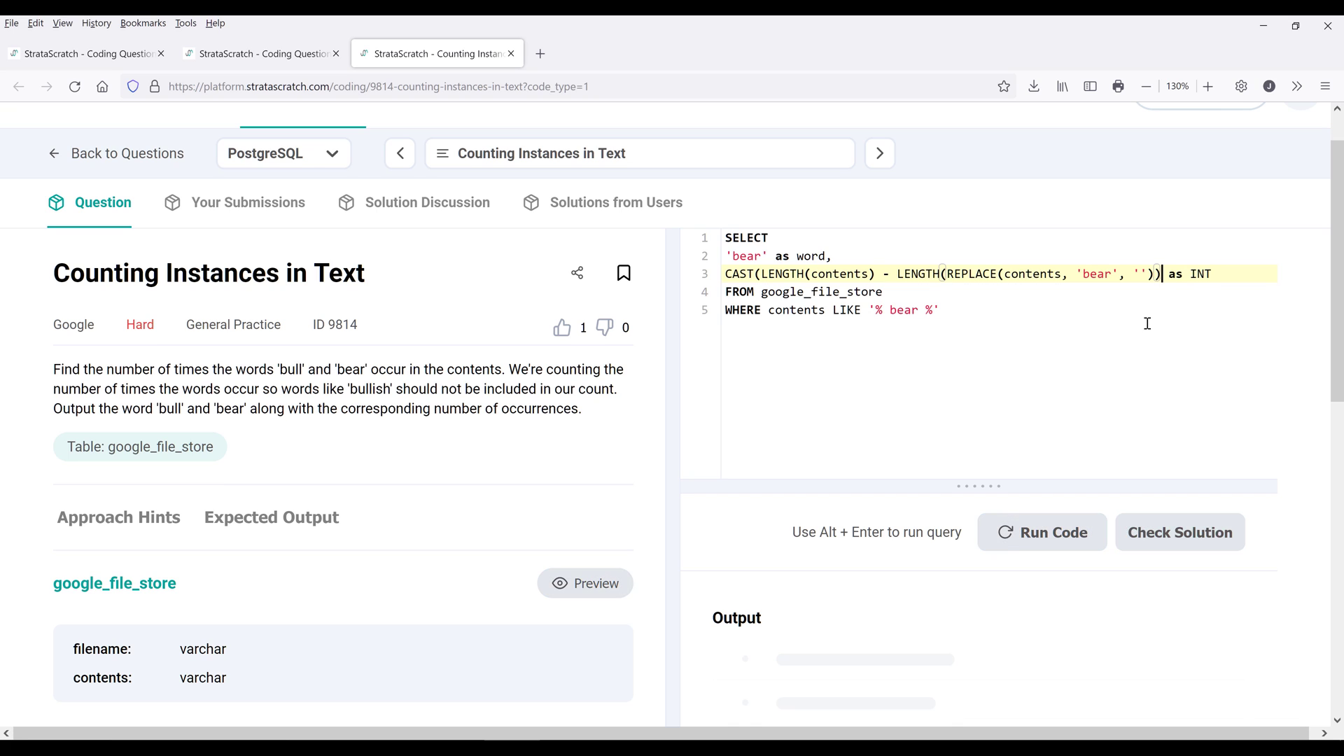
pyautogui.click(1042, 532)
pyautogui.write(') /')
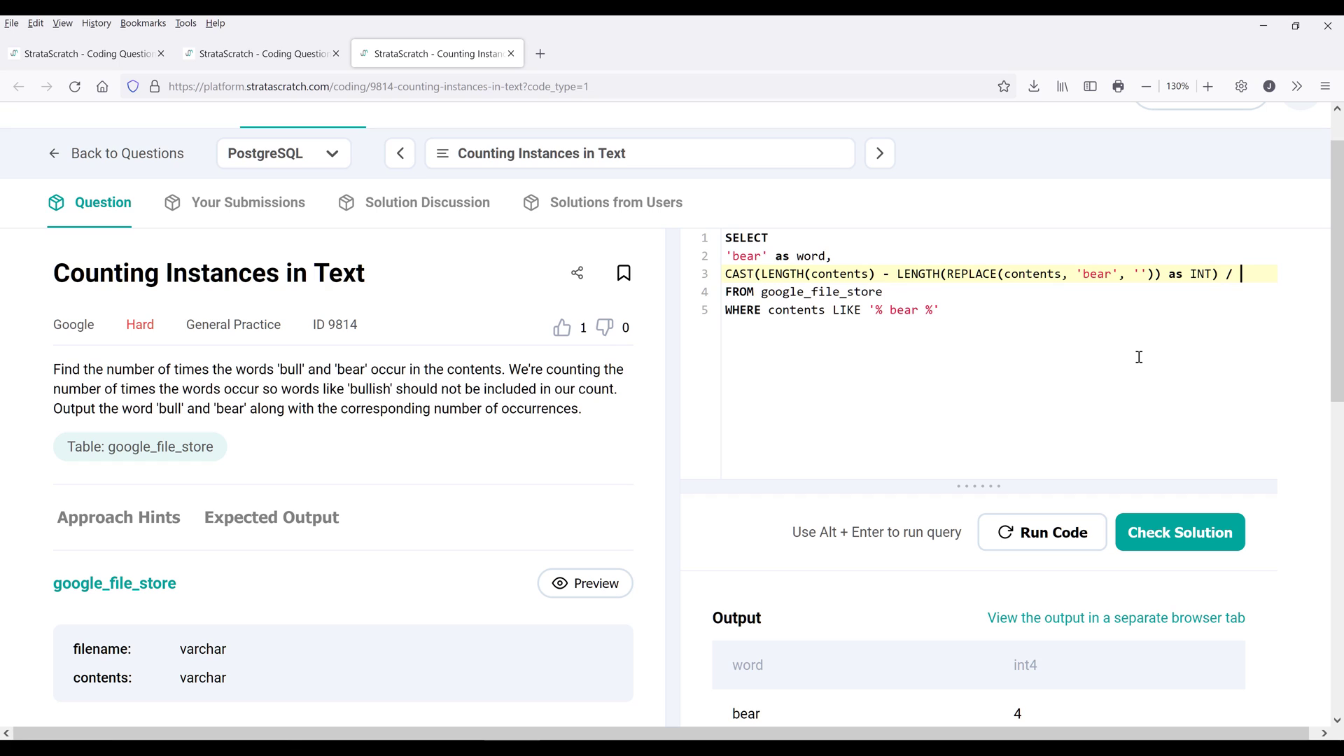
pyautogui.write('6')
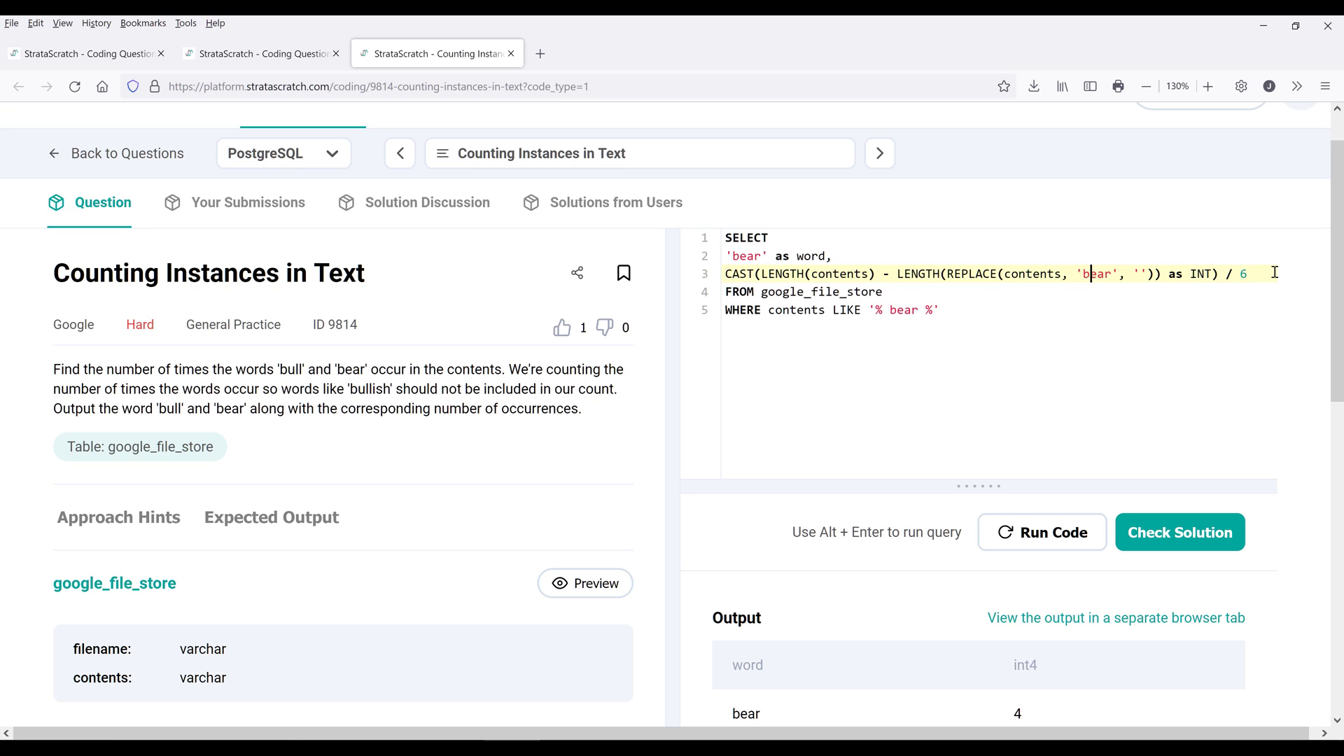
pyautogui.write('bear')
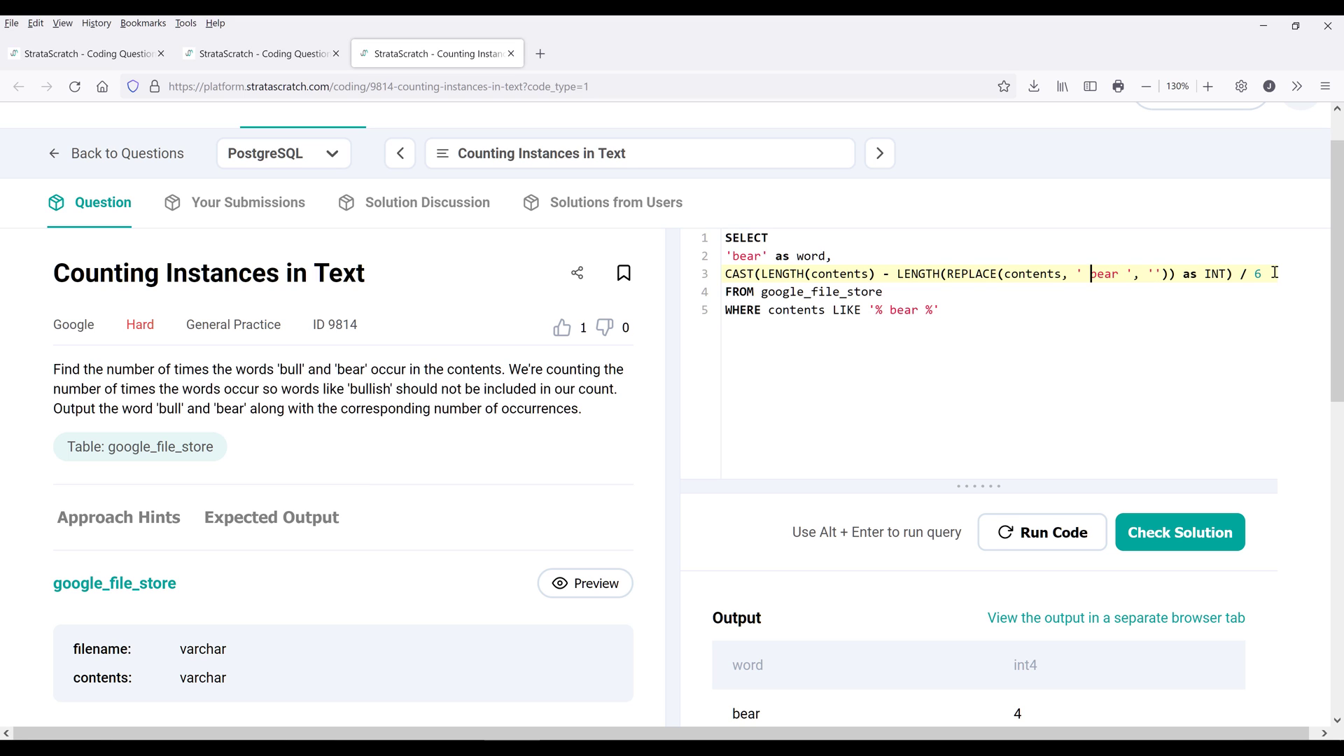
pyautogui.scroll(-3)
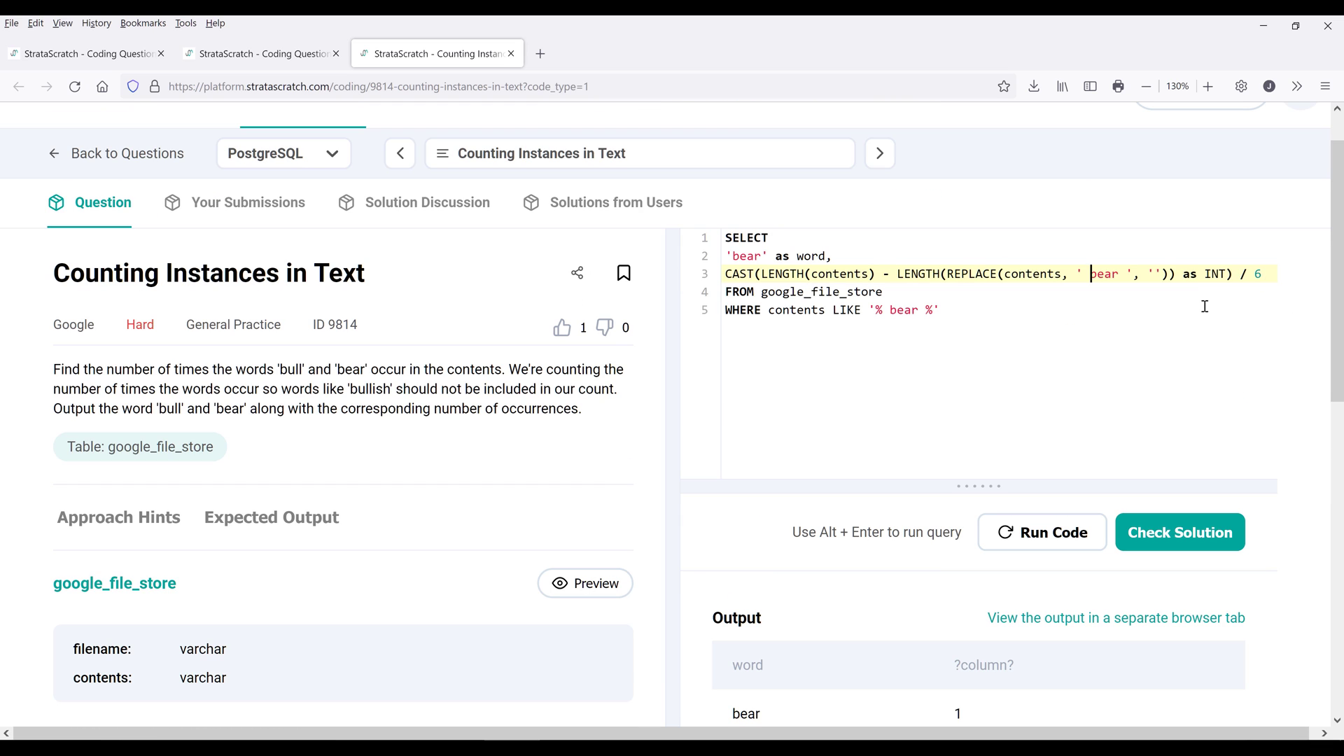
pyautogui.scroll(-3)
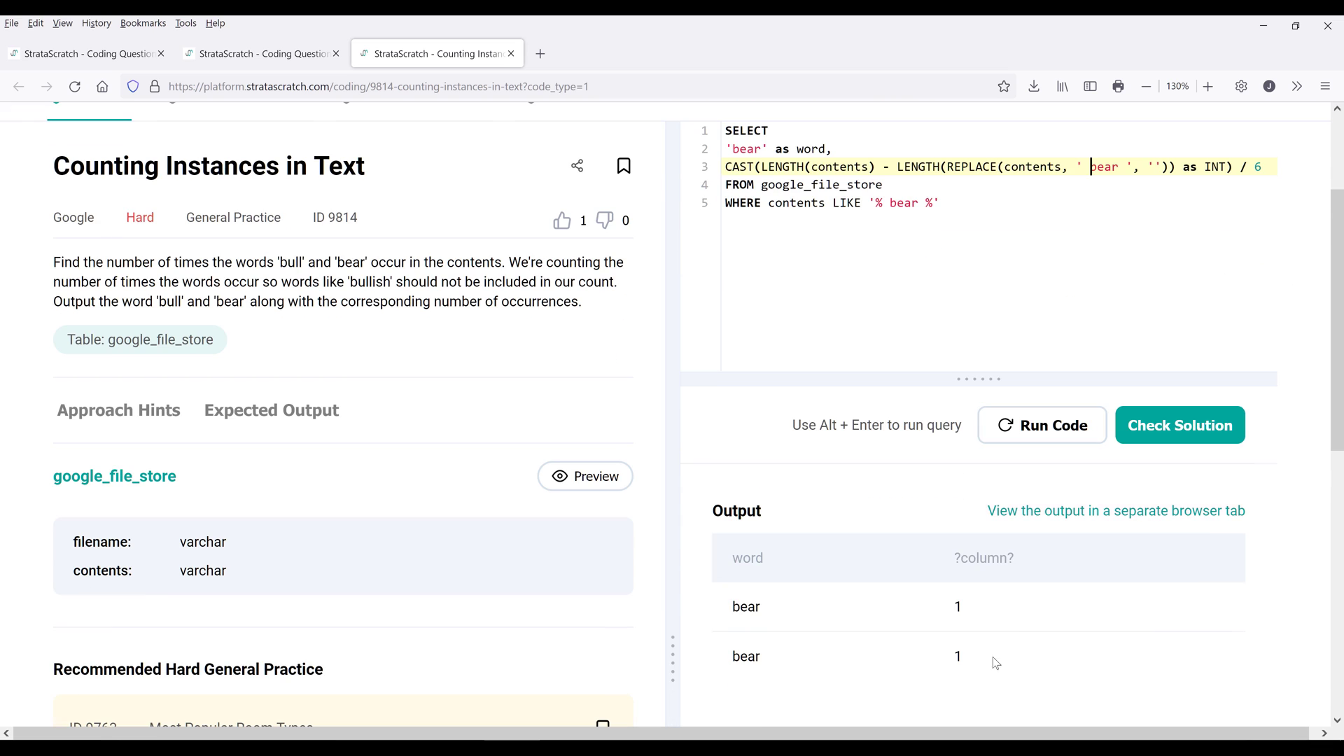
pyautogui.moveTo(736, 628)
pyautogui.write('I')
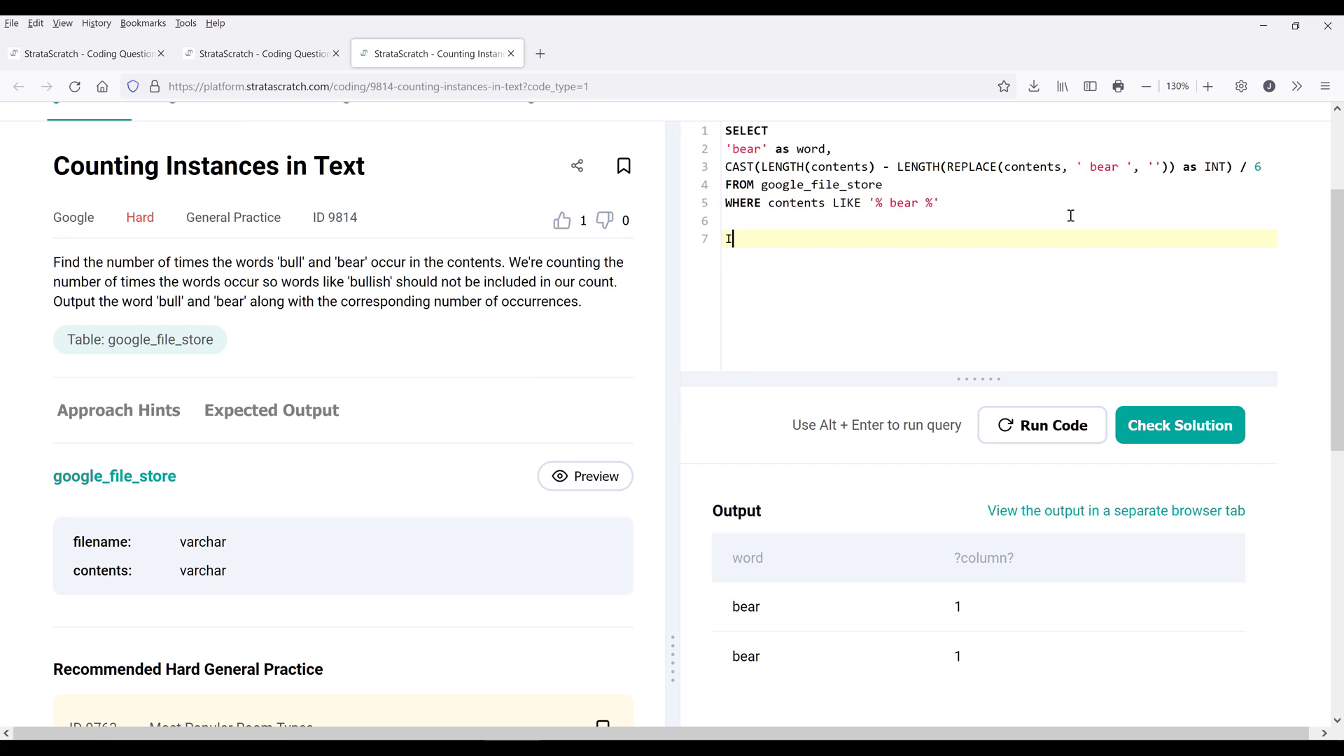
# - Add a UNION ALL branch copying the bear SELECT with 'bull' in the label, REPLACE and LIKE
pyautogui.write('UNION')
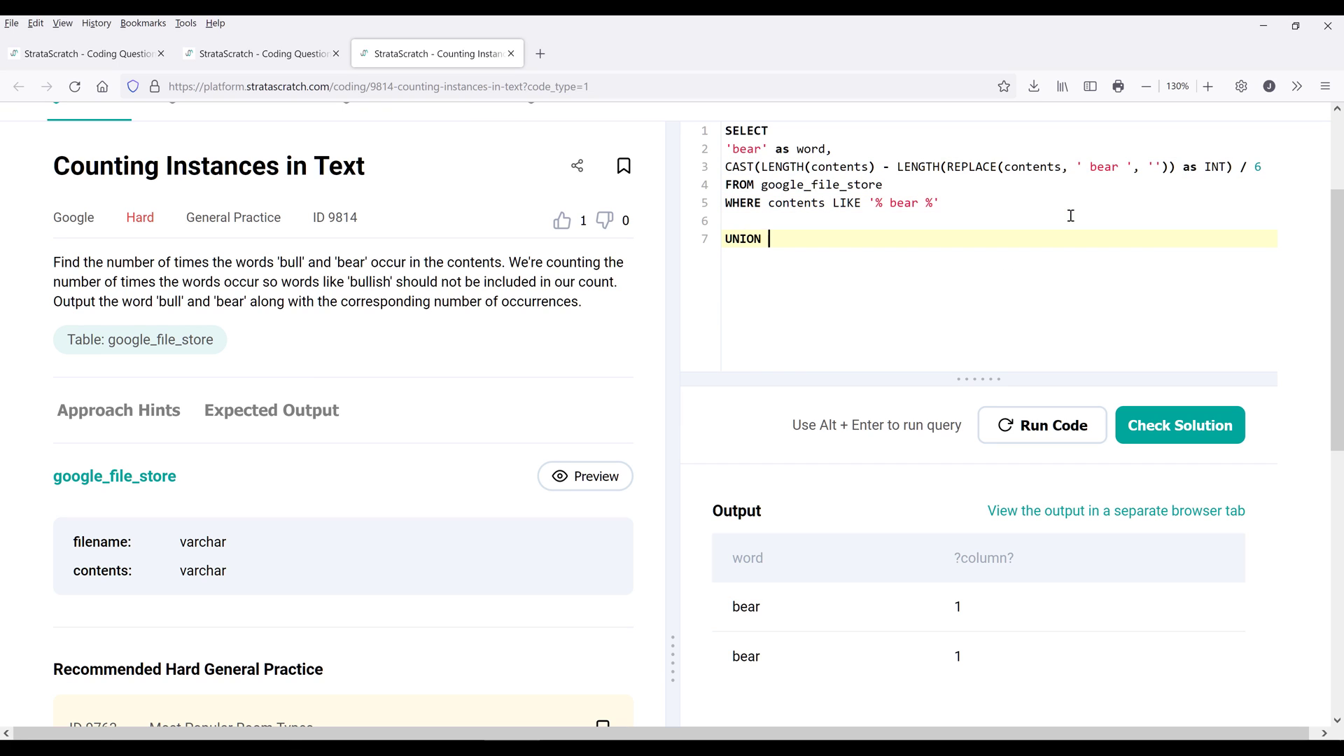
pyautogui.write('ALL')
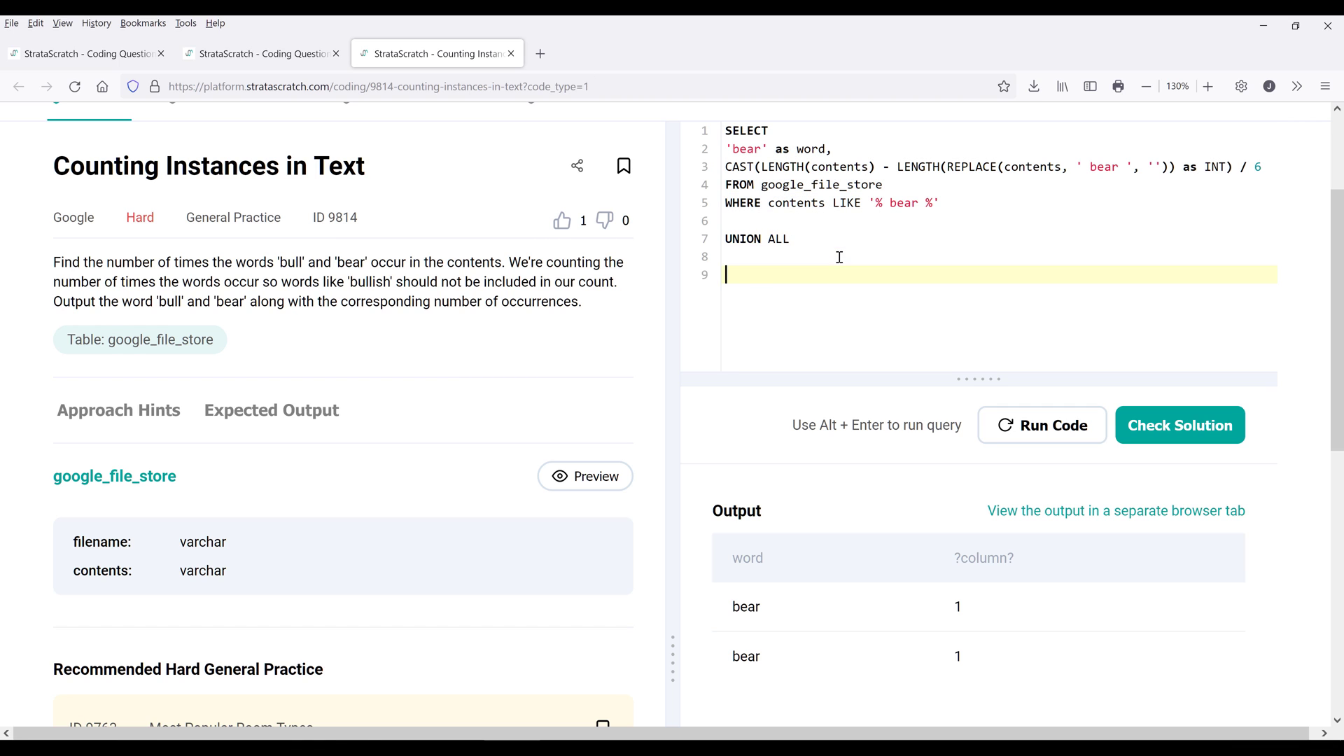
pyautogui.write('SELECT')
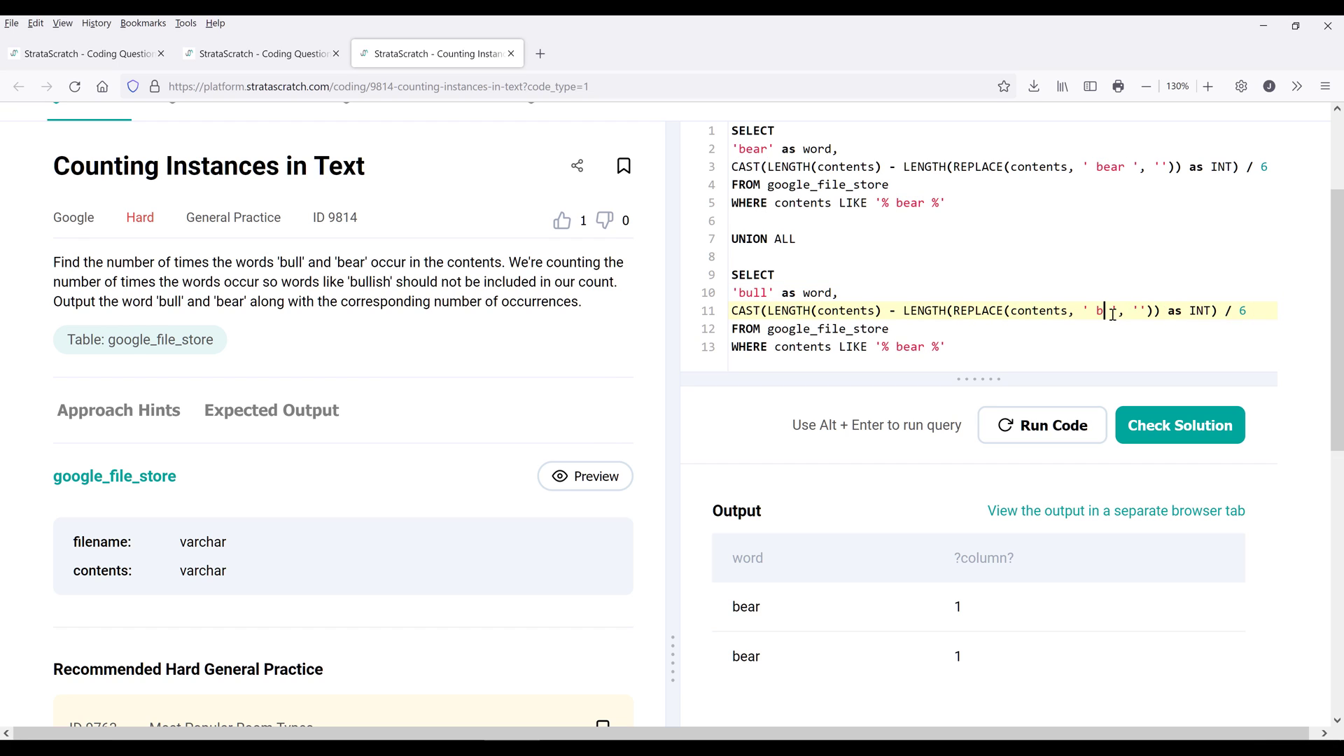
pyautogui.write('ull')
pyautogui.write('SELE')
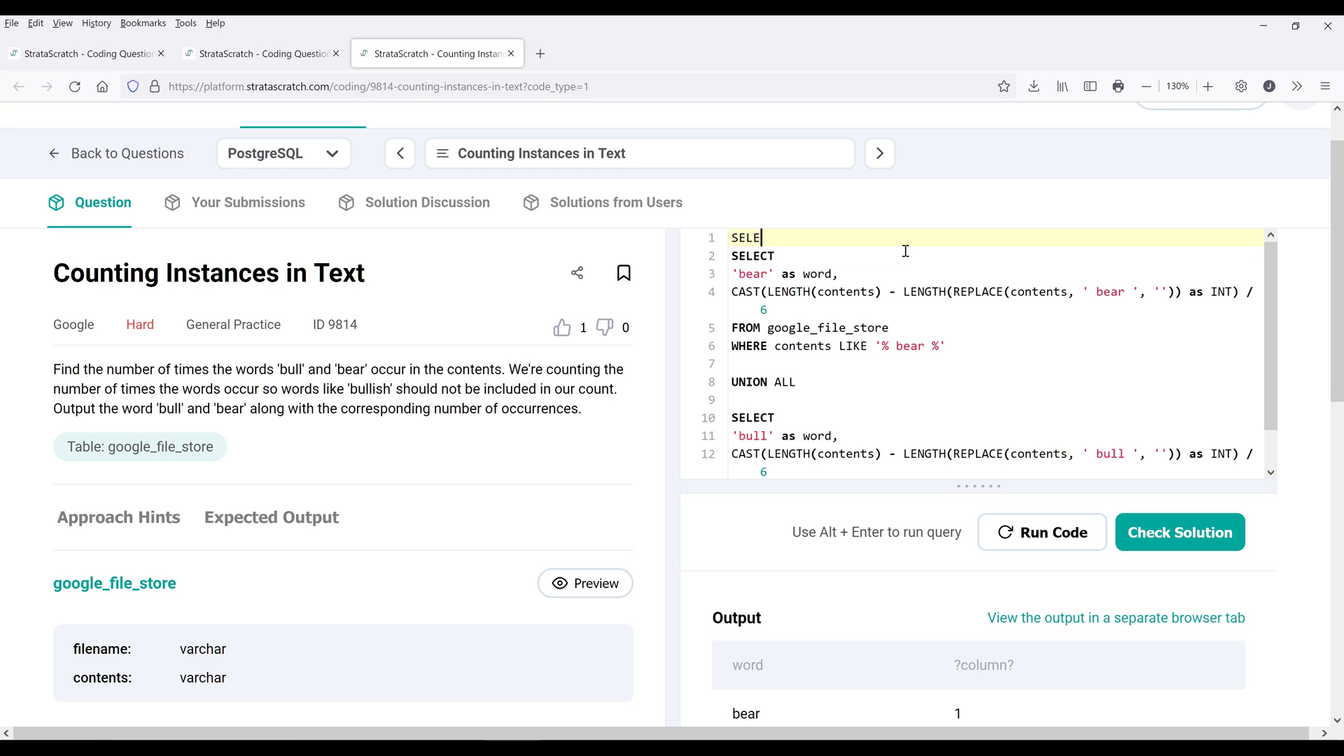
# - Write the outer SELECT word, SUM(...) AS ... FROM ( ) around the union
pyautogui.write('CT')
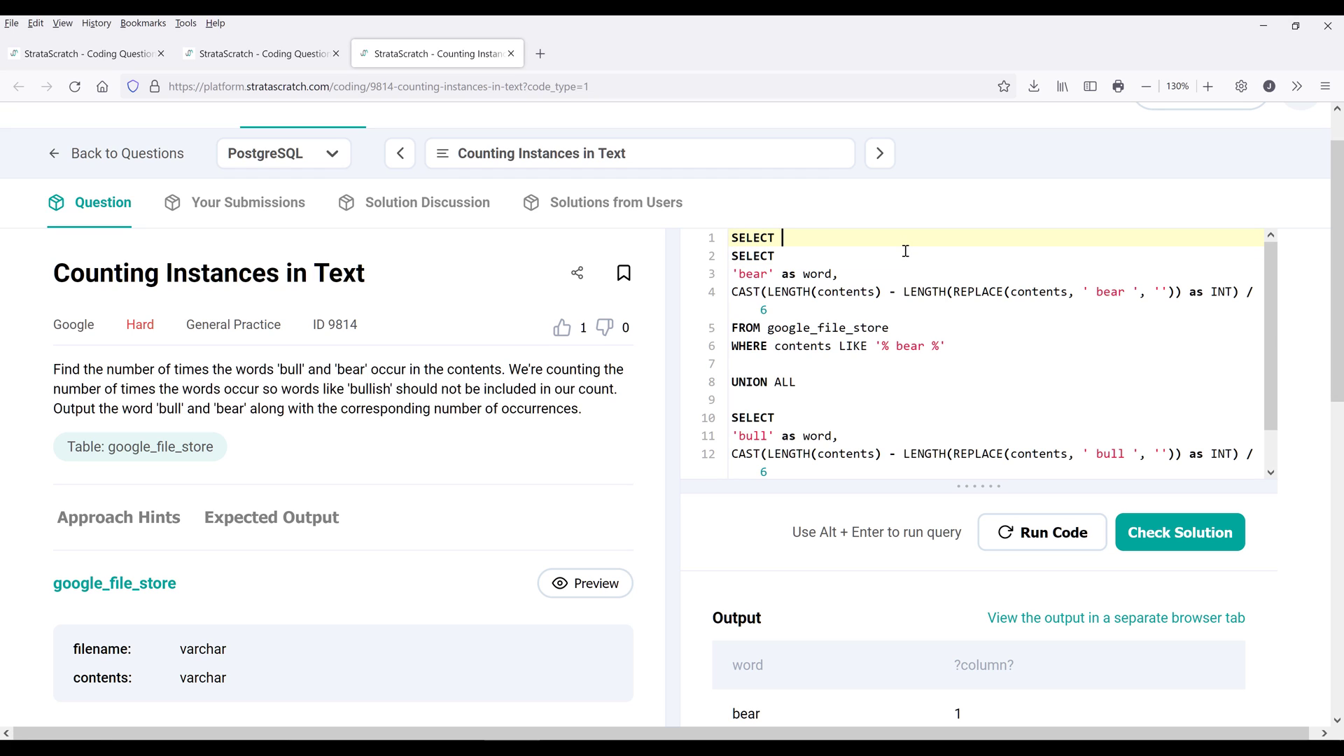
pyautogui.write('*')
pyautogui.write('word,')
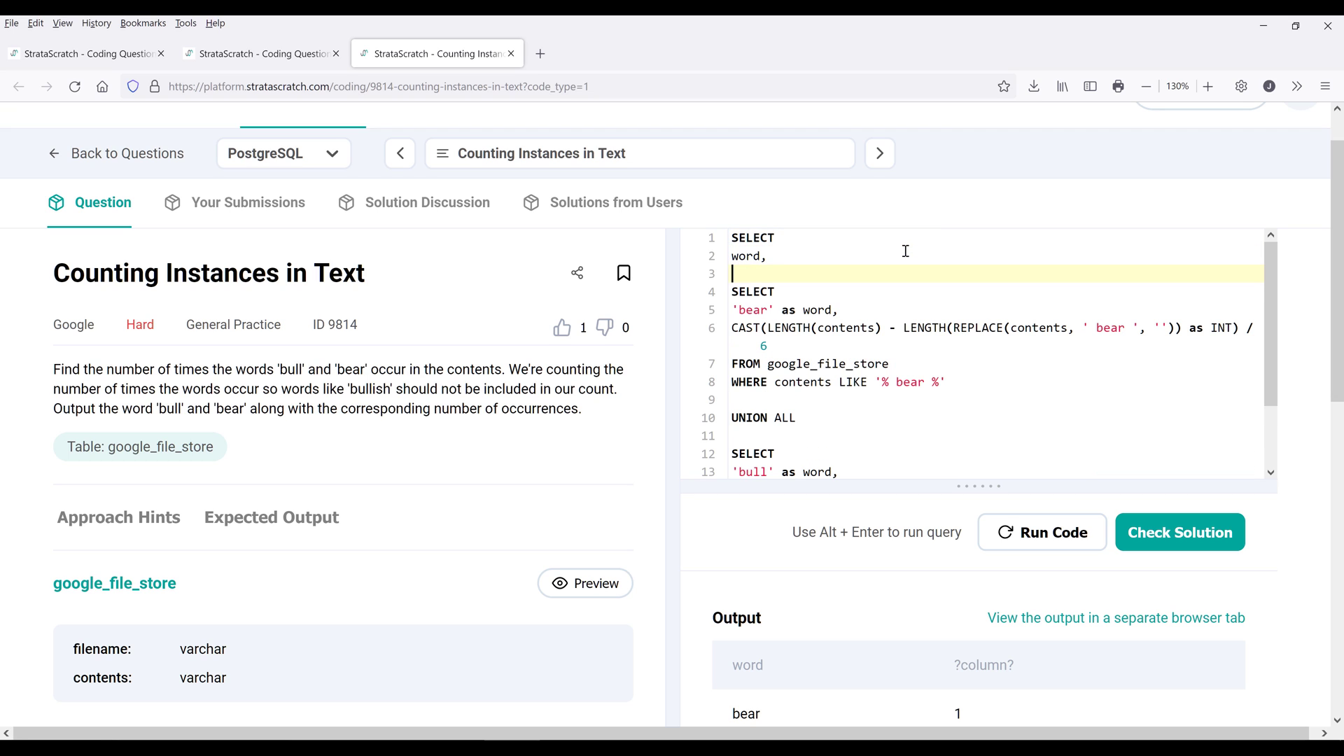
pyautogui.write('s')
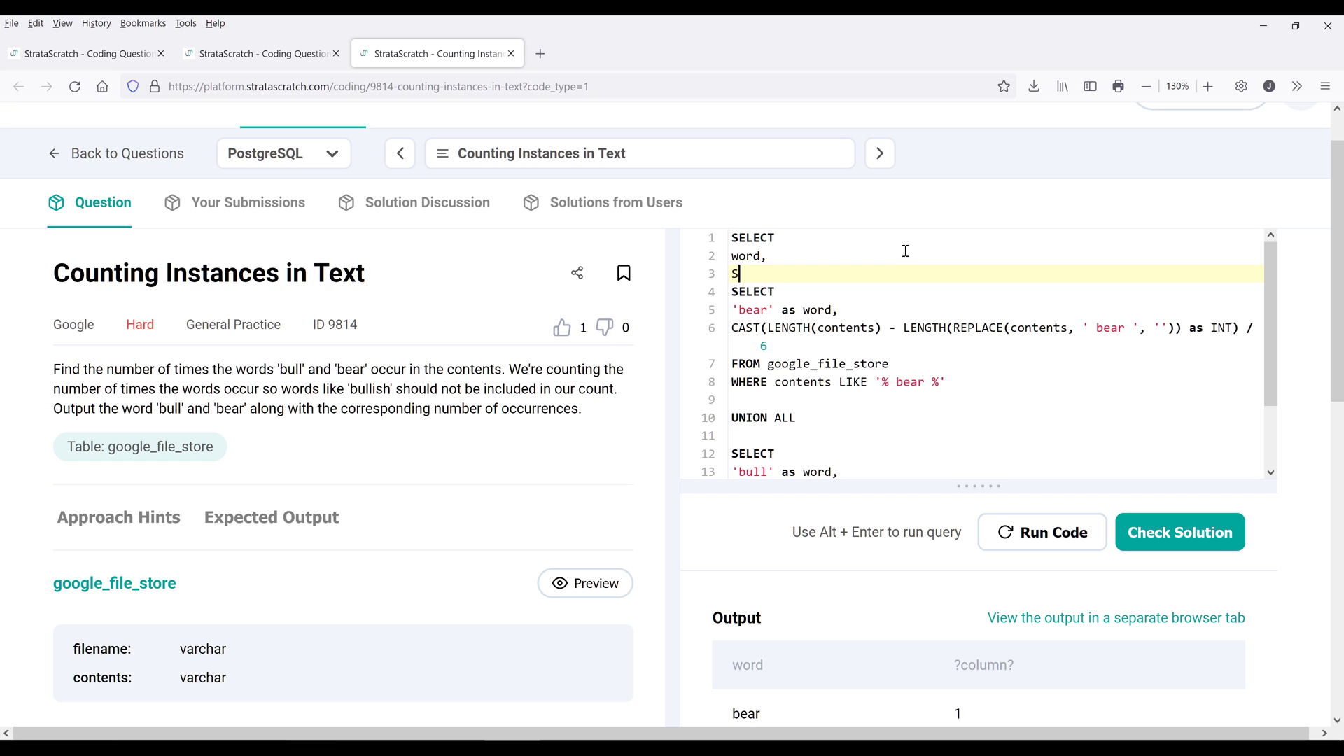
pyautogui.write('UM(')
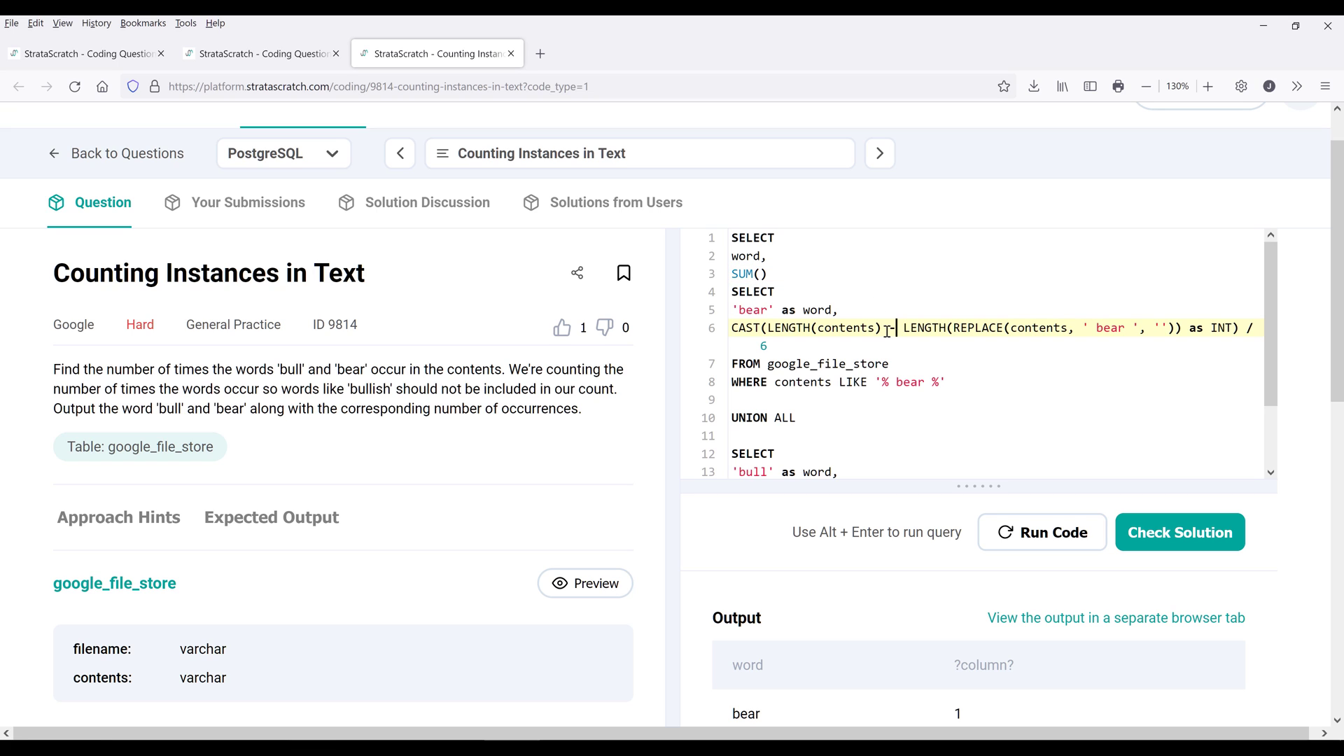
pyautogui.write('as')
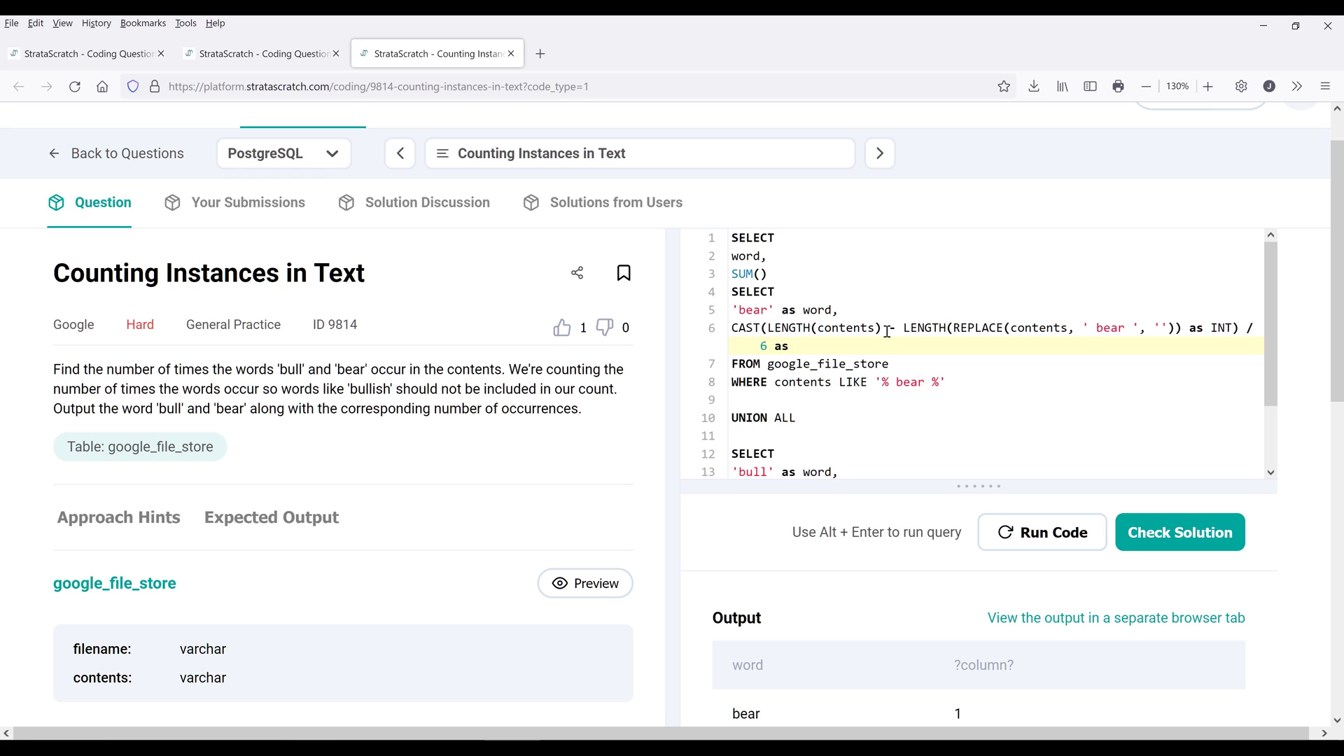
pyautogui.write('instance')
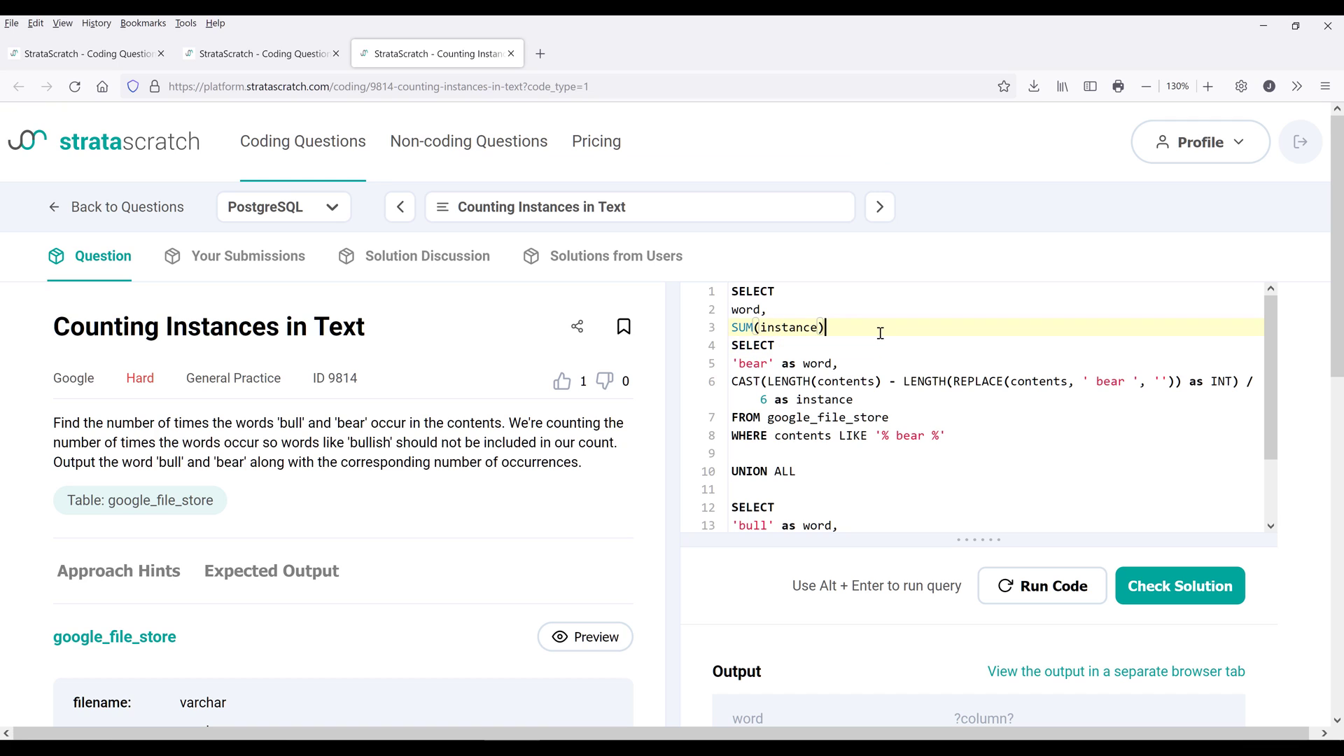
pyautogui.write('FROM')
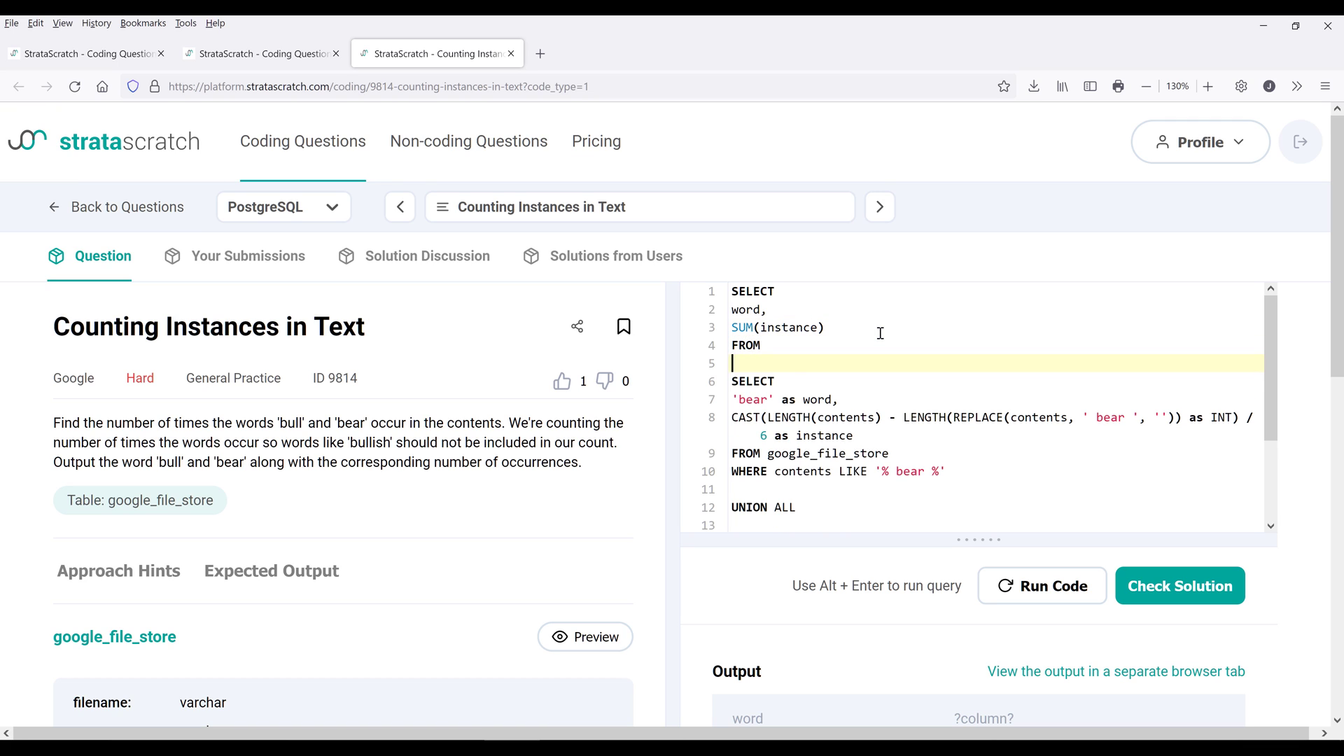
pyautogui.write('()')
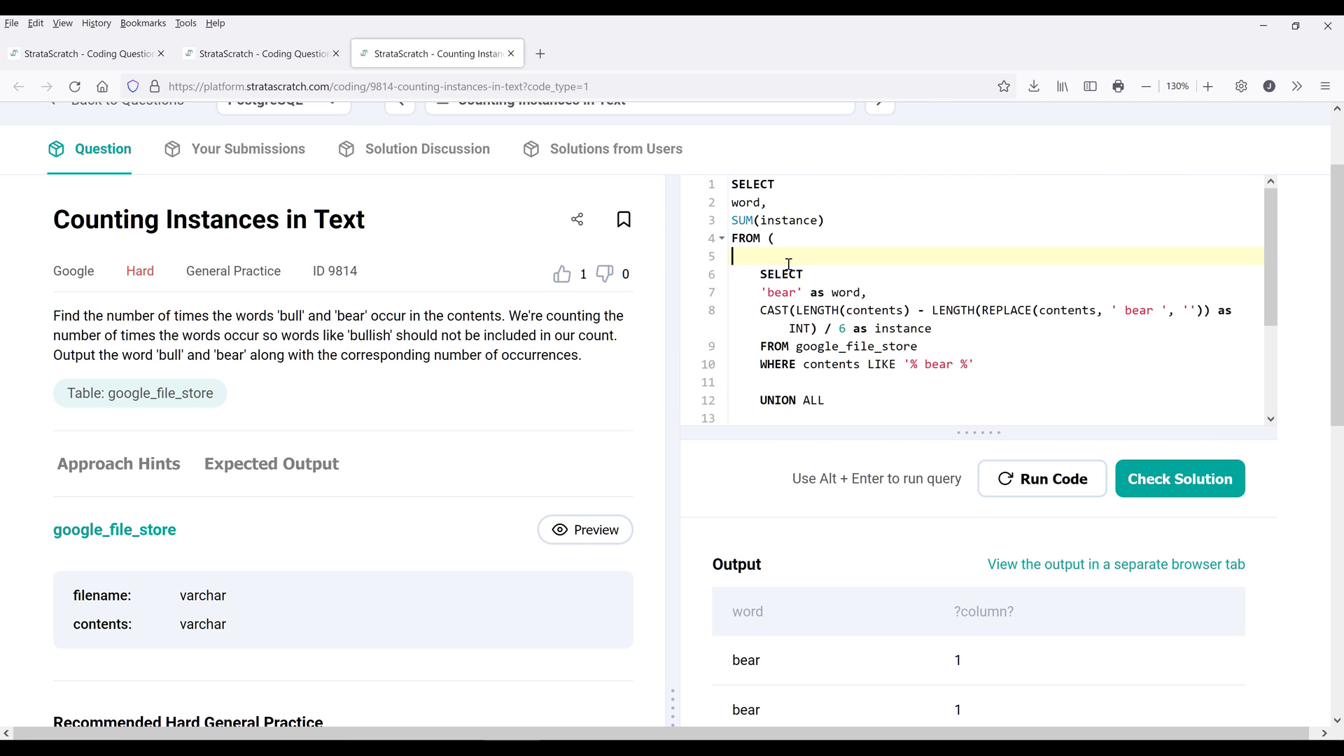
# - Alias the subquery t1, name the inner count instance, and add GROUP BY word
pyautogui.write('as word_count')
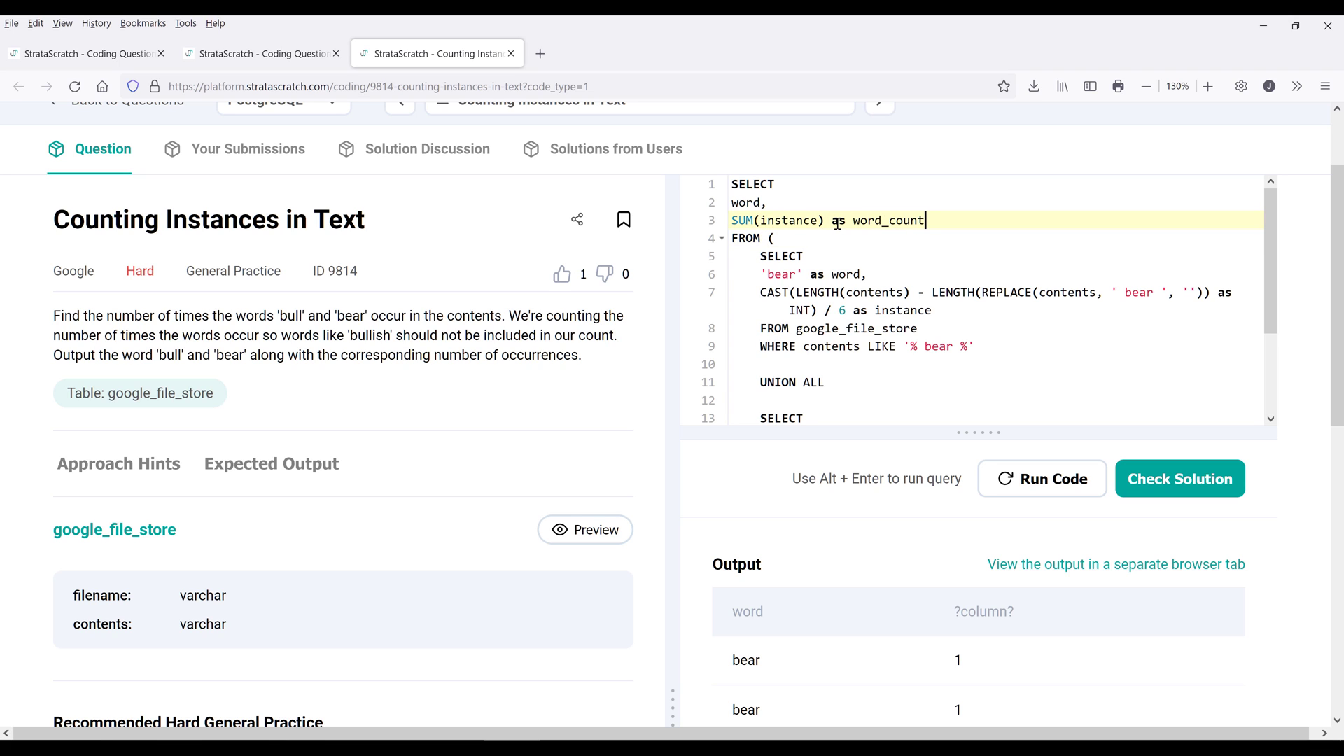
pyautogui.press('BackSpace')
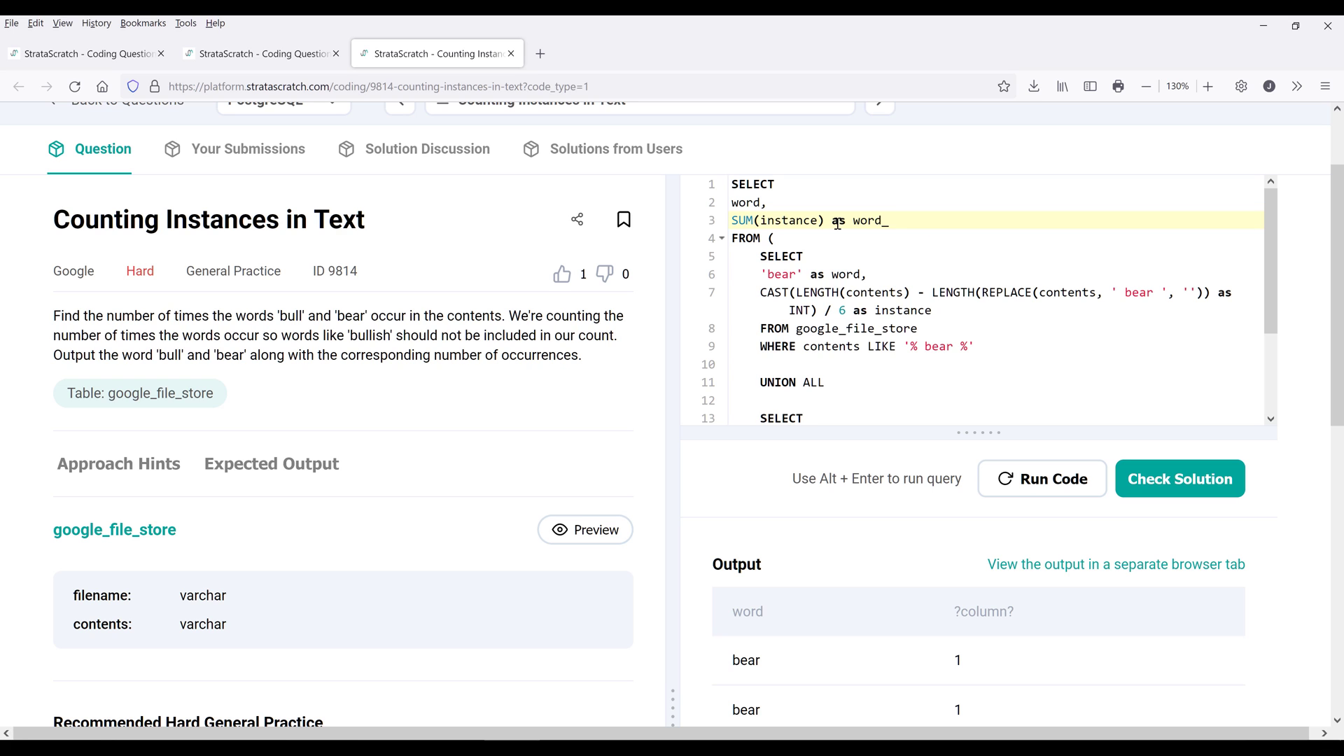
pyautogui.write('instance')
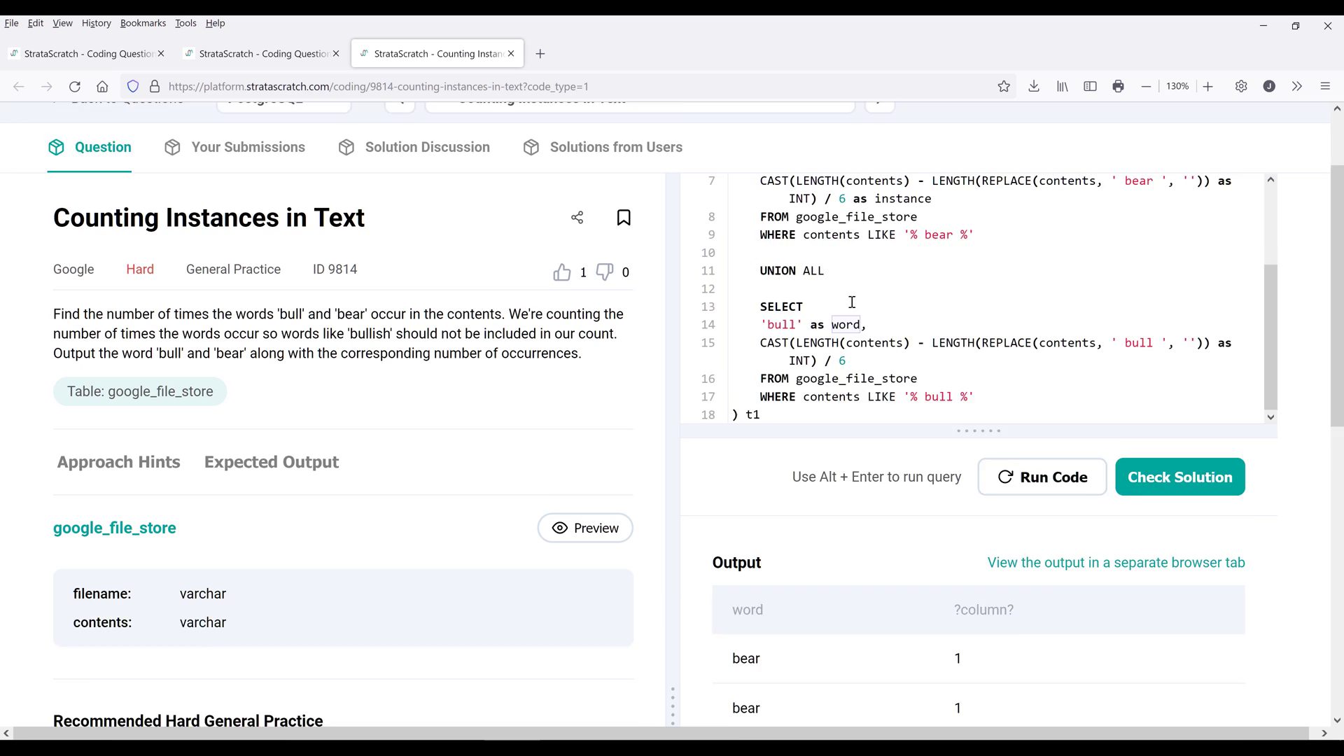
pyautogui.write('GROUP BY')
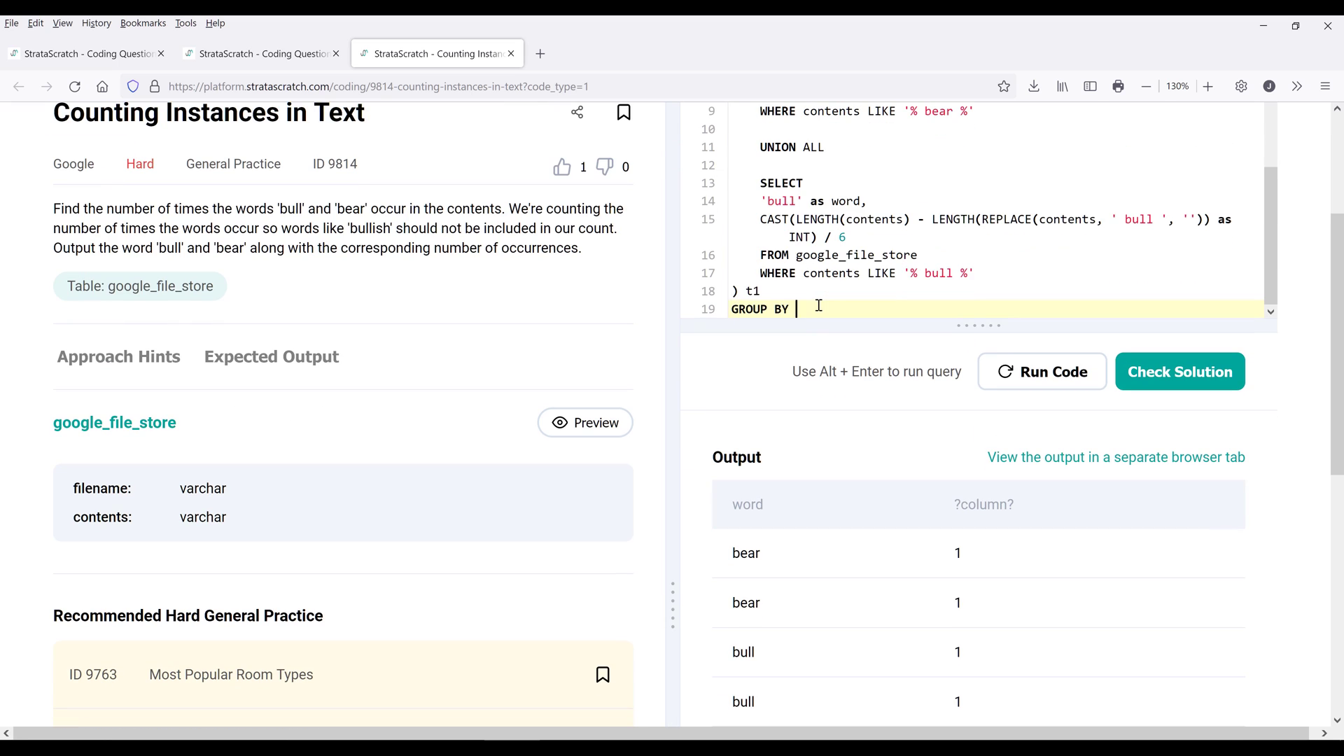
pyautogui.write('word')
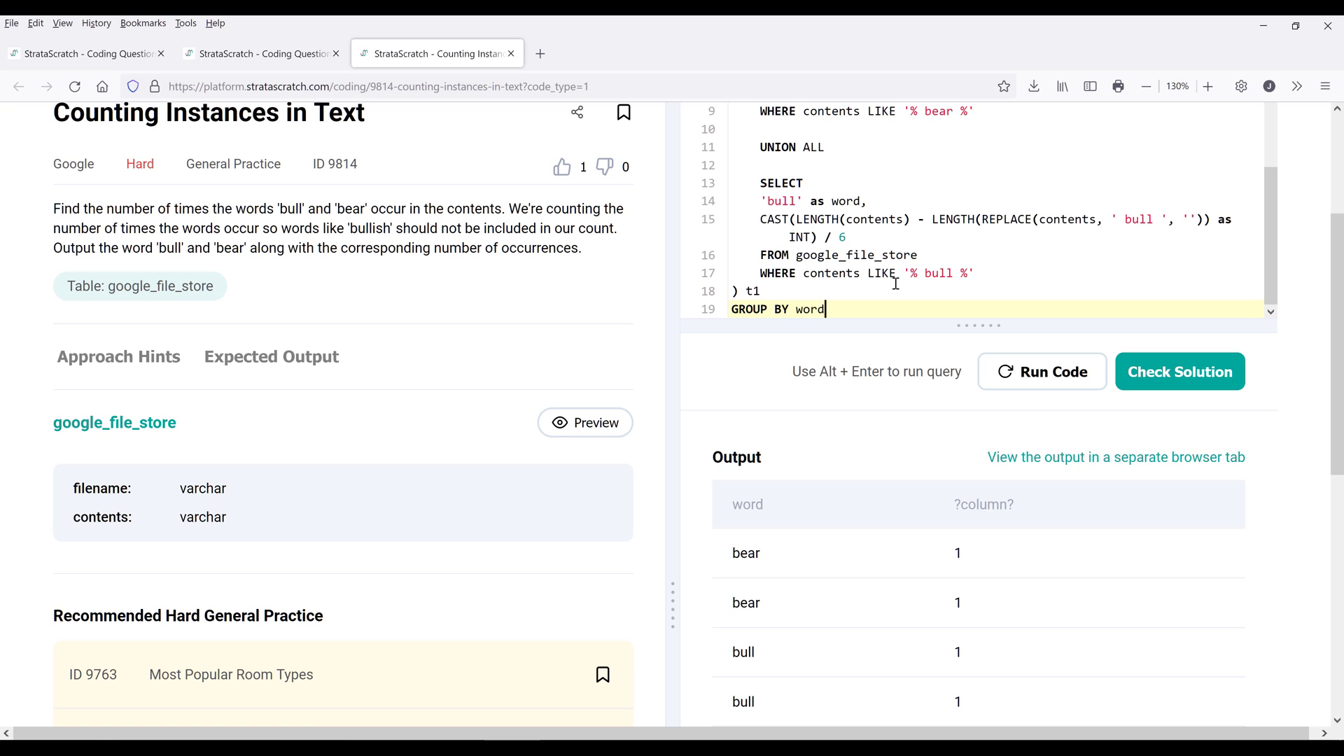
# - Run the grouped query, yielding word_instance rows bear 2 and bull 3
pyautogui.click(1040, 371)
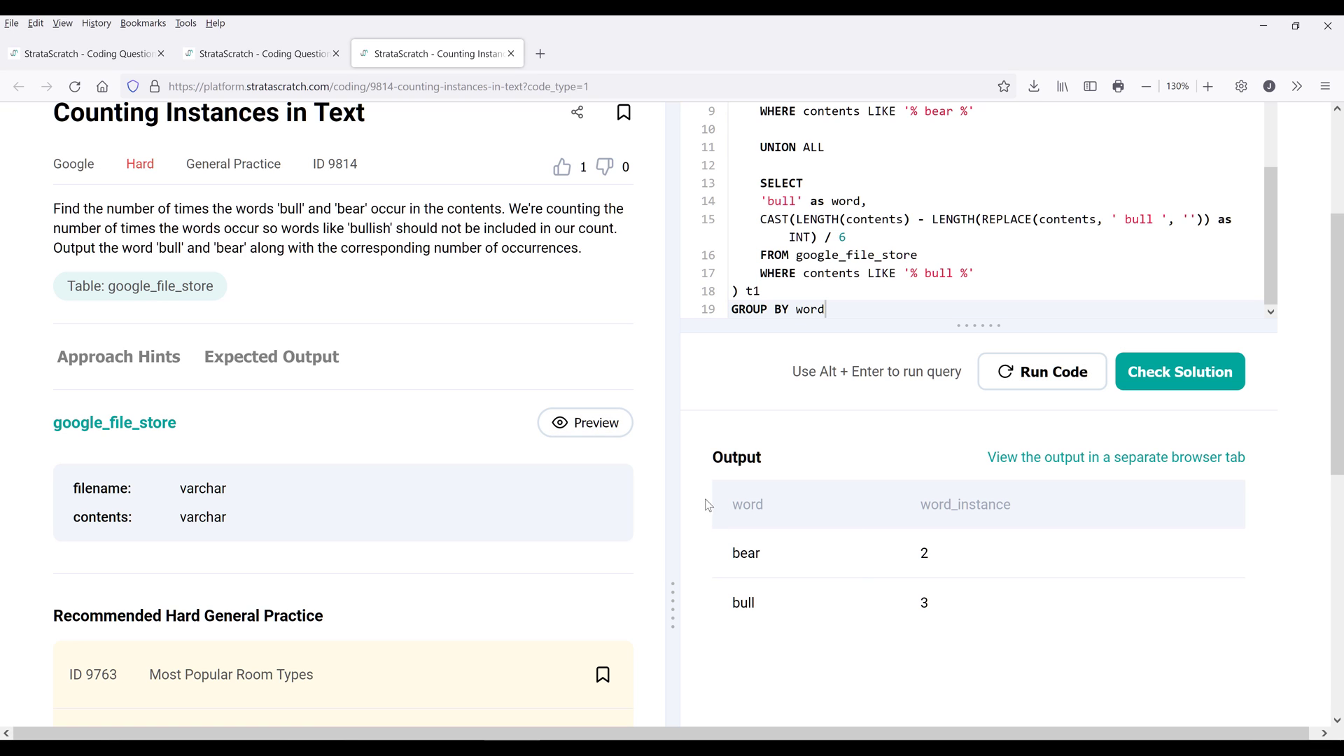
pyautogui.moveTo(719, 557)
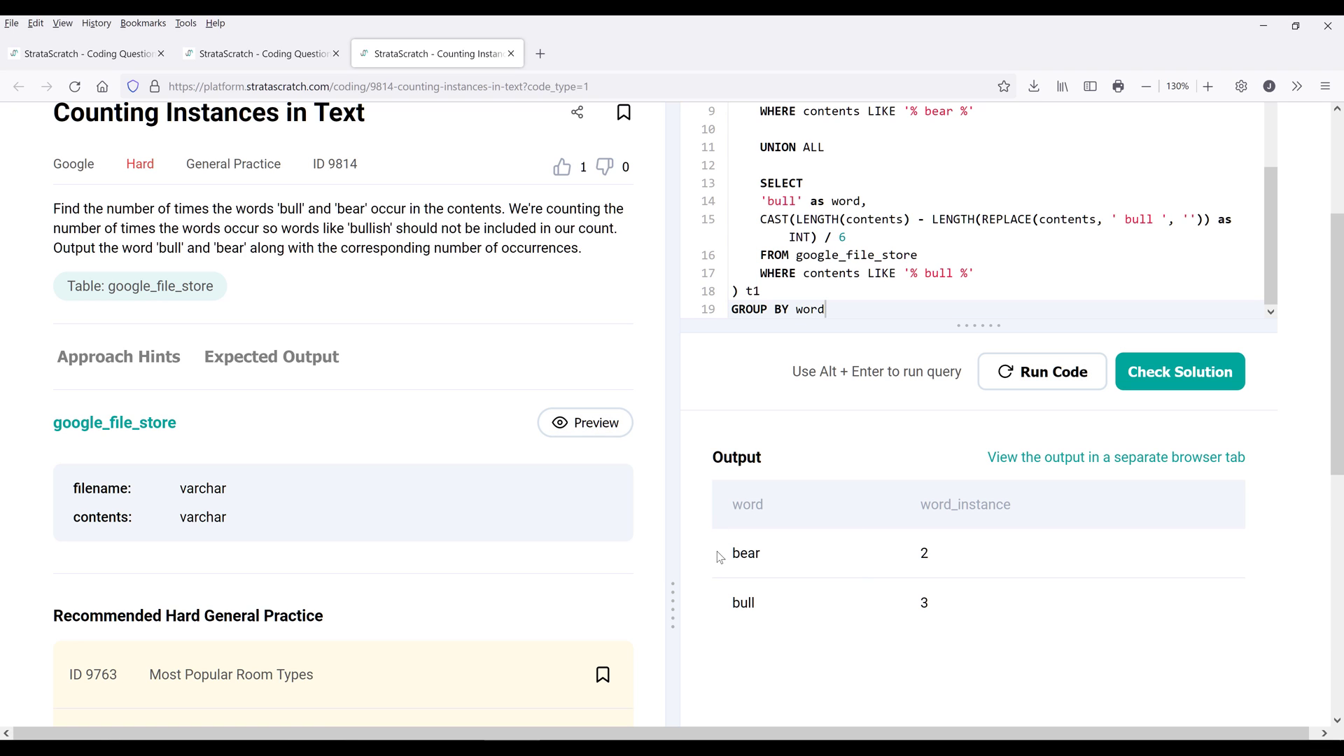
pyautogui.moveTo(941, 557)
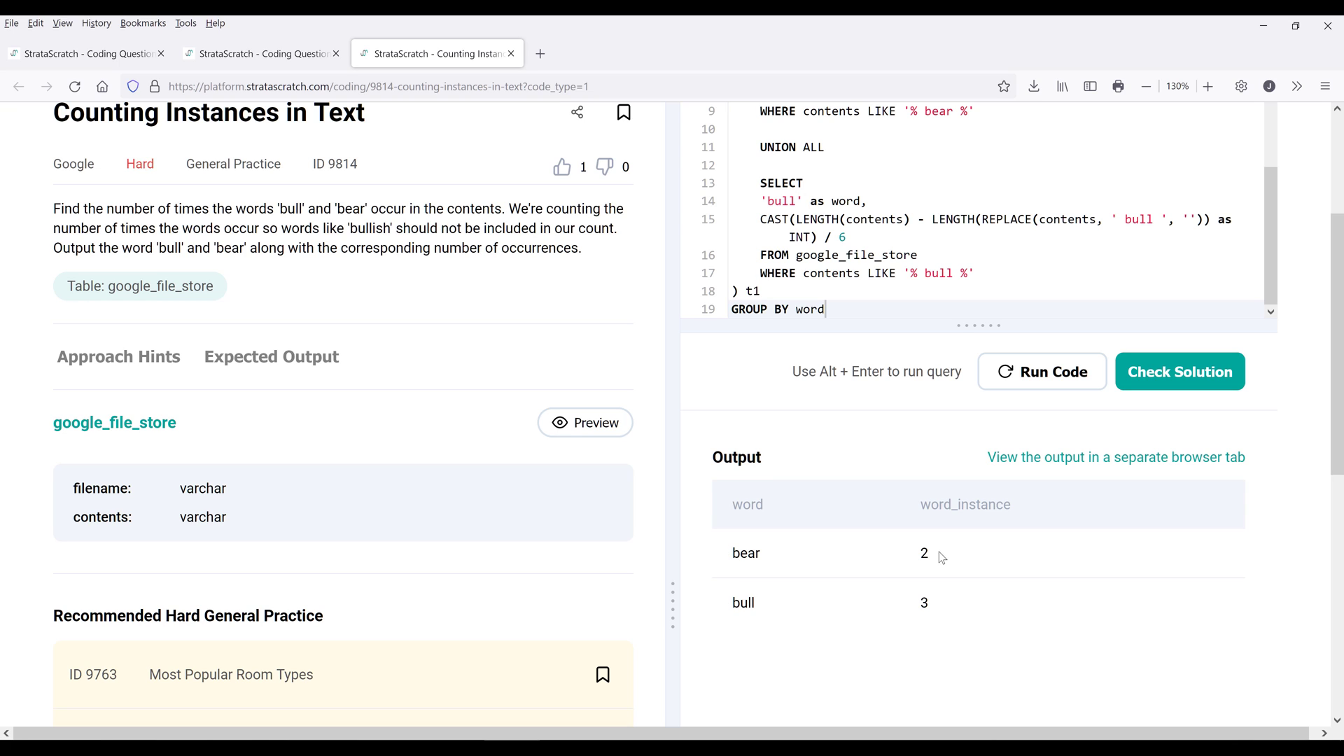
pyautogui.doubleClick(923, 553)
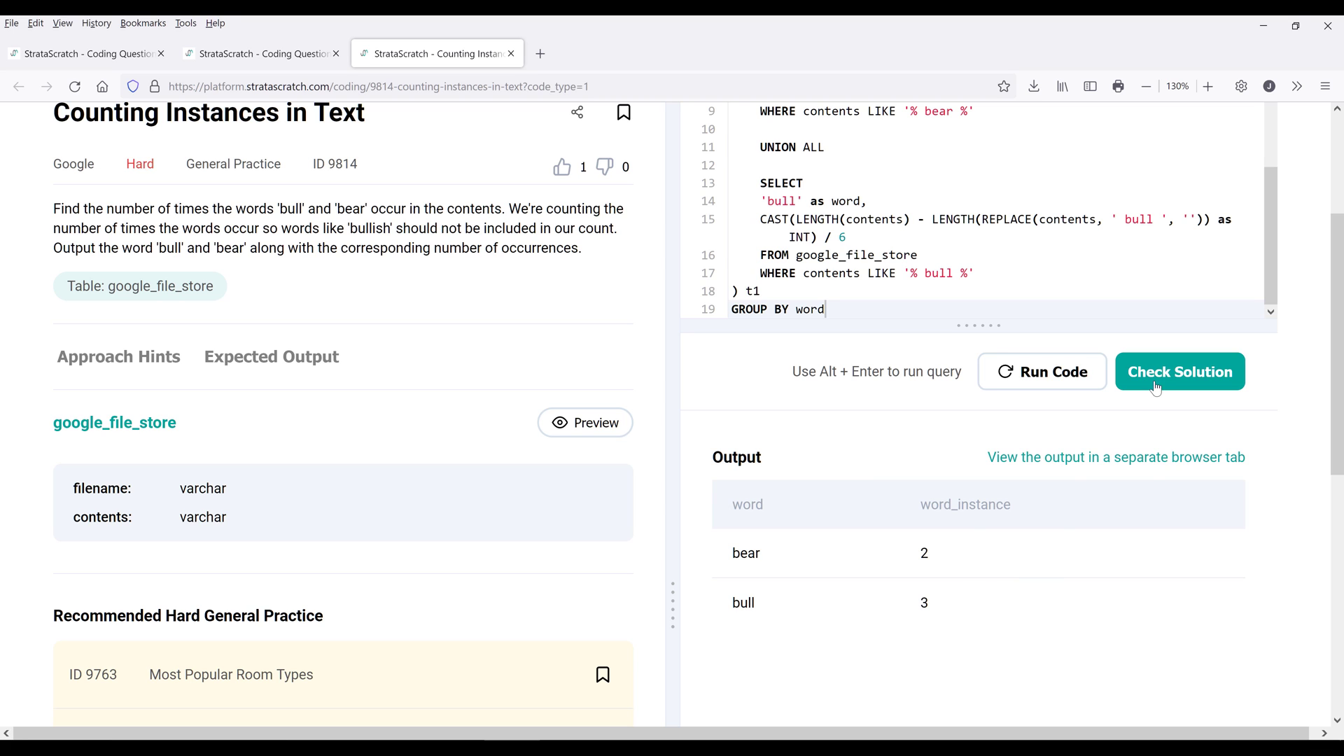
# - Check the solution so the problem is marked Solved with bear 2 and bull 3
pyautogui.click(1179, 371)
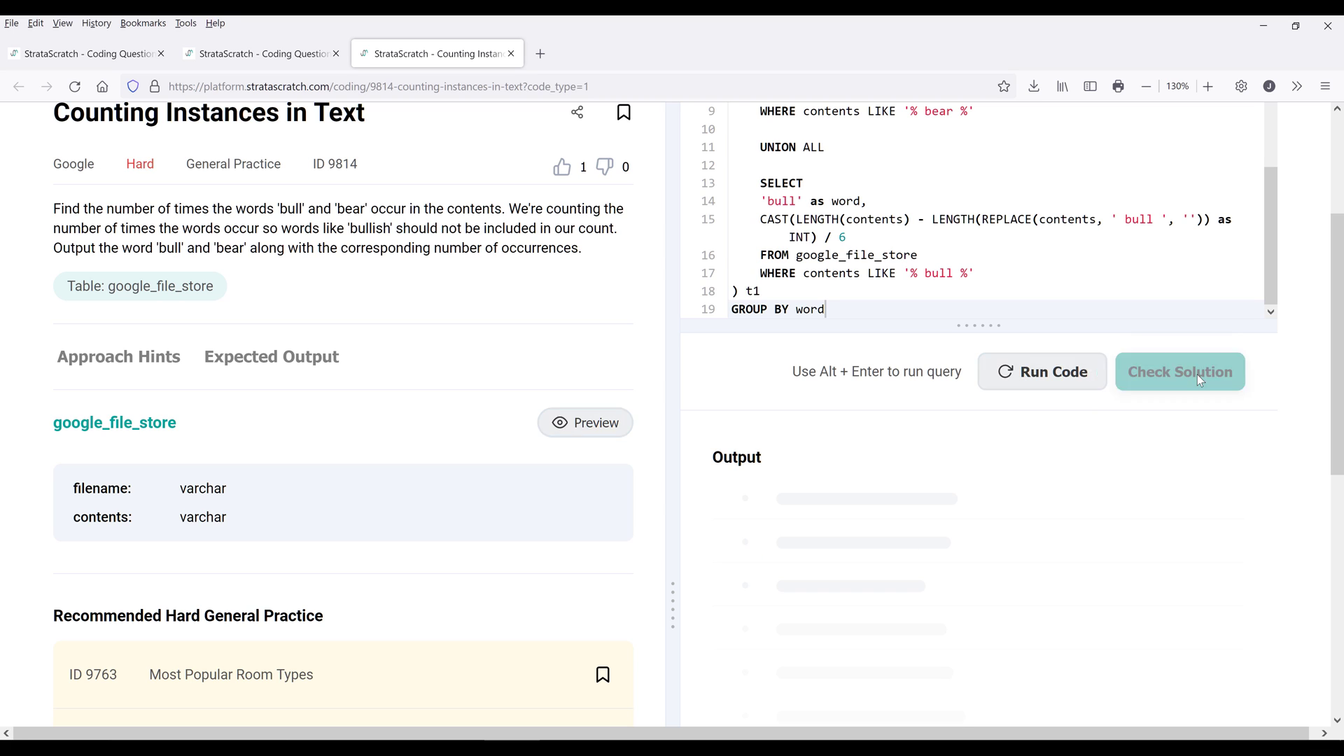
pyautogui.click(1179, 371)
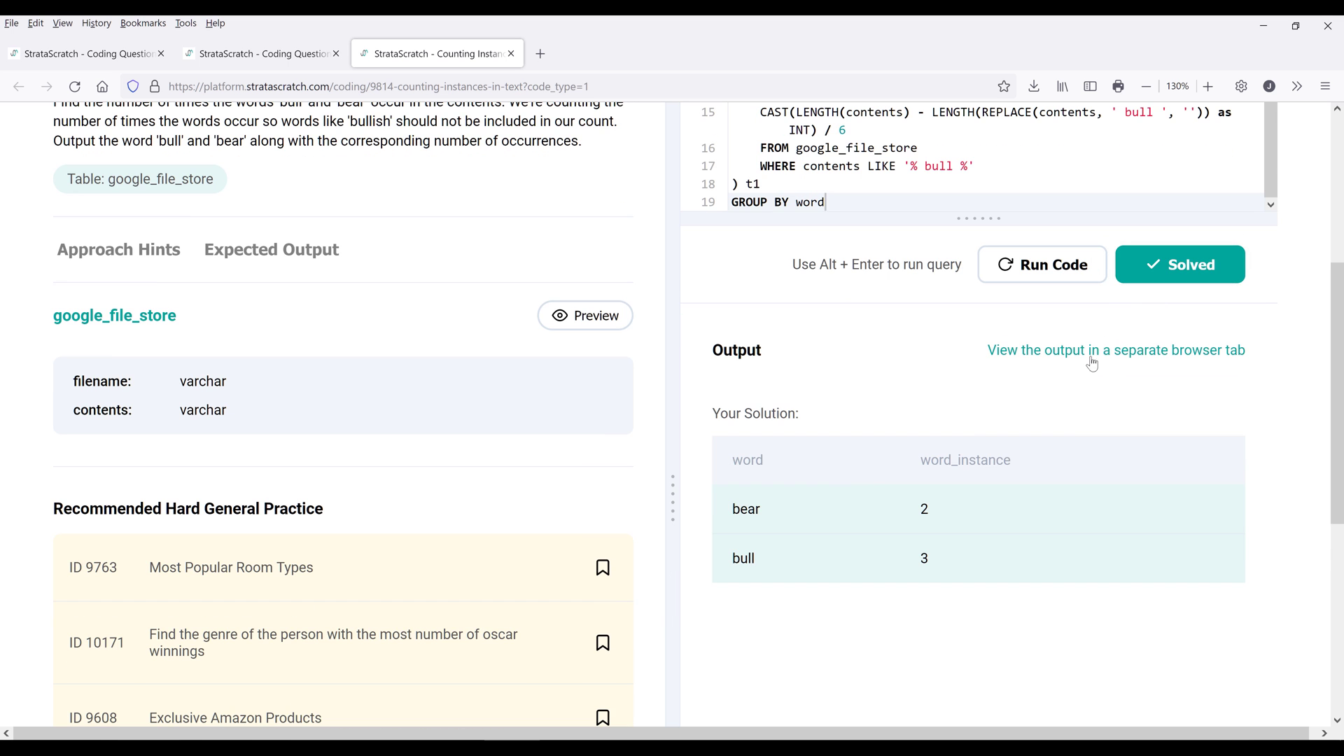
pyautogui.moveTo(893, 401)
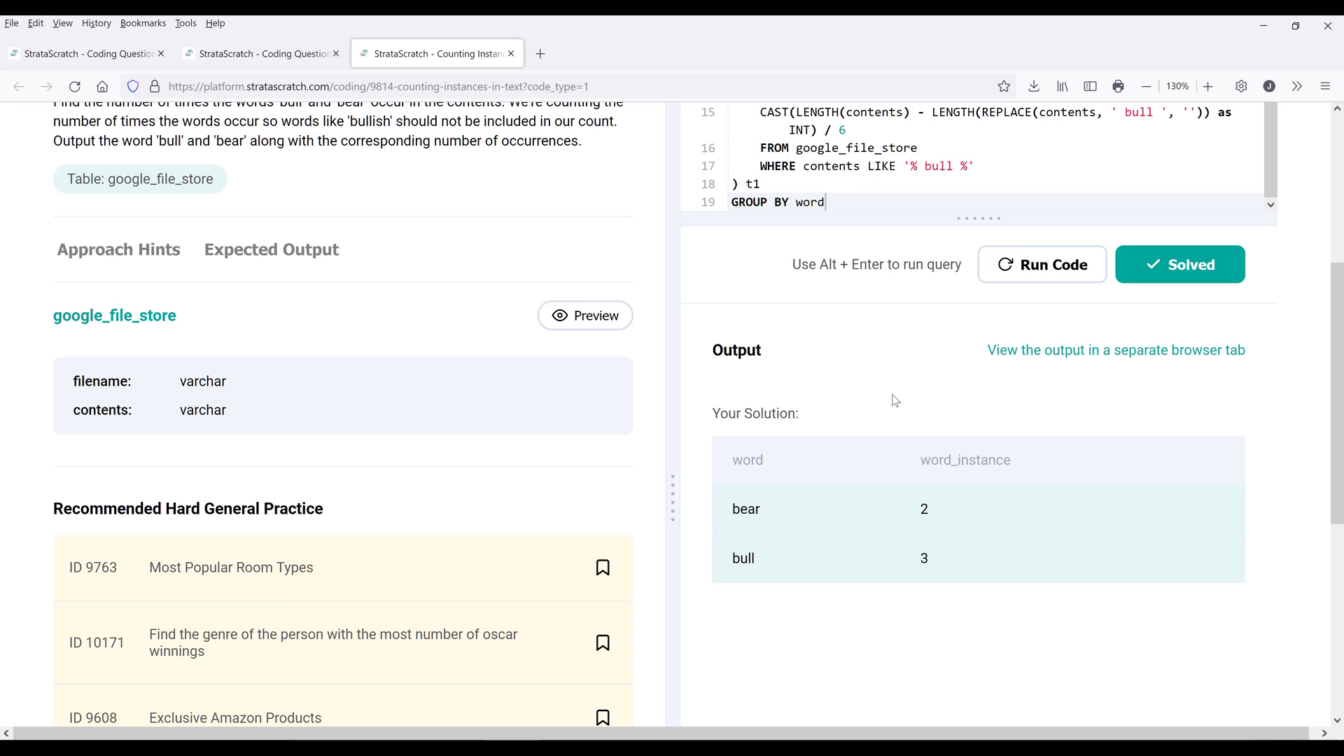